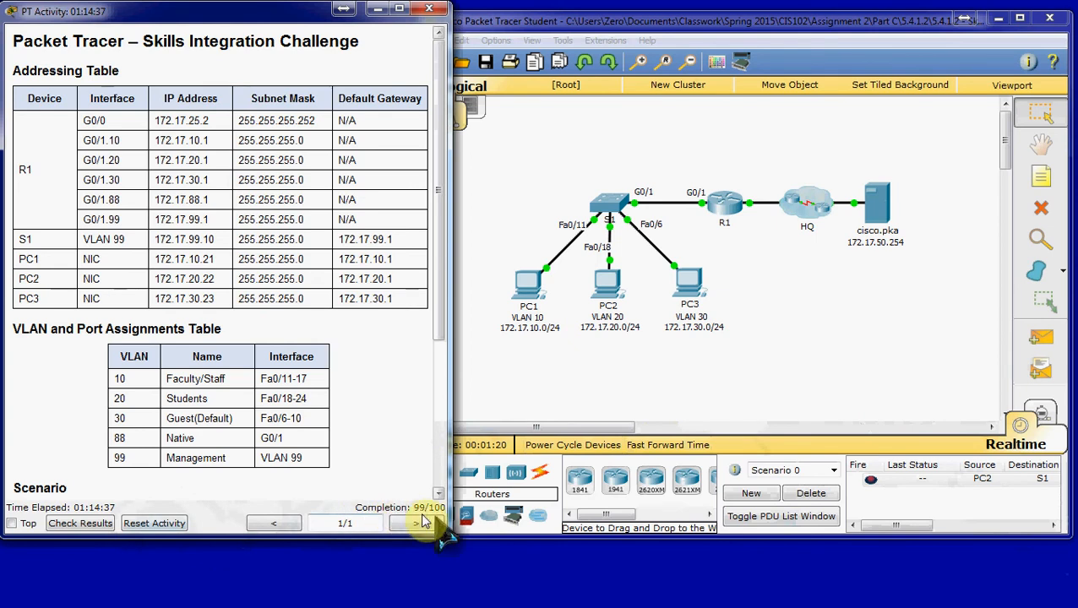
- Reset the activity and confirm, discarding prior changes and restarting the timer
left_click(154, 524)
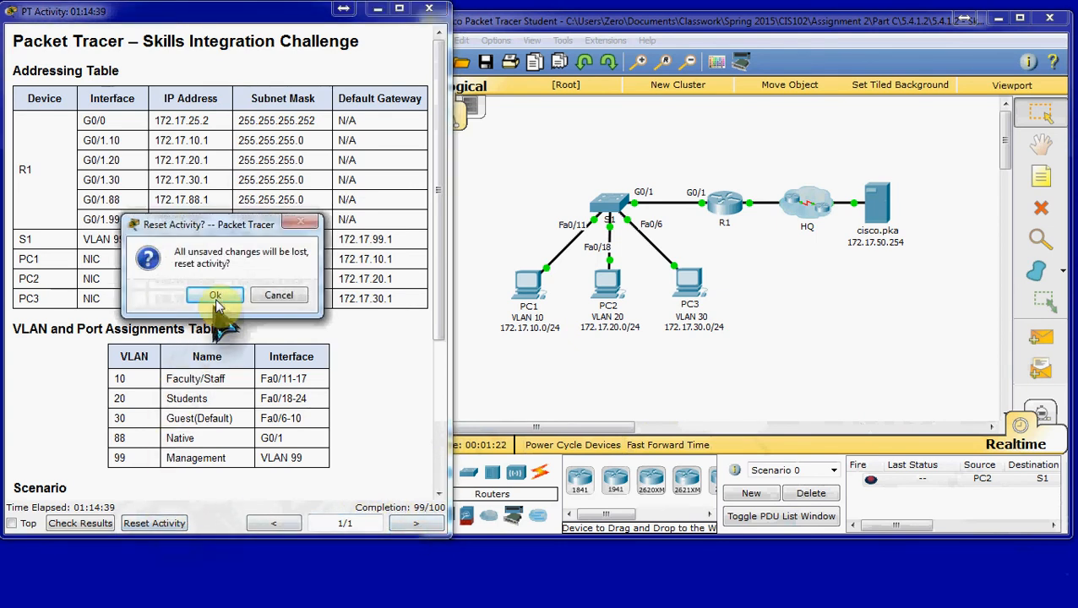
left_click(213, 295)
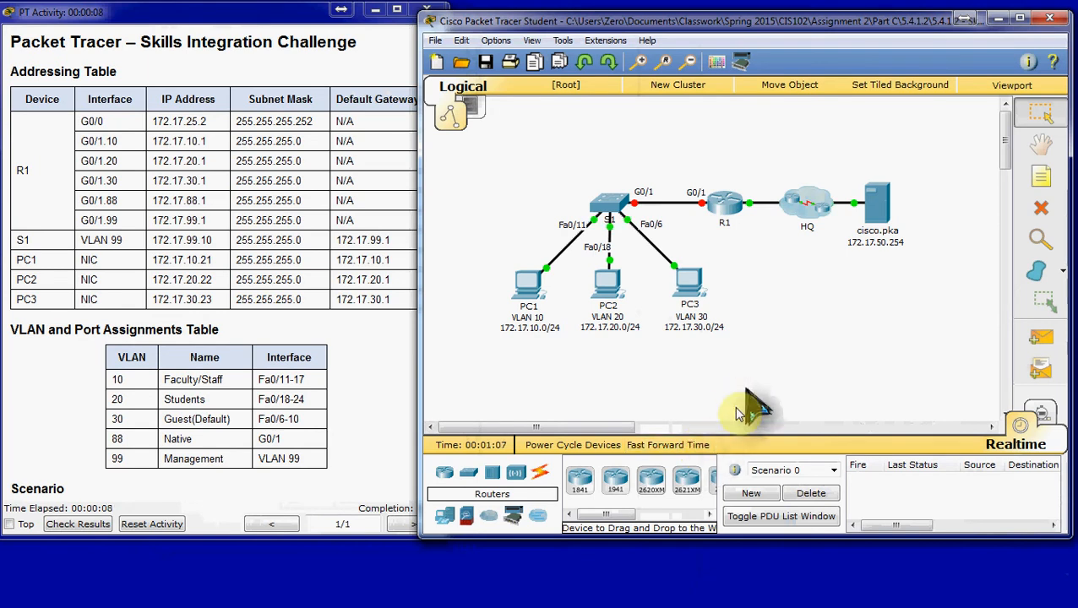
mouse_move(723, 308)
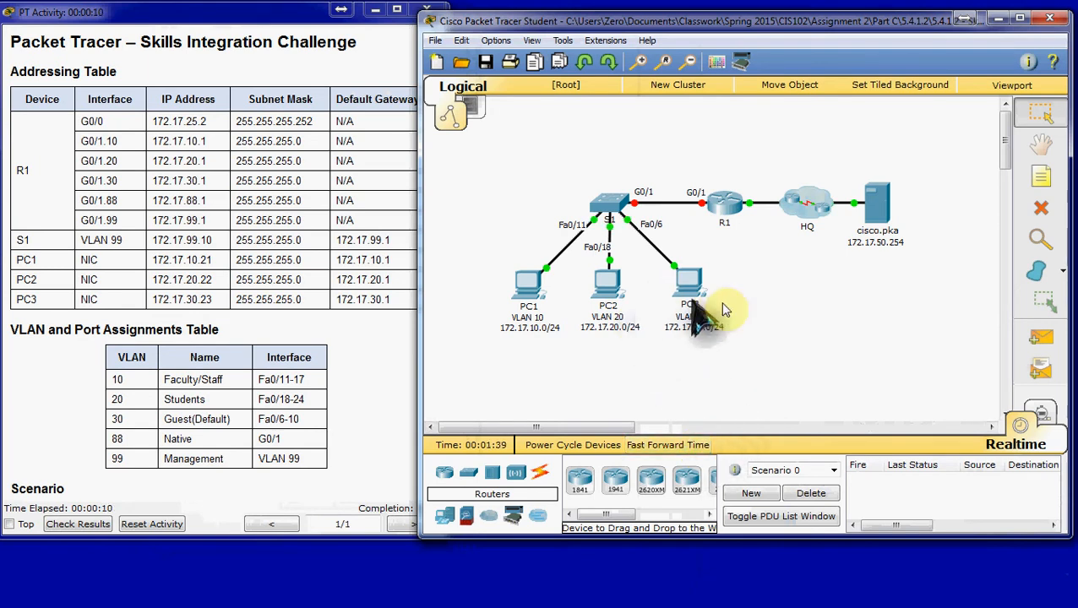
mouse_move(852, 347)
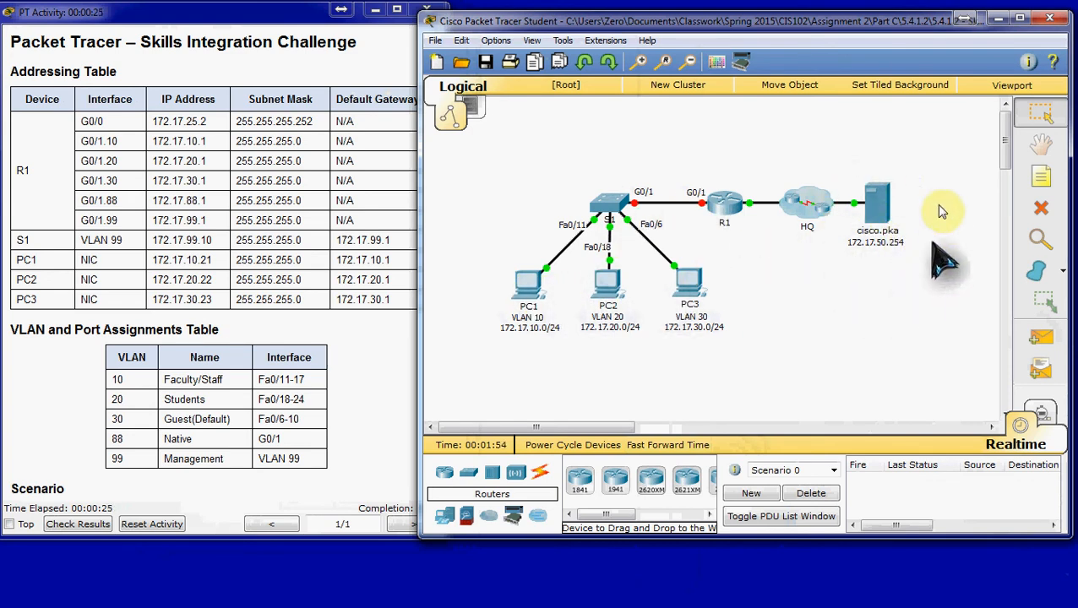
mouse_move(900, 338)
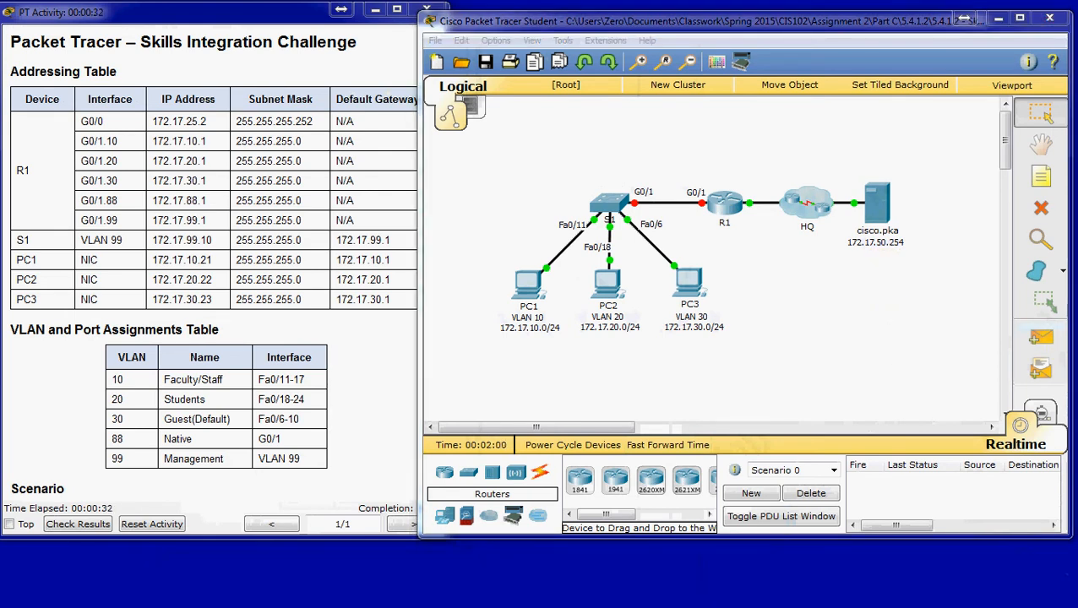
mouse_move(930, 149)
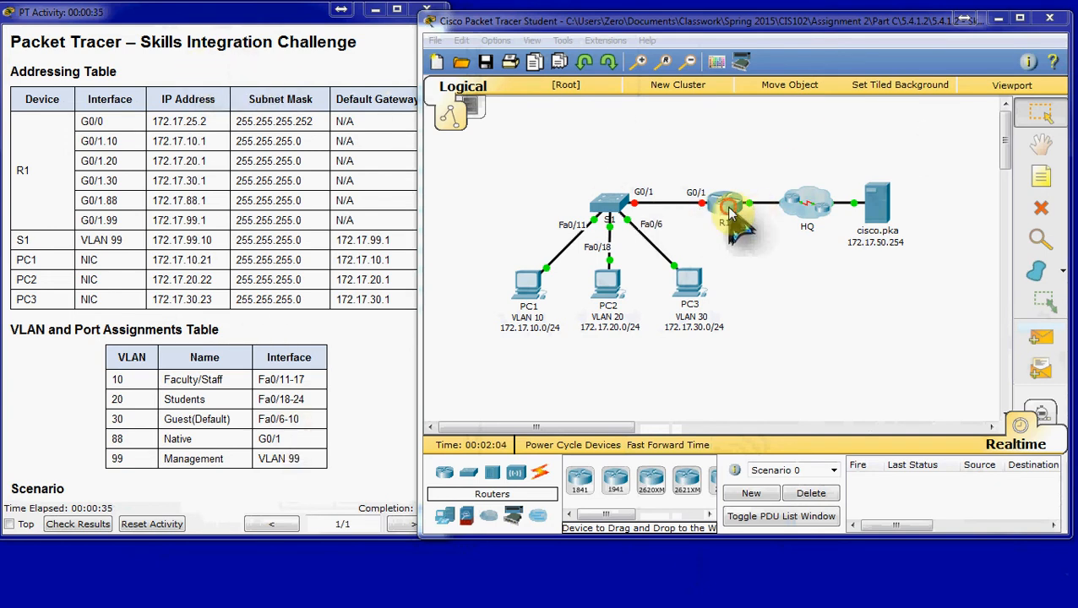
- On R1's CLI, assign G0/0 the address 172.17.25.2 255.255.255.252
left_click(725, 206)
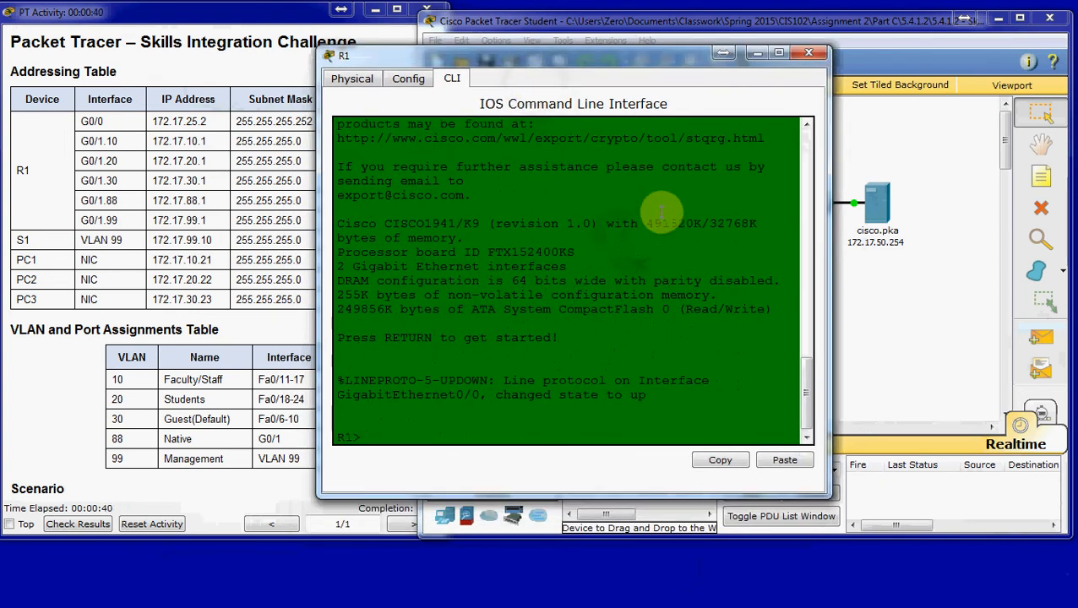
type("conf t")
type("int")
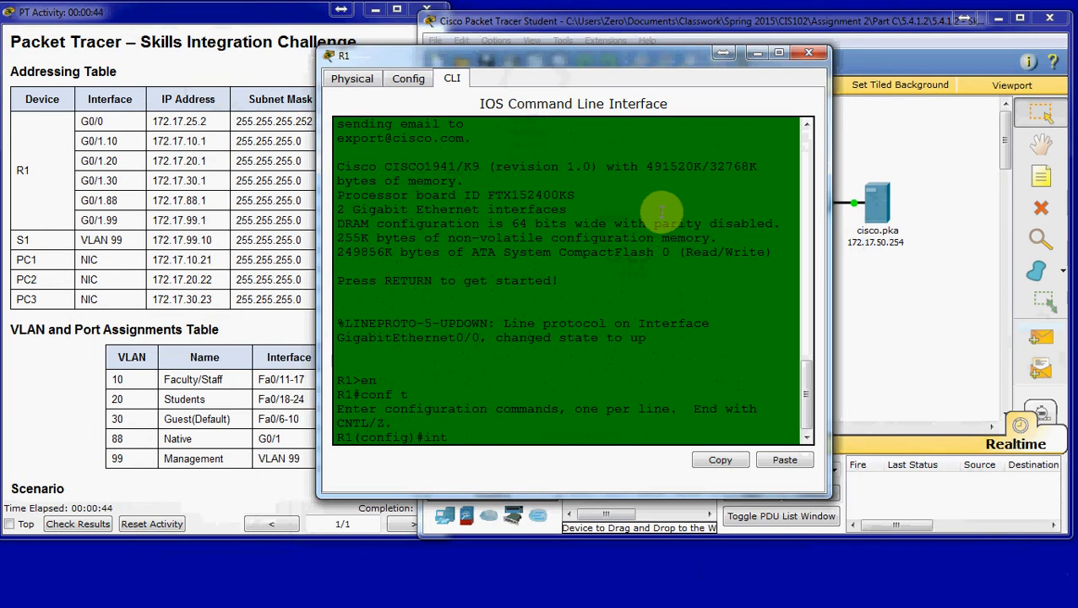
type("g0/0")
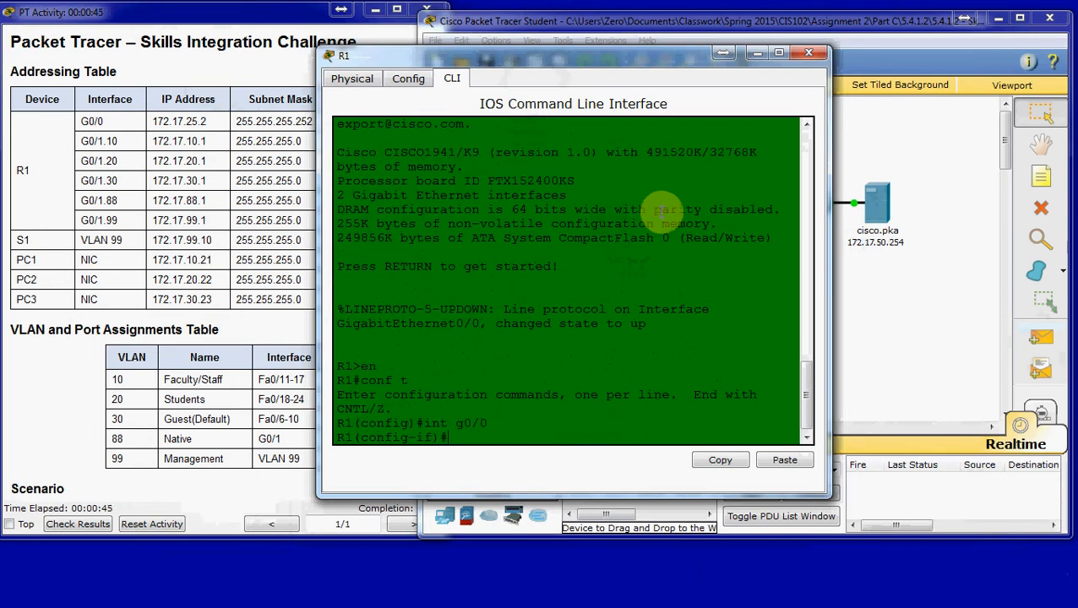
type("ip")
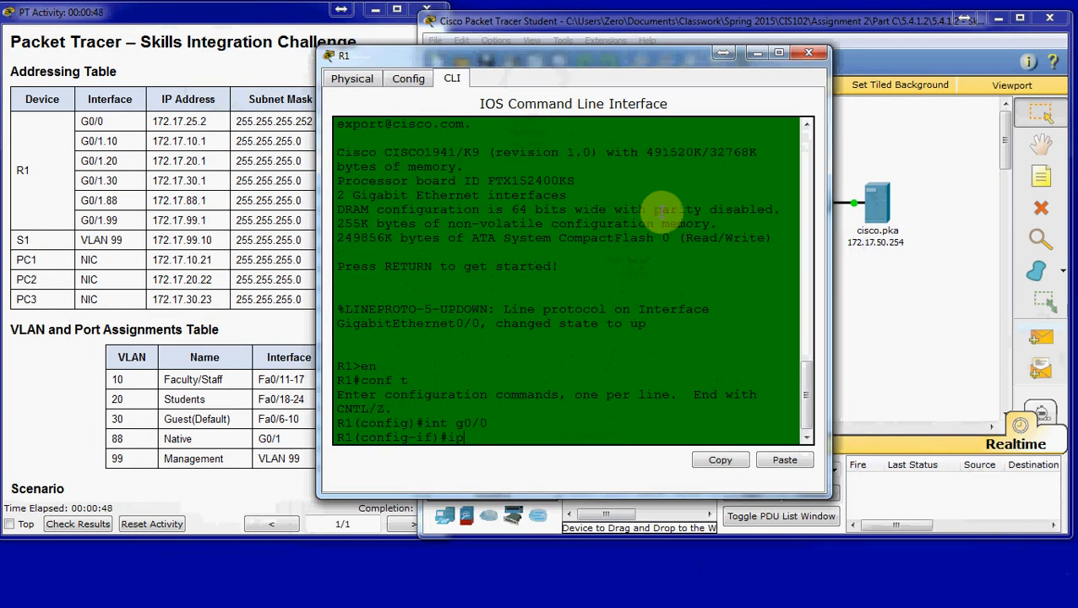
type("address")
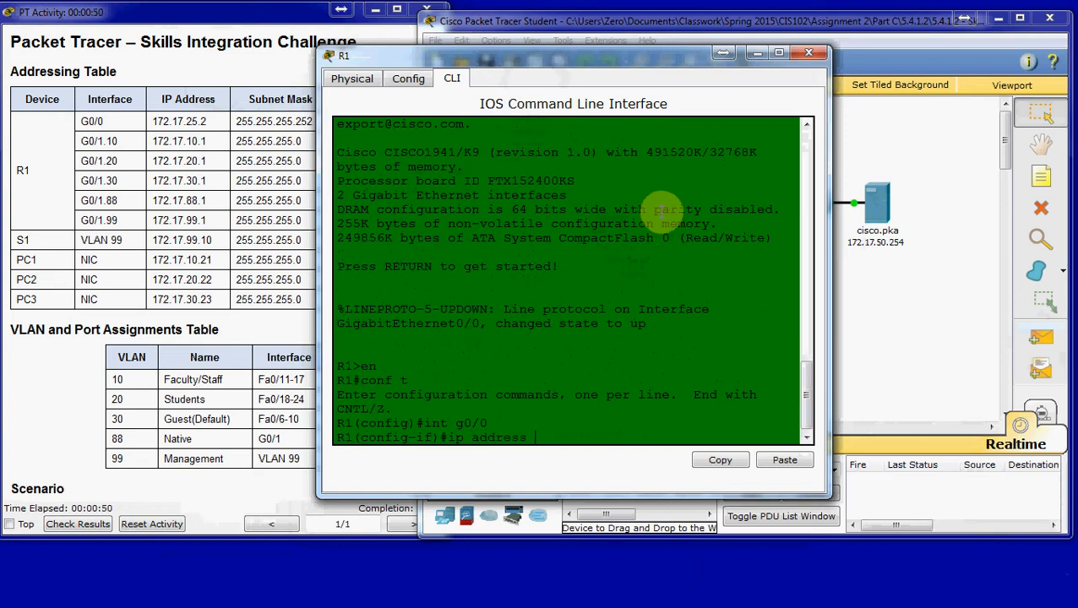
type("172.17.")
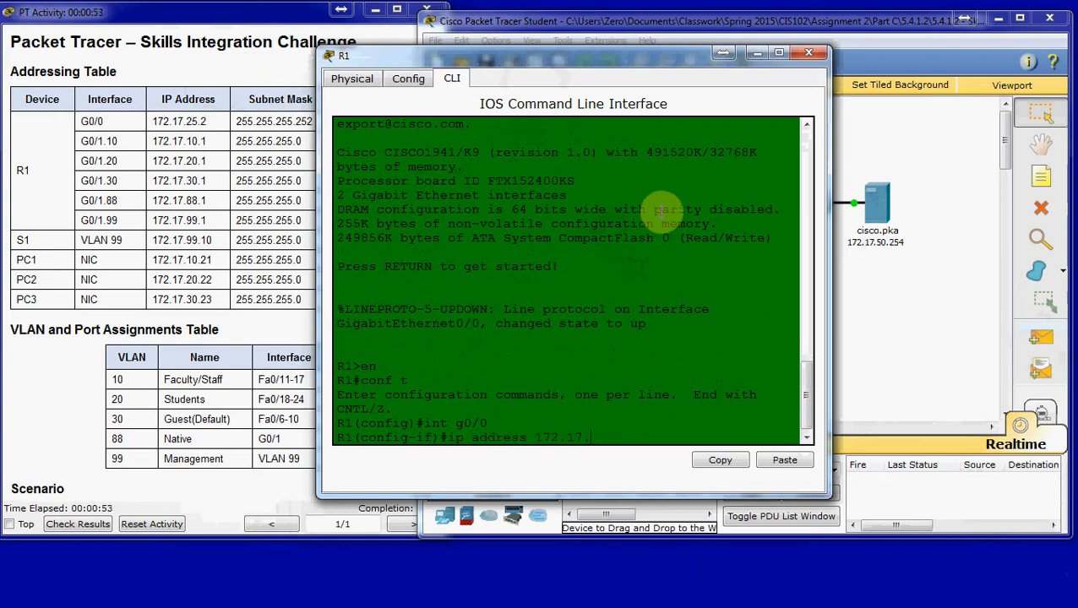
type("25.2 255")
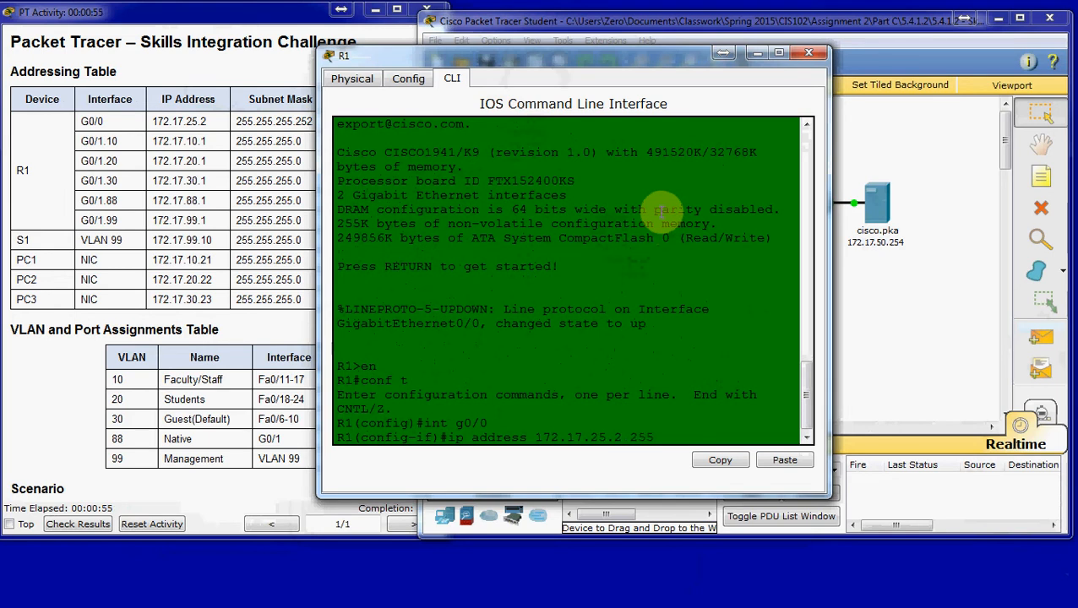
type(".255.255.252")
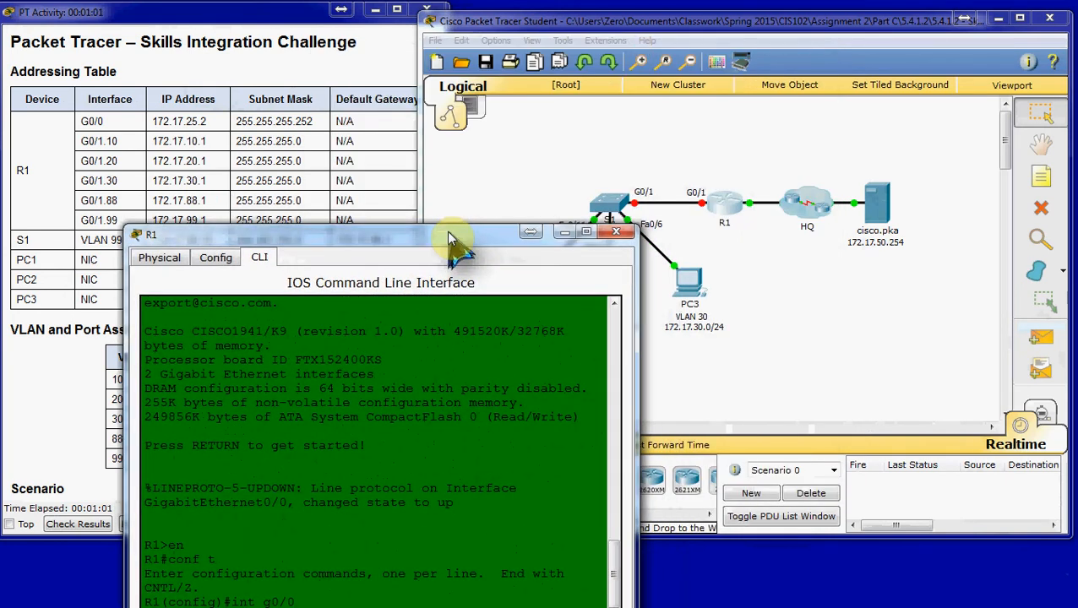
mouse_move(794, 220)
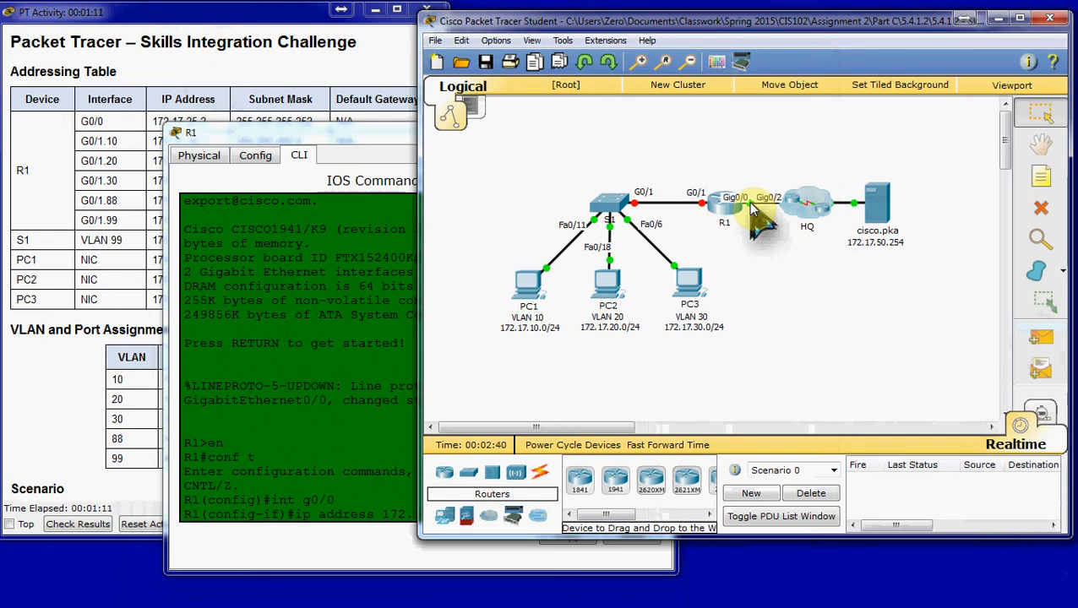
mouse_move(828, 245)
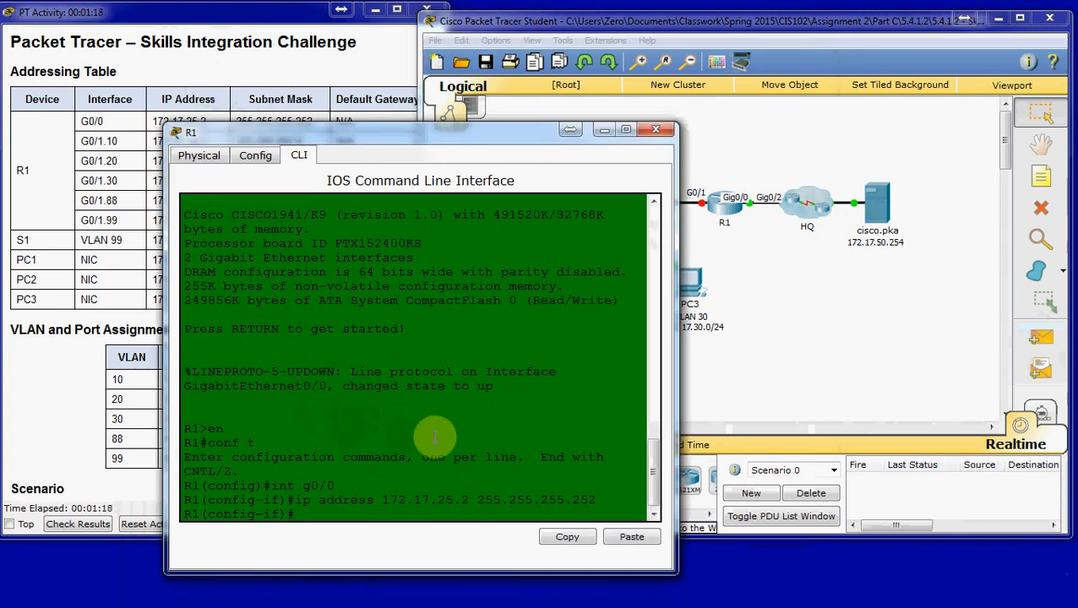
- Bring G0/0 up with no shut and move into interface G0/1
type("no shut")
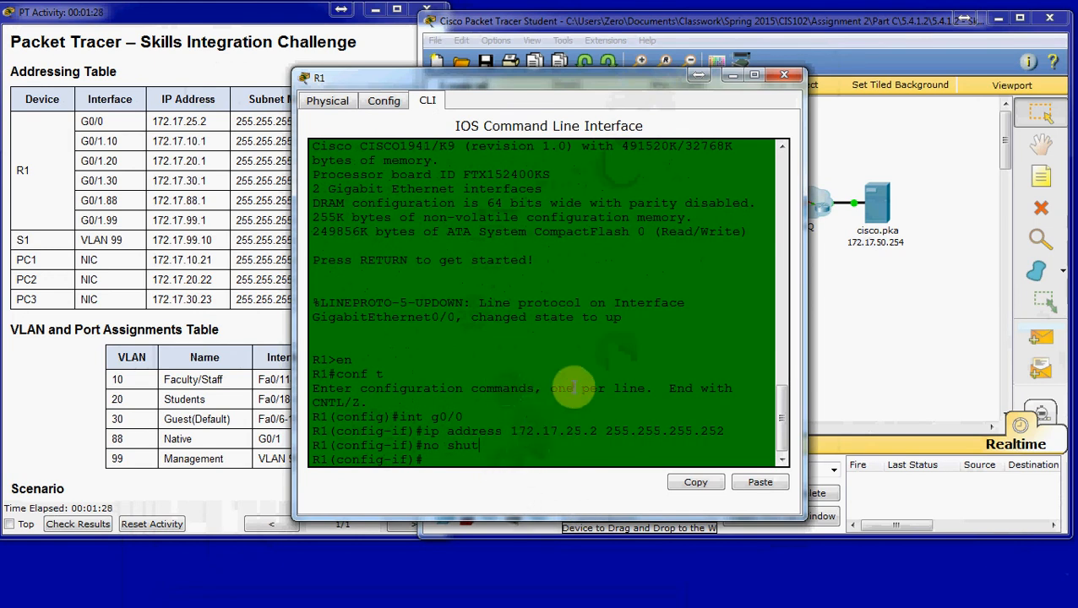
type("int g0/1")
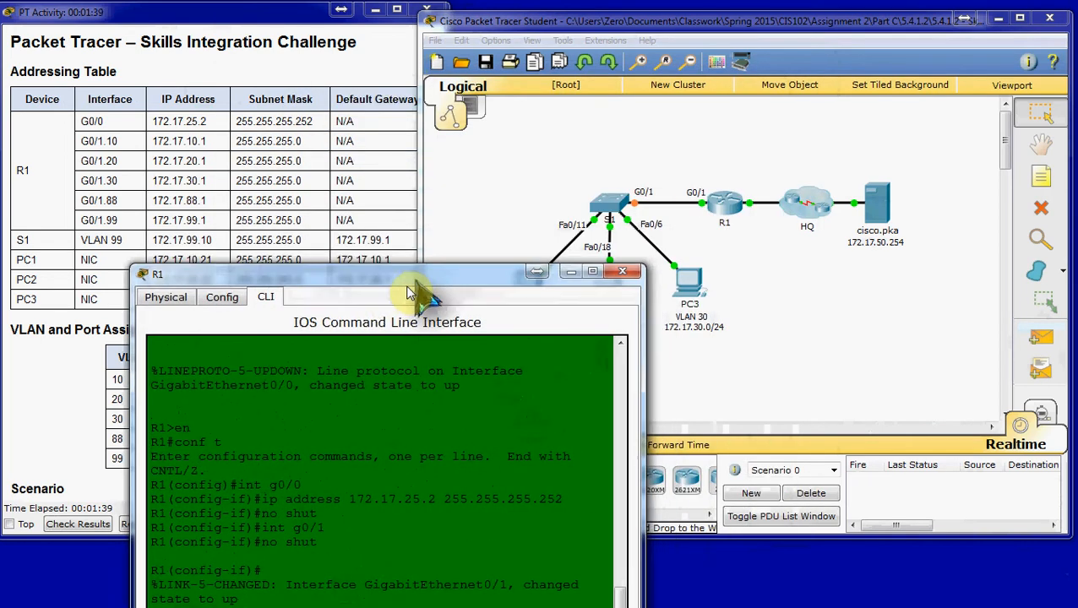
- Create and enter R1 subinterface G0/1.10
left_click_drag(405, 274, 348, 313)
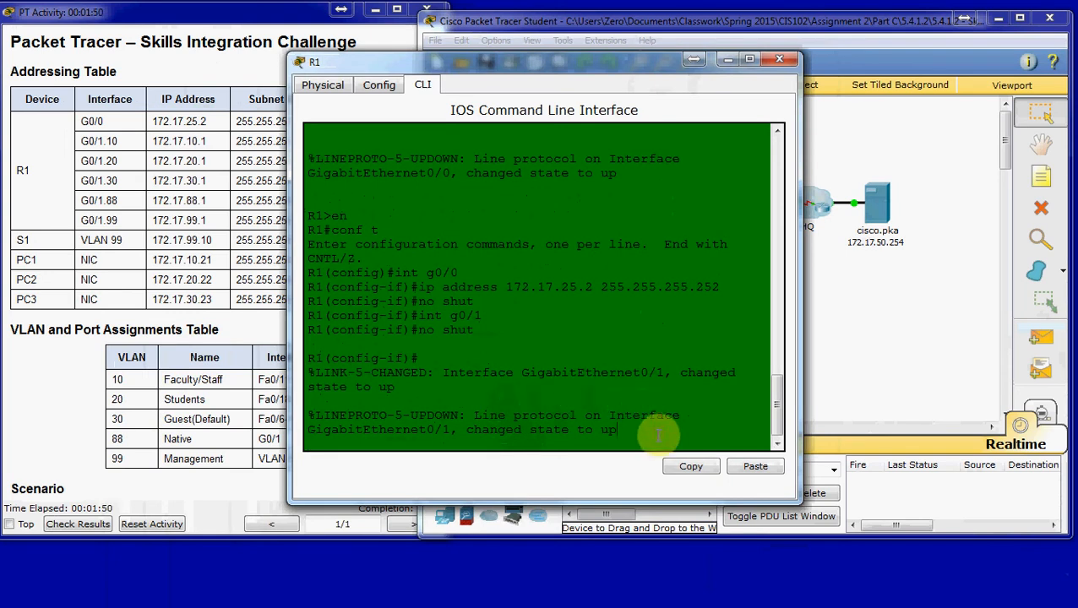
key("enter")
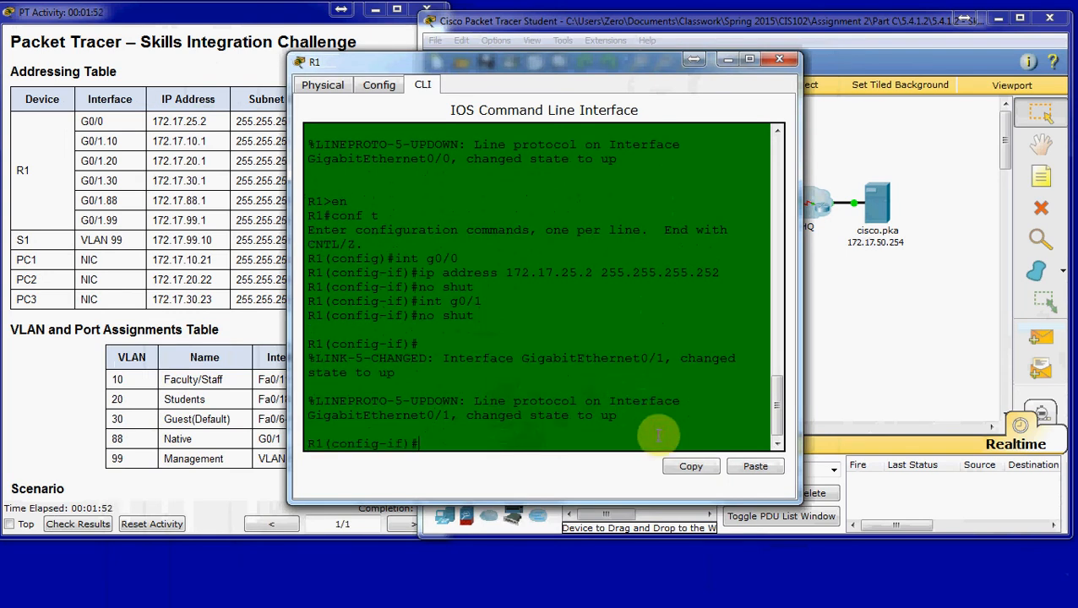
type("int g")
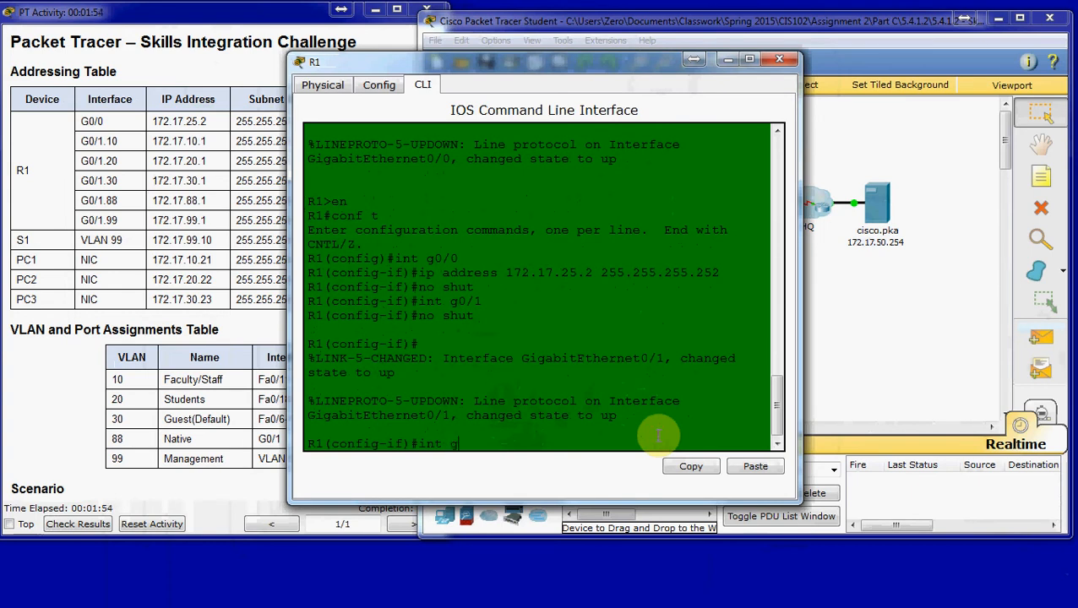
type("0/1.10")
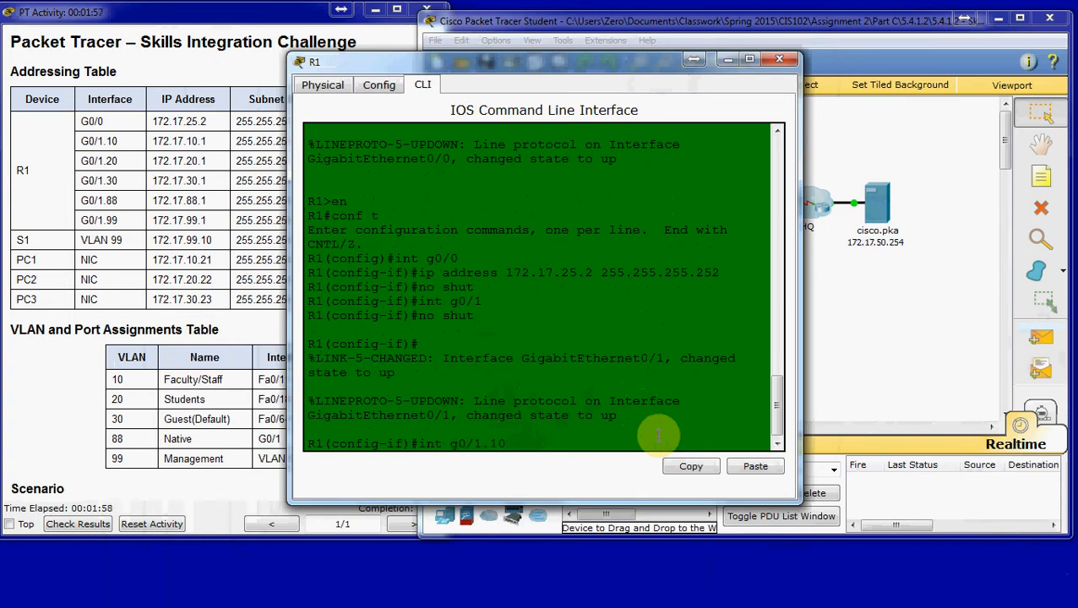
key("enter")
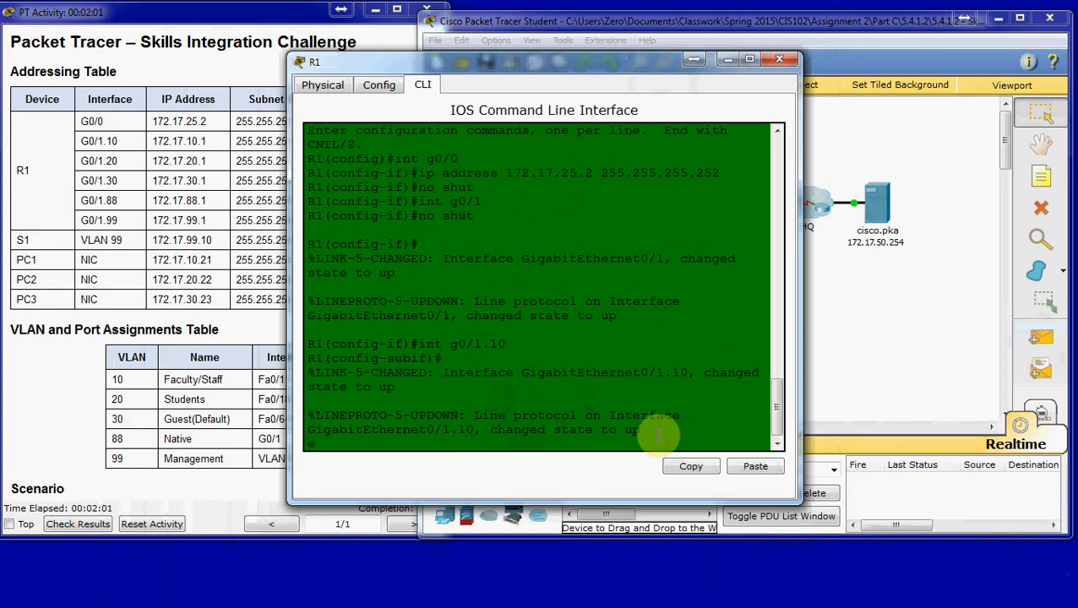
- Give G0/1.10 dot1Q VLAN 10 encapsulation and address 172.17.10.1 255.255.255.0
type("encaps")
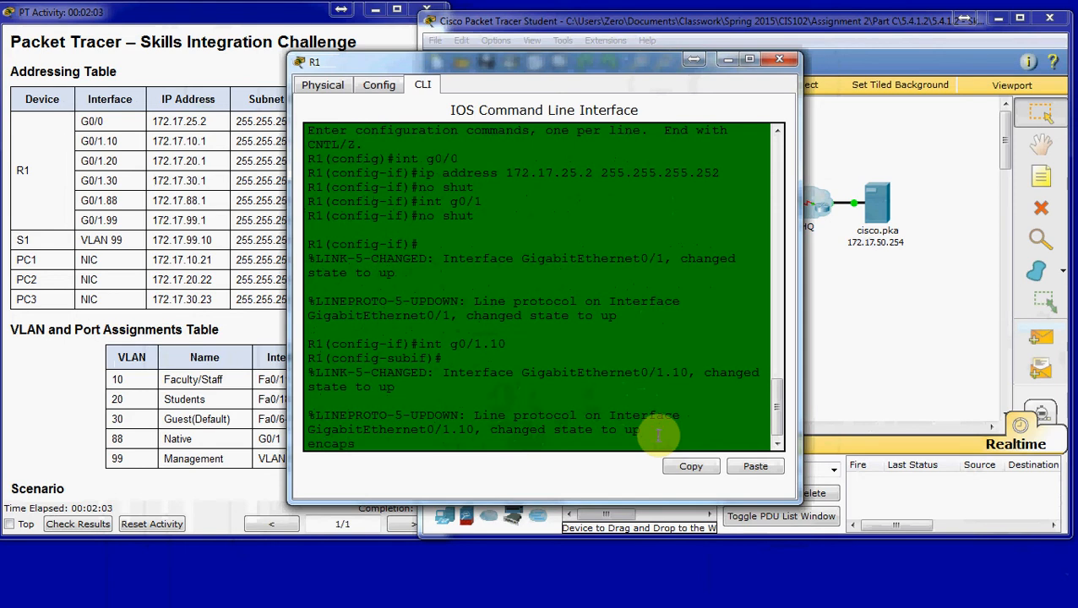
type("ulation")
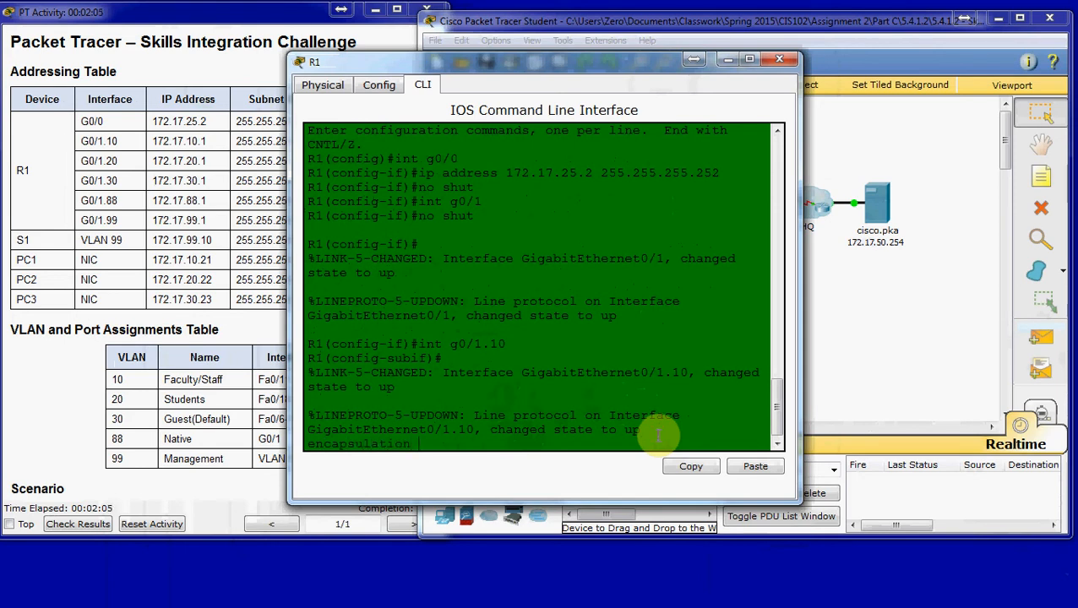
type("dot1Q 10")
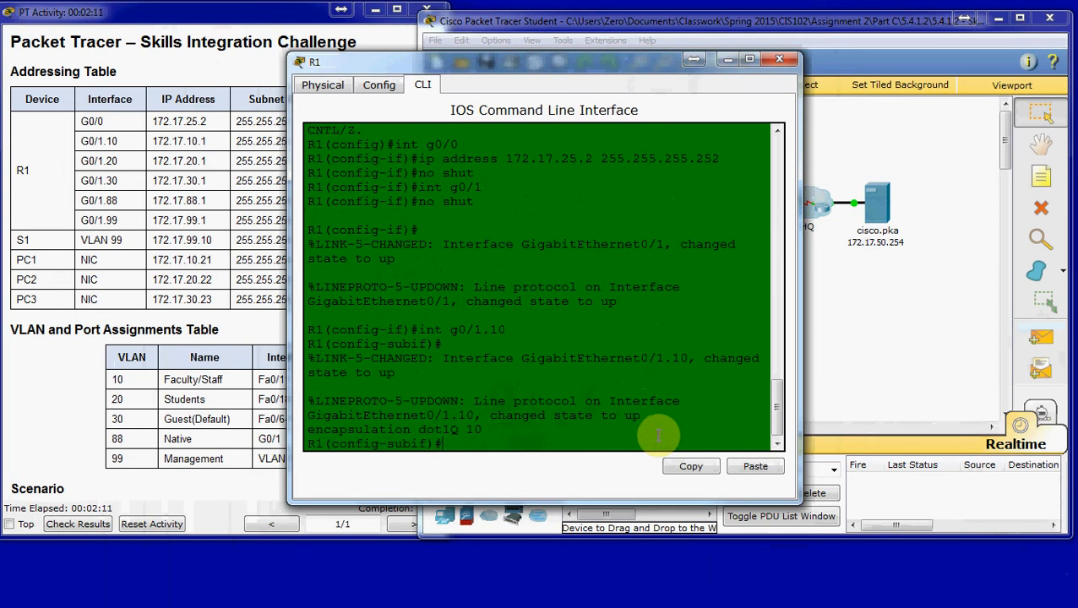
type("ip")
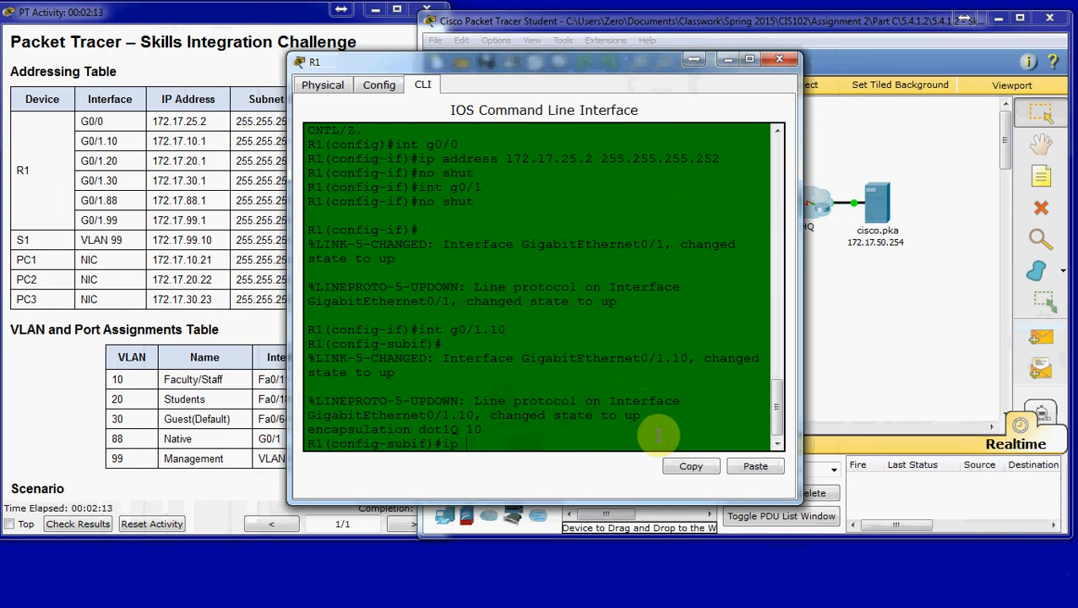
type("address 172")
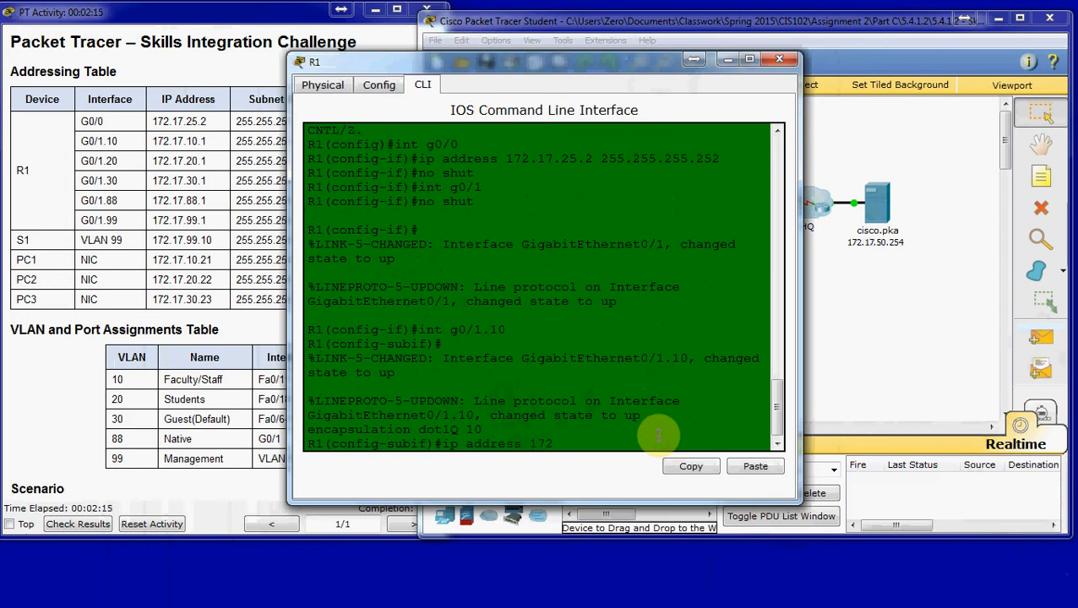
type(".17.10.1 255.255.255.0")
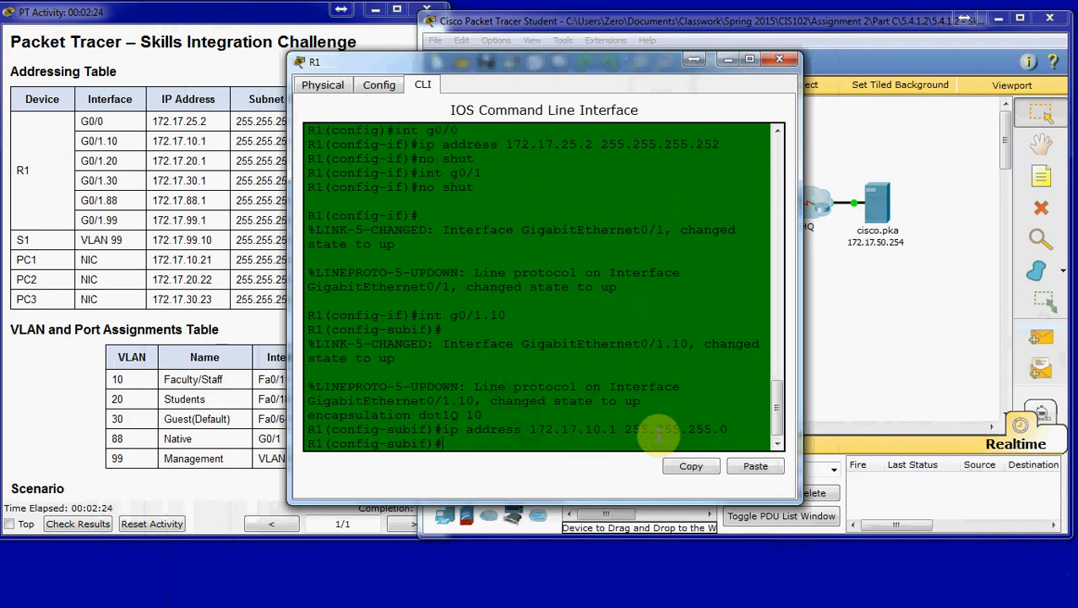
type("int")
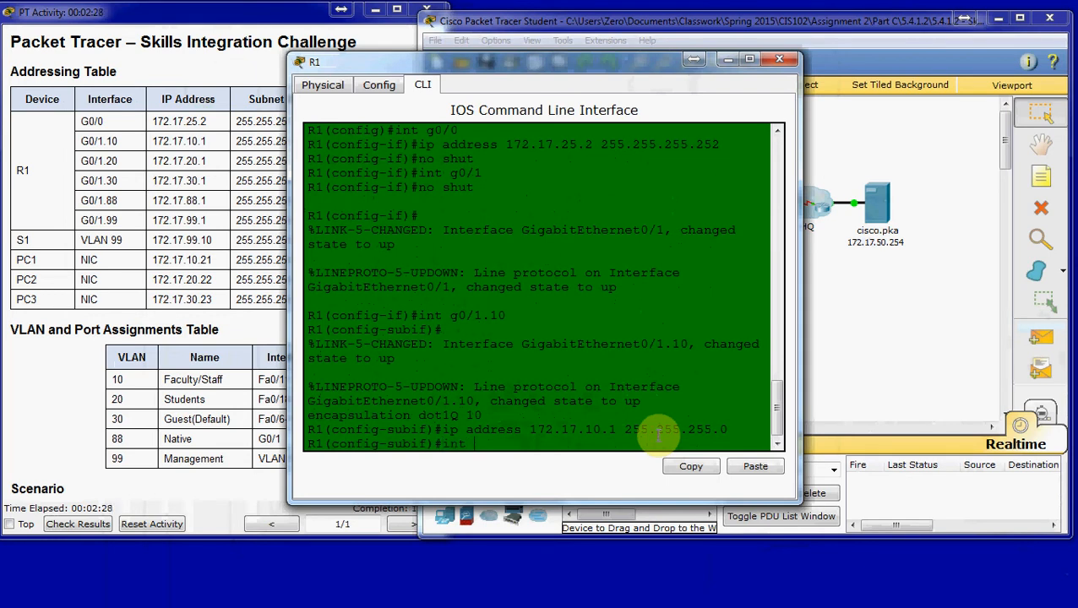
type("g0/1.20")
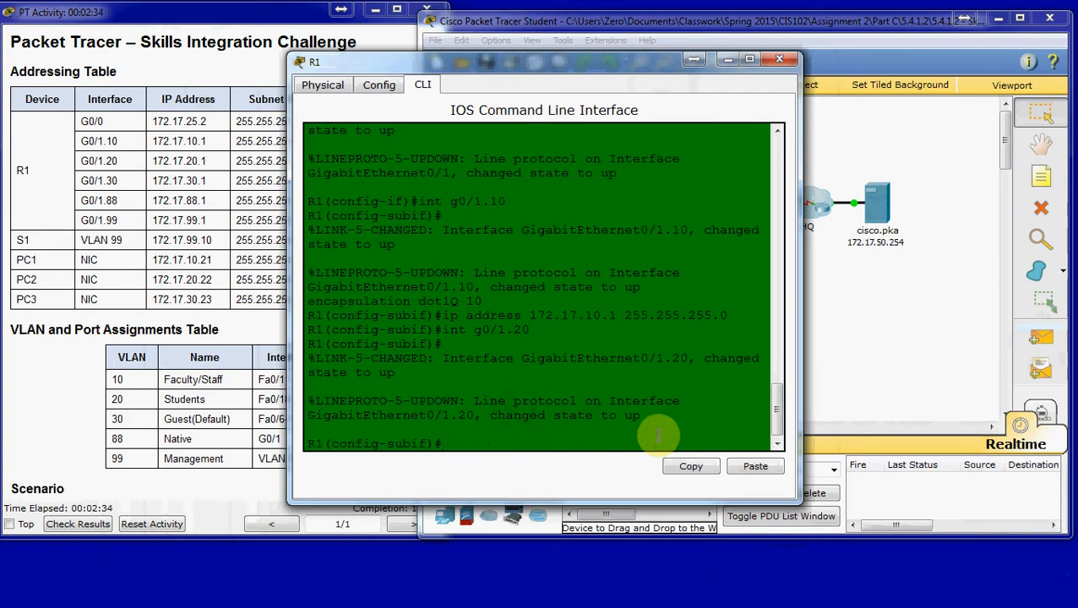
- Give G0/1.20 dot1Q VLAN 20 encapsulation and address 172.17.20.1 255.255.255.0
type("encapsulation dot1Q 20")
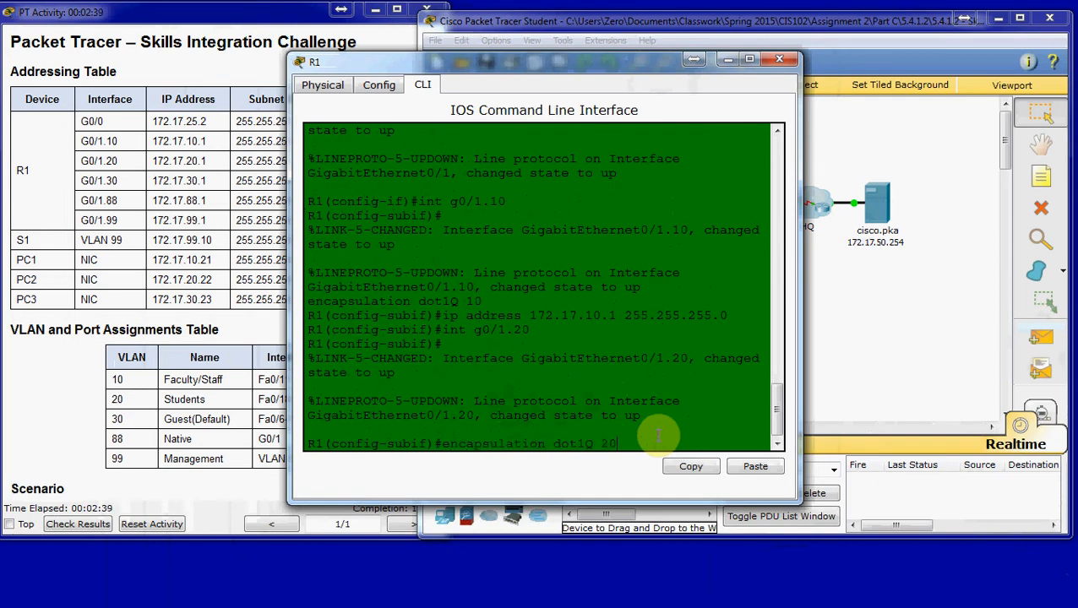
type("ip addre")
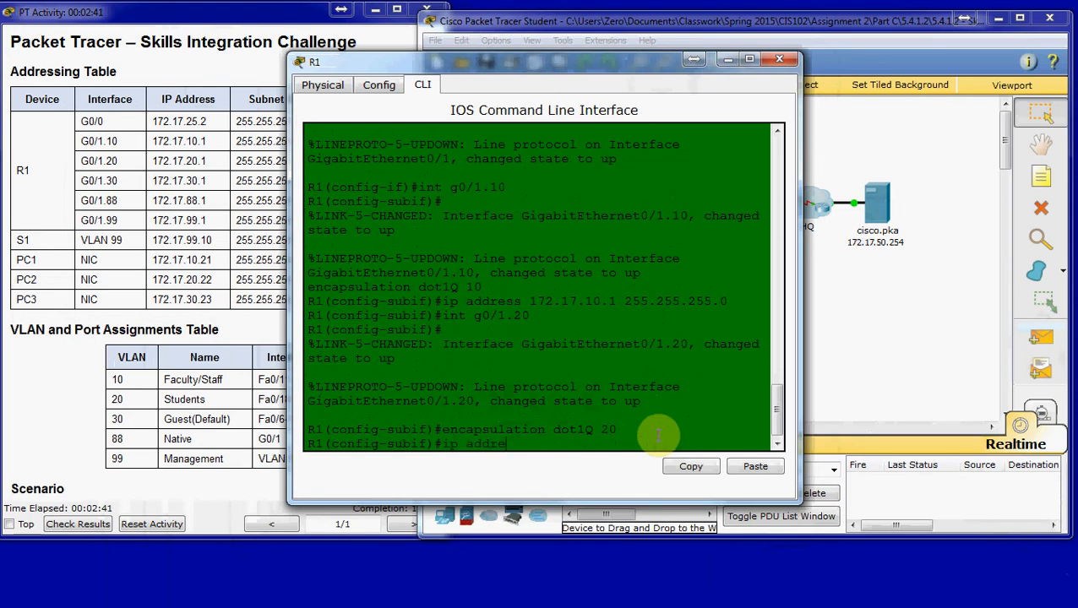
type("172.17.20.1 255.255.255.0")
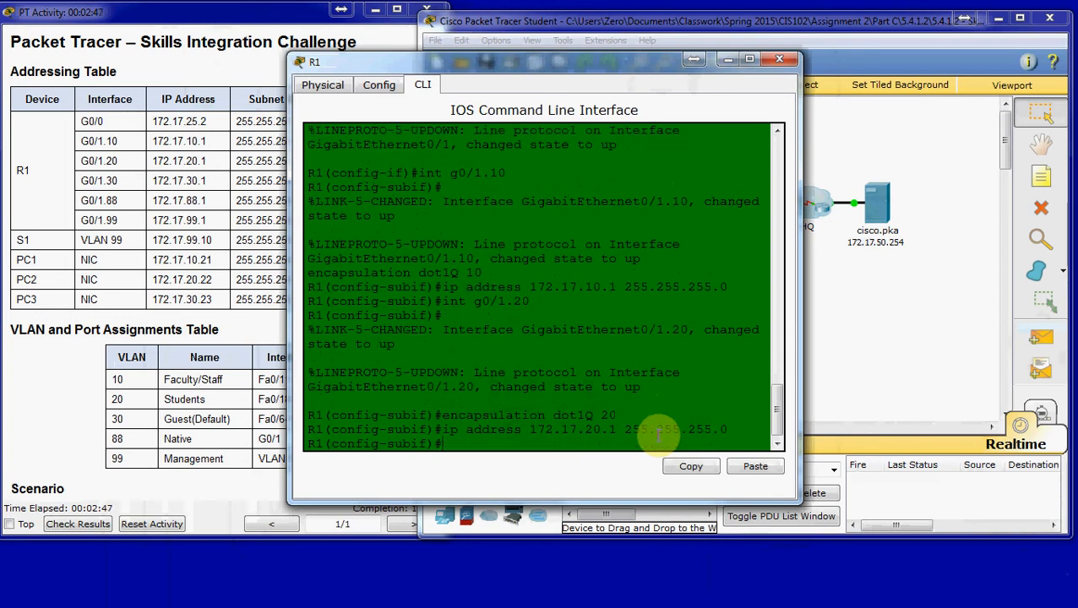
- Set up G0/1.30 with dot1Q VLAN 30 and address 172.17.30.1 255.255.255.0
type("int g0/")
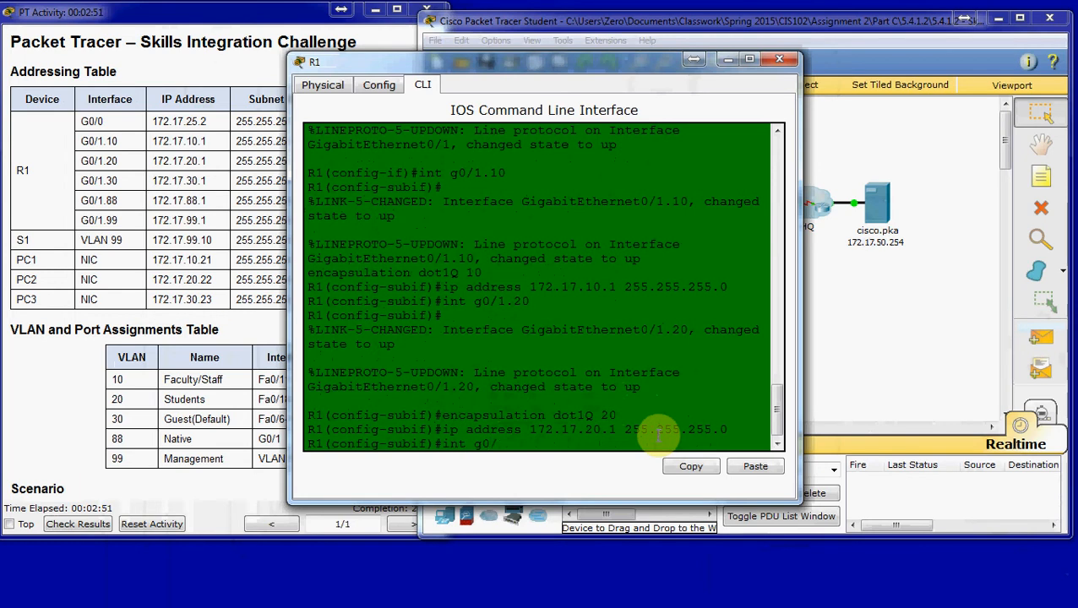
type("1.30")
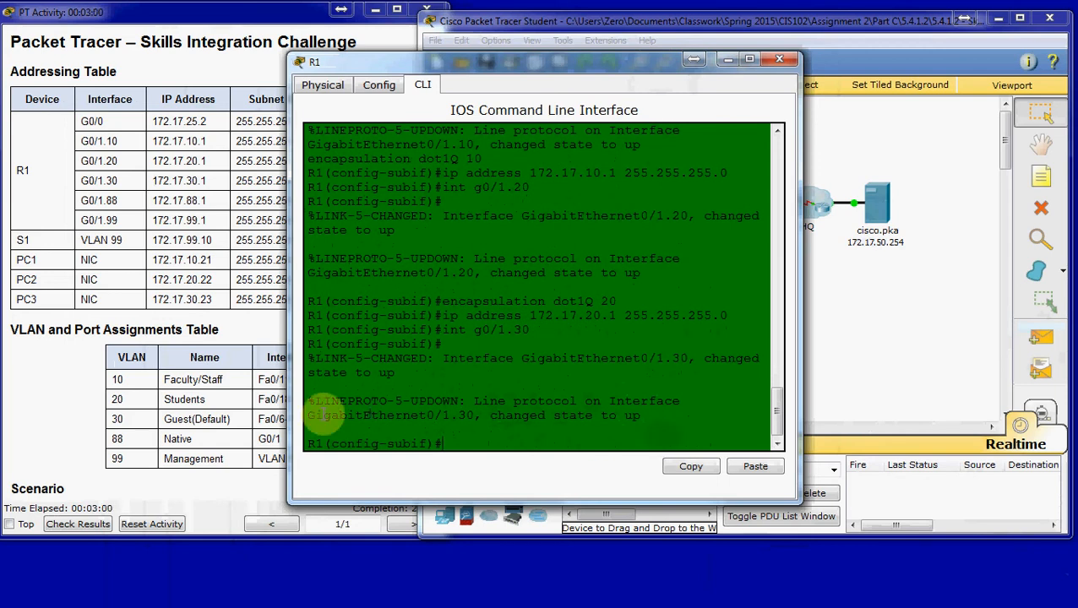
left_click_drag(309, 400, 640, 416)
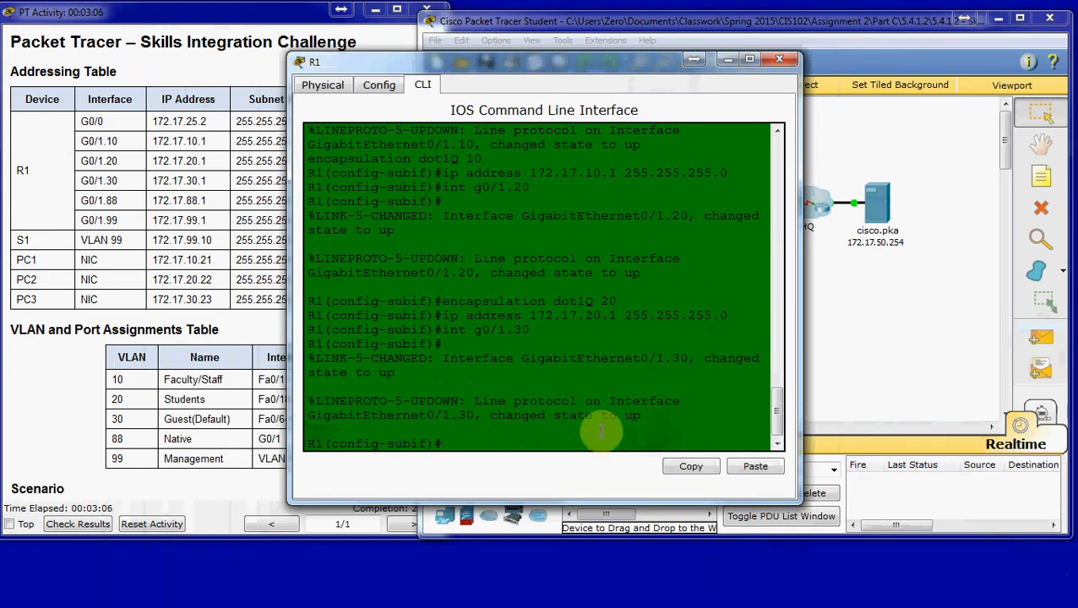
type("encapsulation")
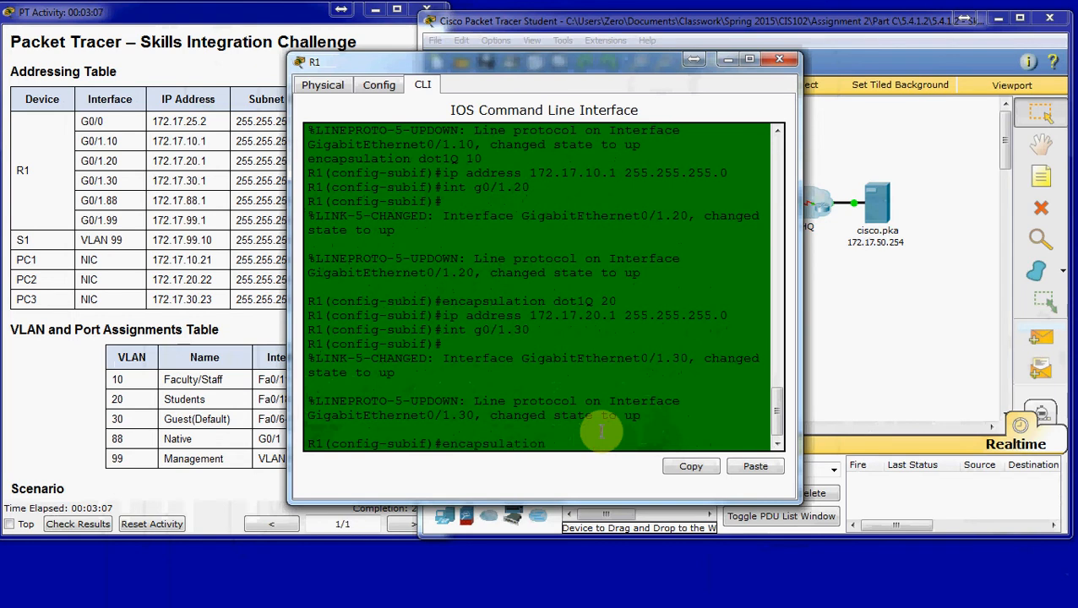
type("dot1Q 30")
type("ip address")
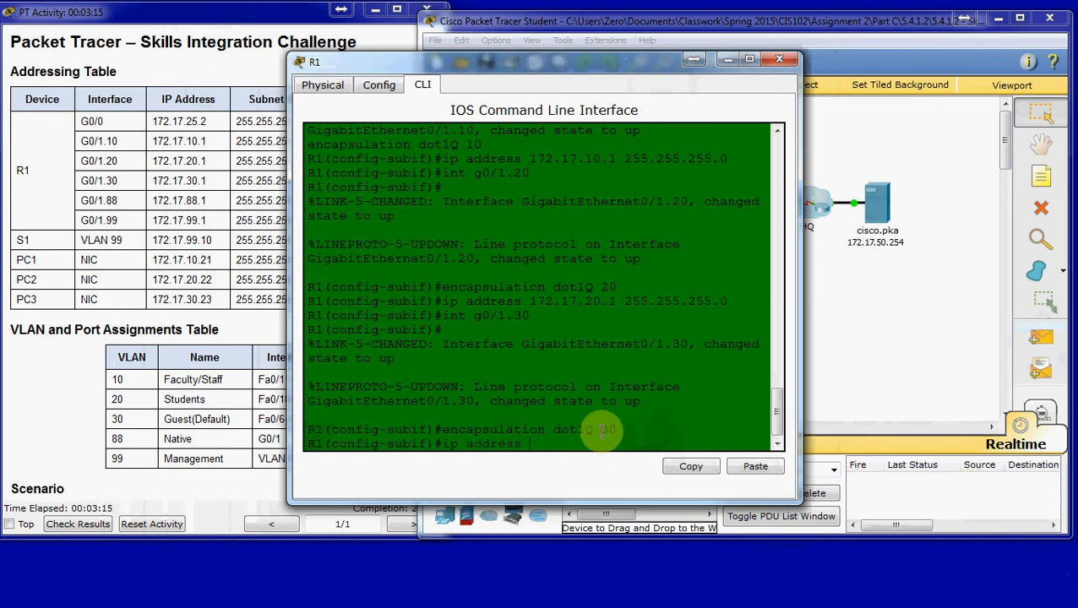
type("172.17.30.1 2")
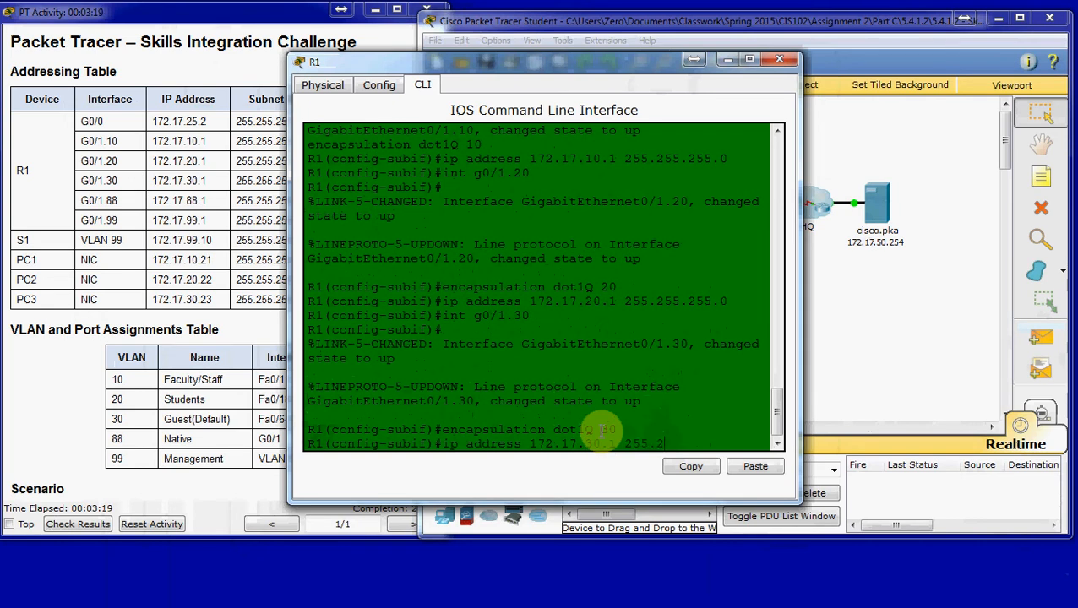
type("55.255.0")
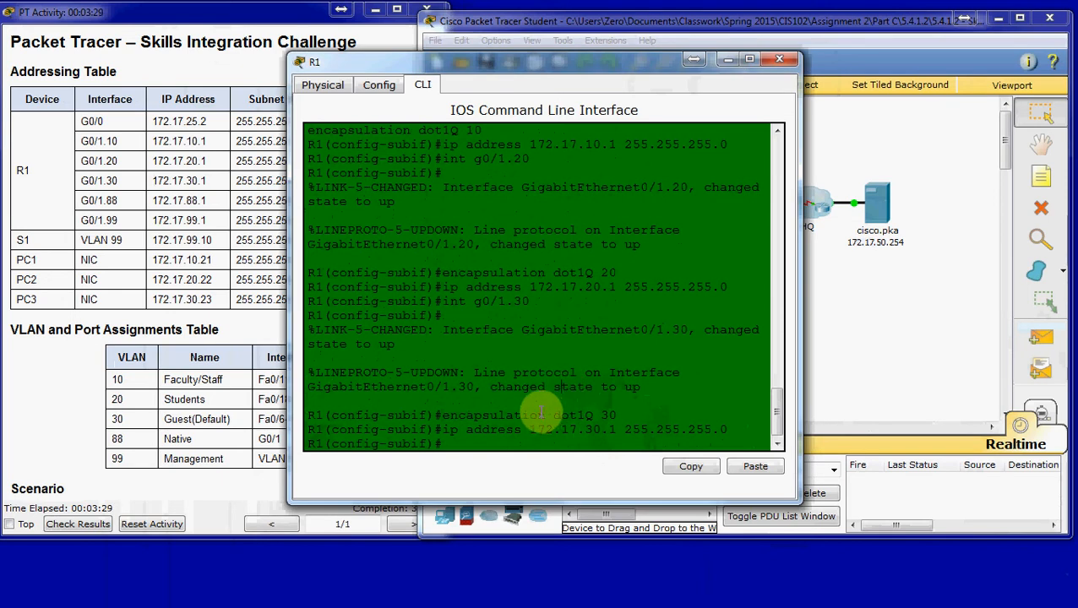
- Set up G0/1.88 as native dot1Q VLAN 88 with address 172.17.88.1 255.255.255.0
type("int")
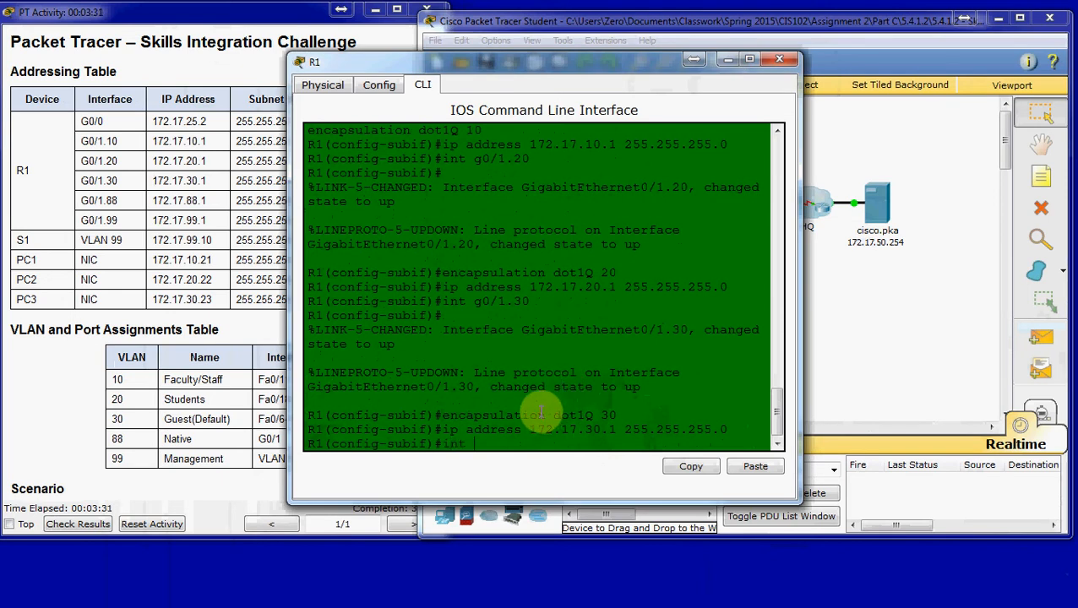
type("g0/1.88")
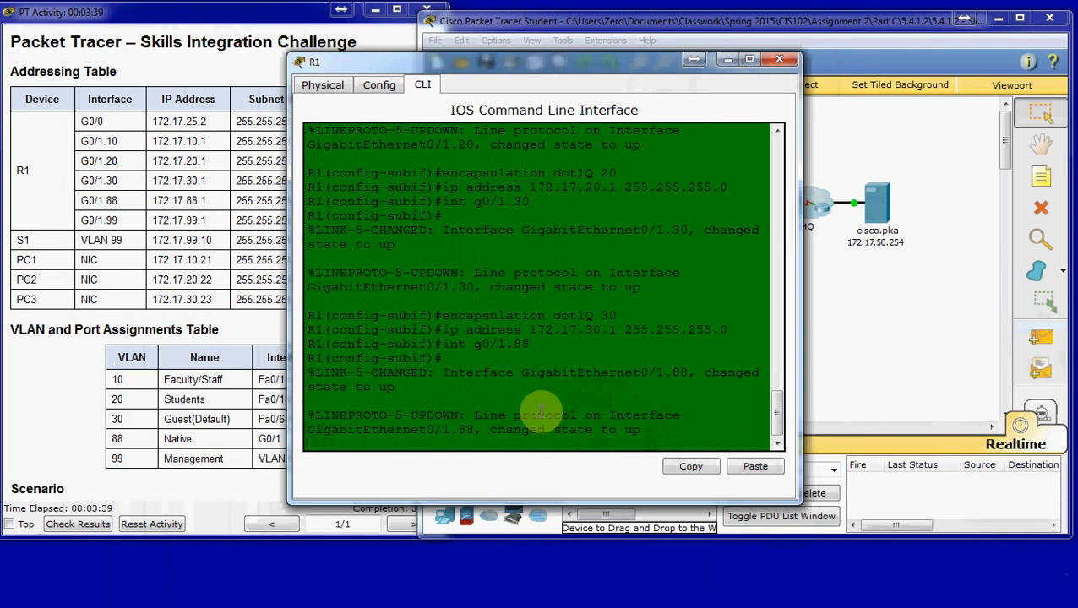
type("encapsul")
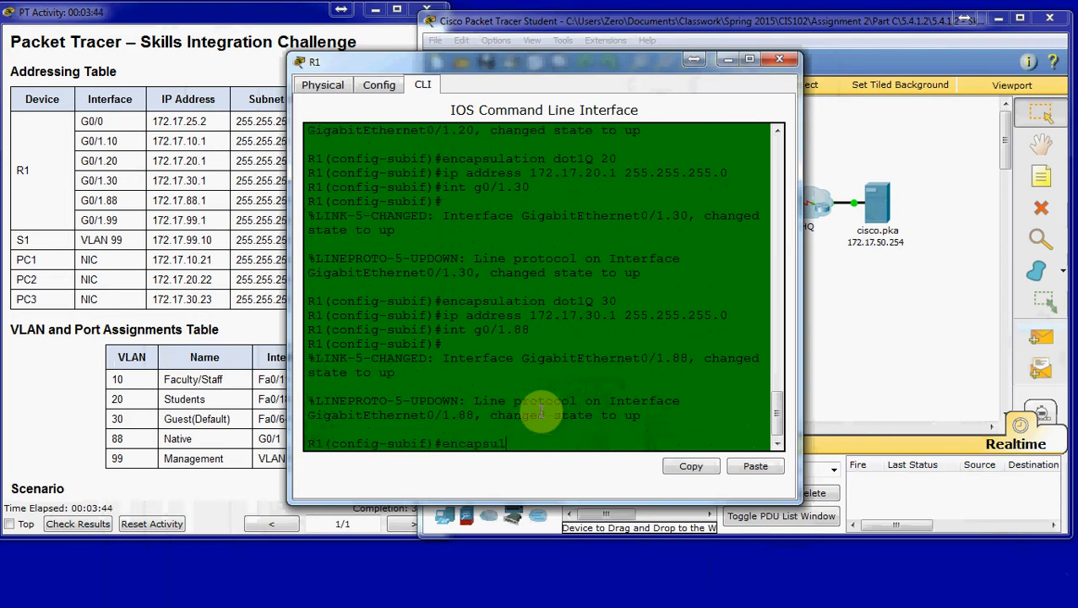
type("ation")
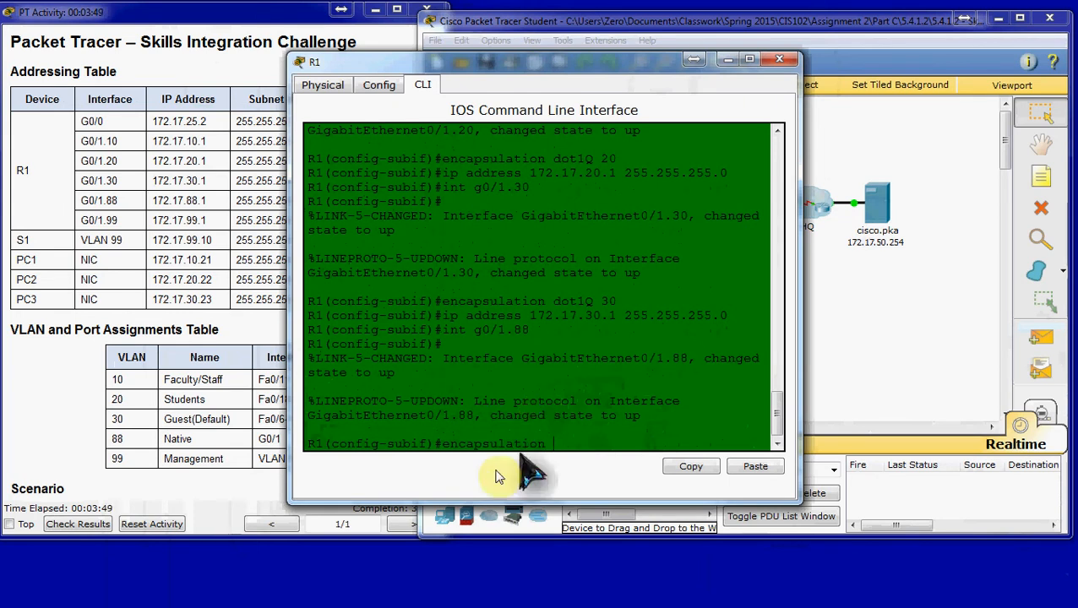
mouse_move(507, 504)
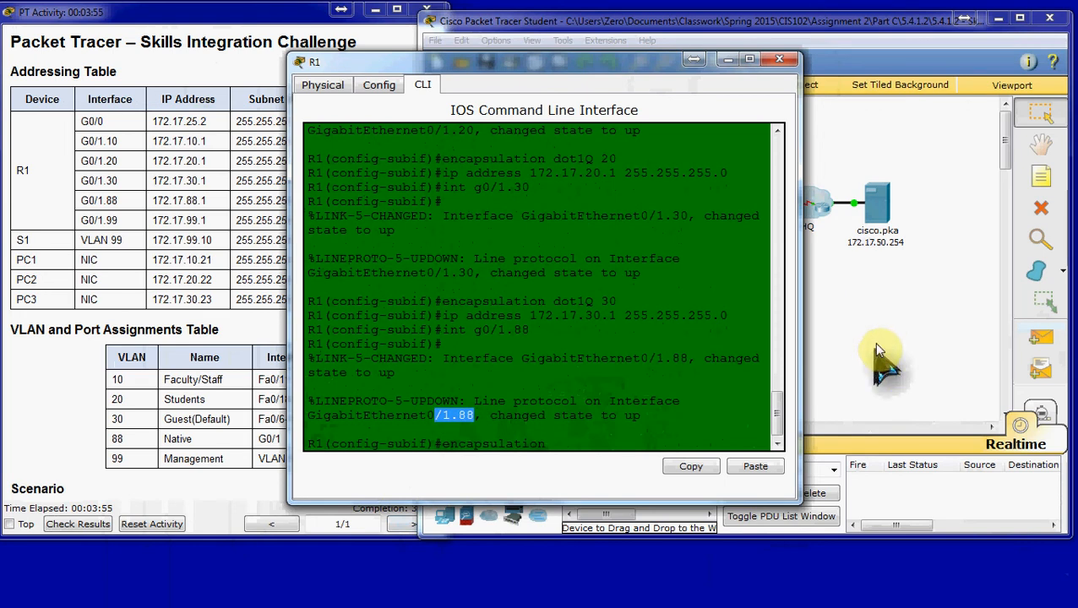
mouse_move(963, 262)
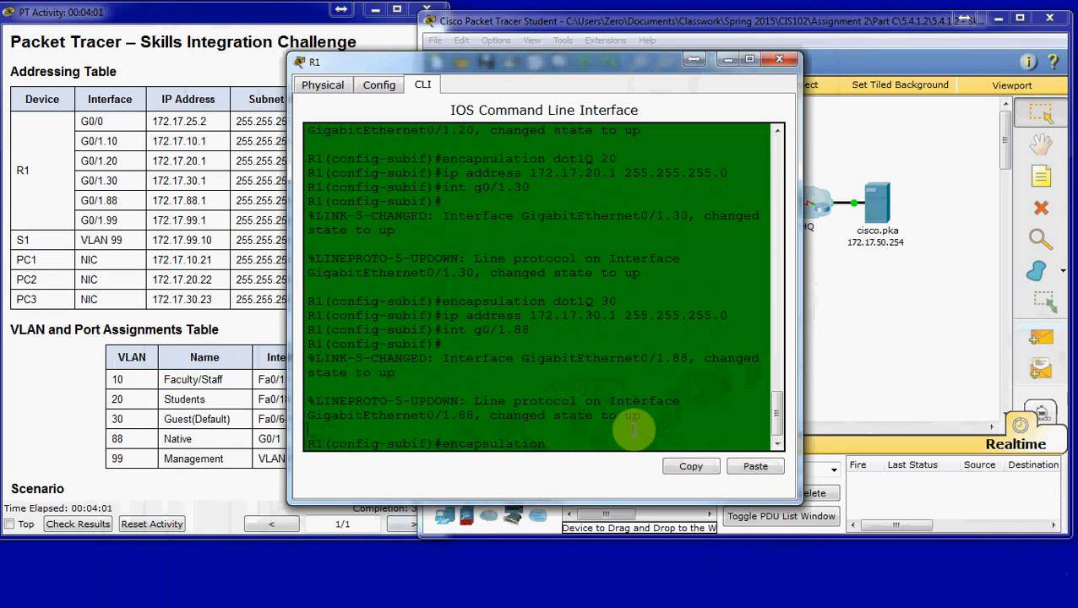
type("dot1Q 88")
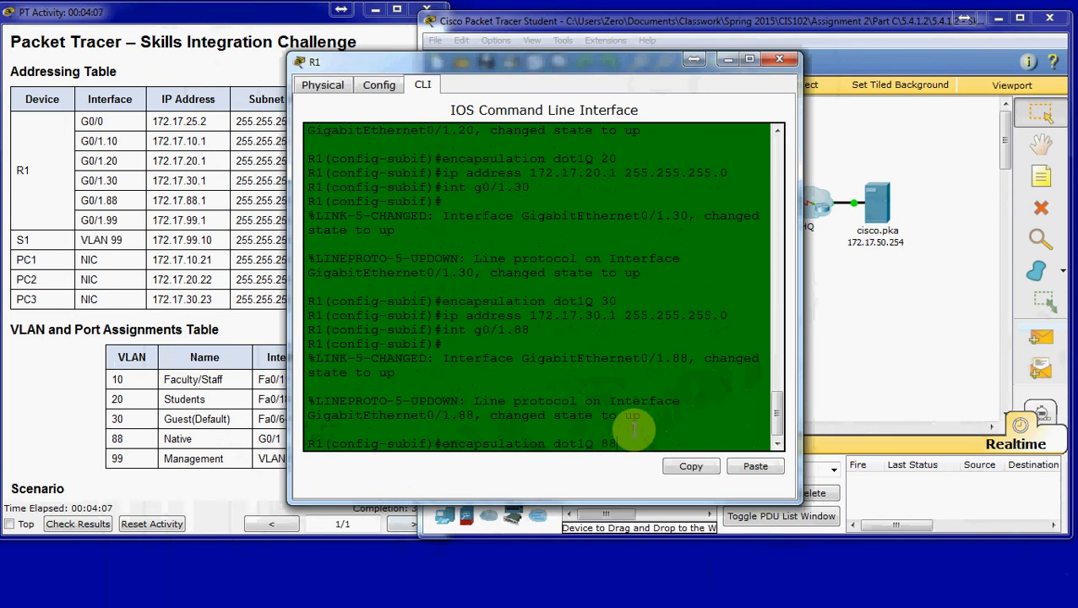
type("native")
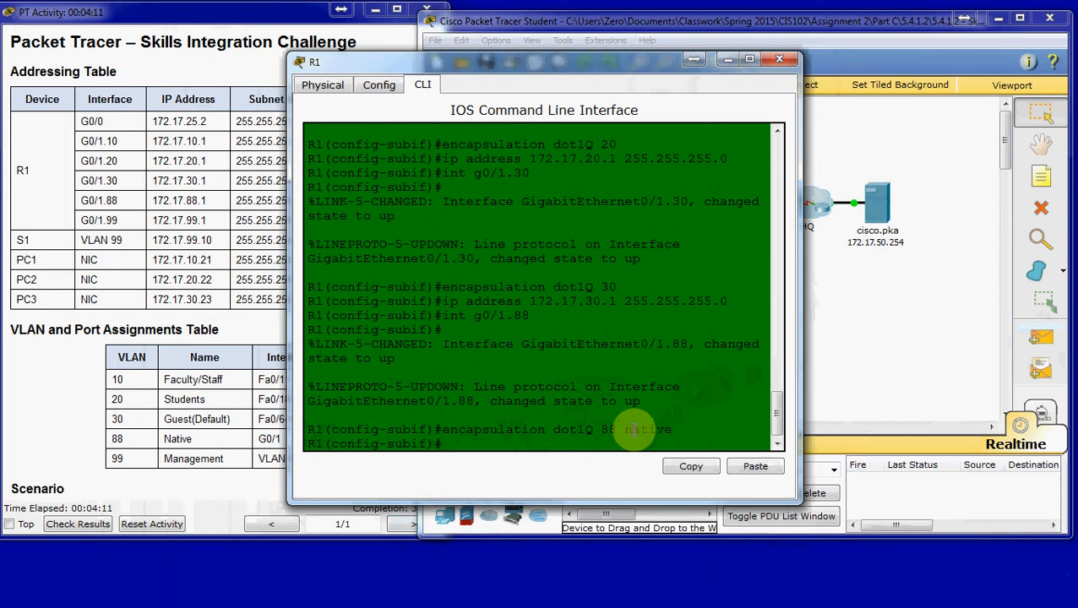
type("ip address 172.17.88.1 255.255.255.0")
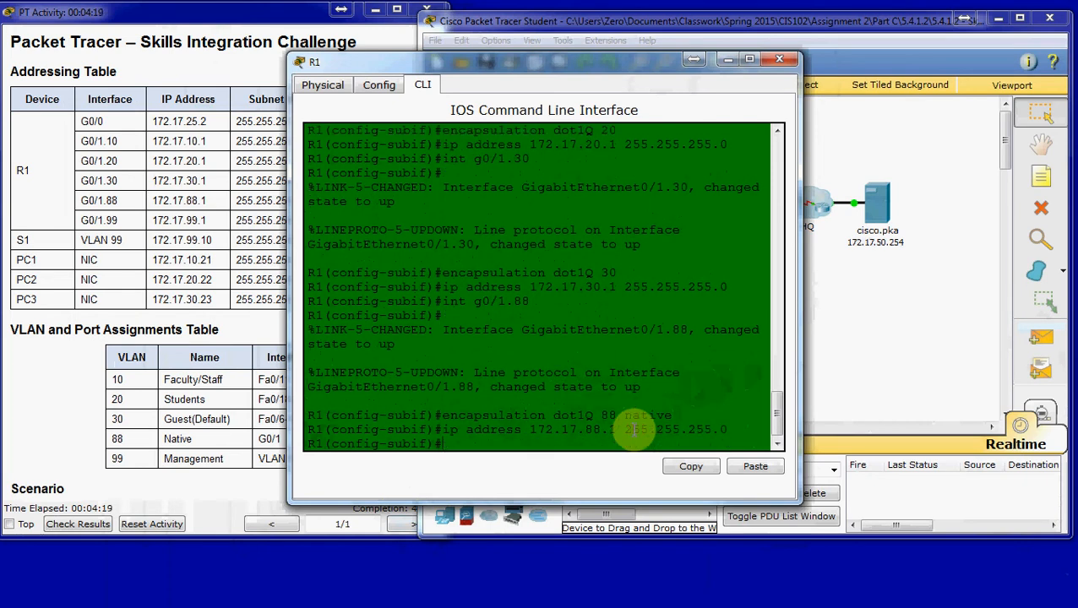
- Set up G0/1.99 with dot1Q VLAN 99 and address 172.17.99.1 255.255.255.0
type("i")
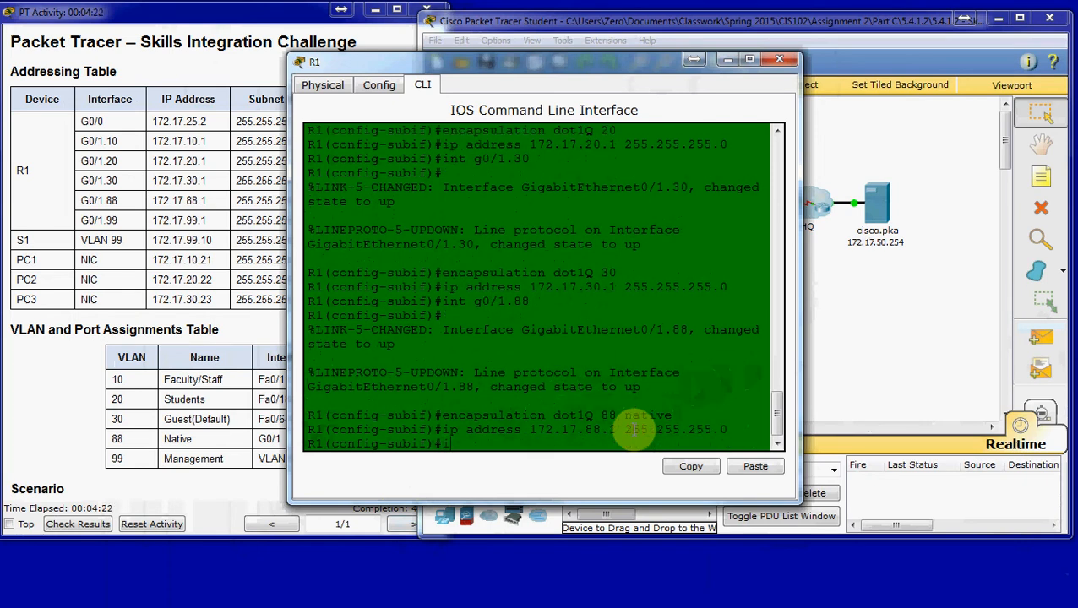
type("int g0/1.99")
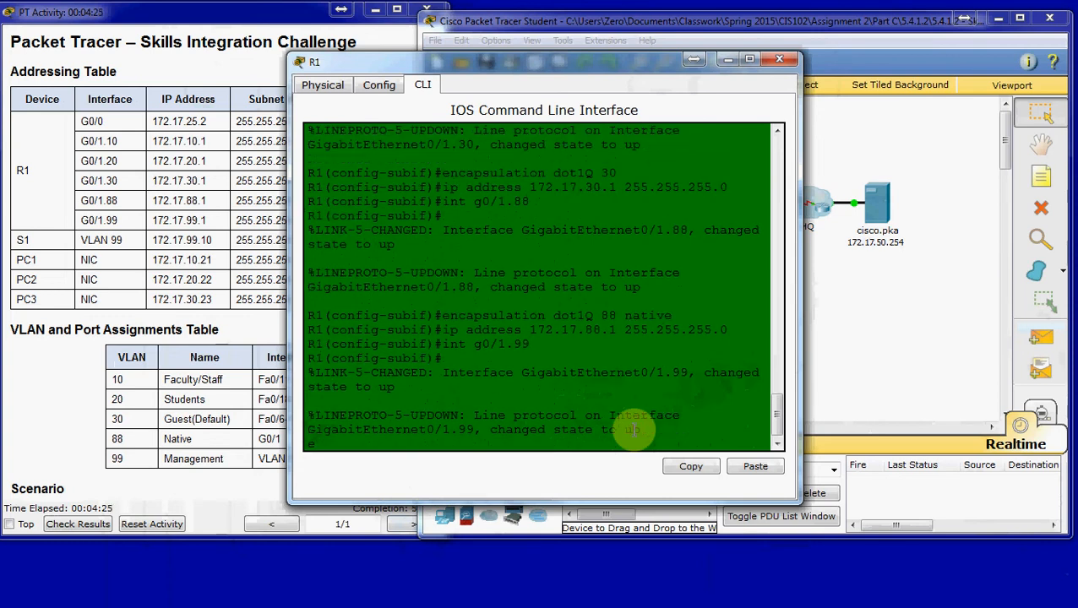
type("encapsulation dot1Q 99")
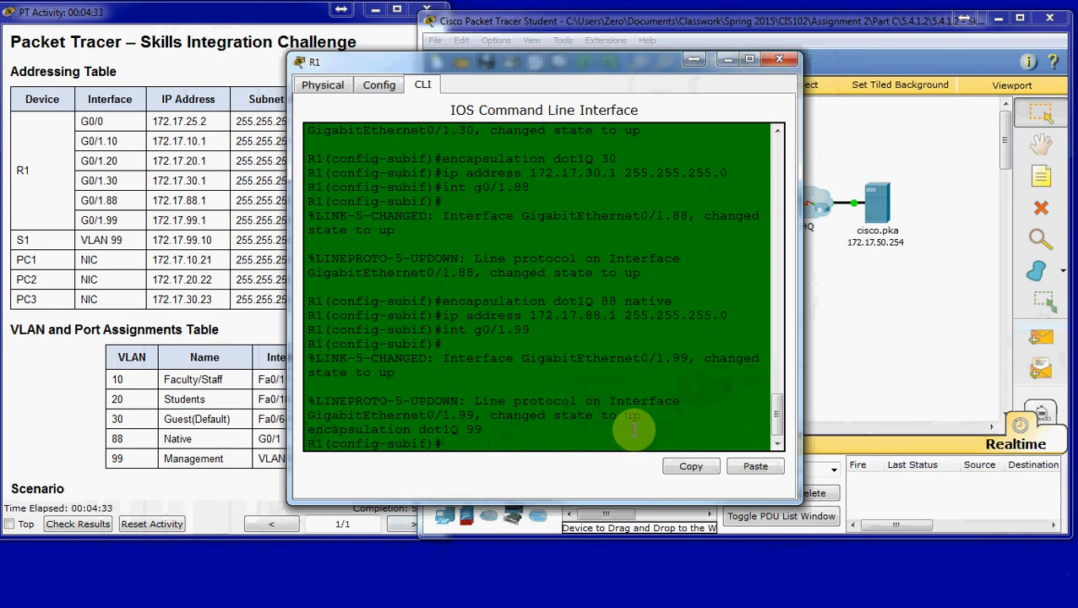
type("ip")
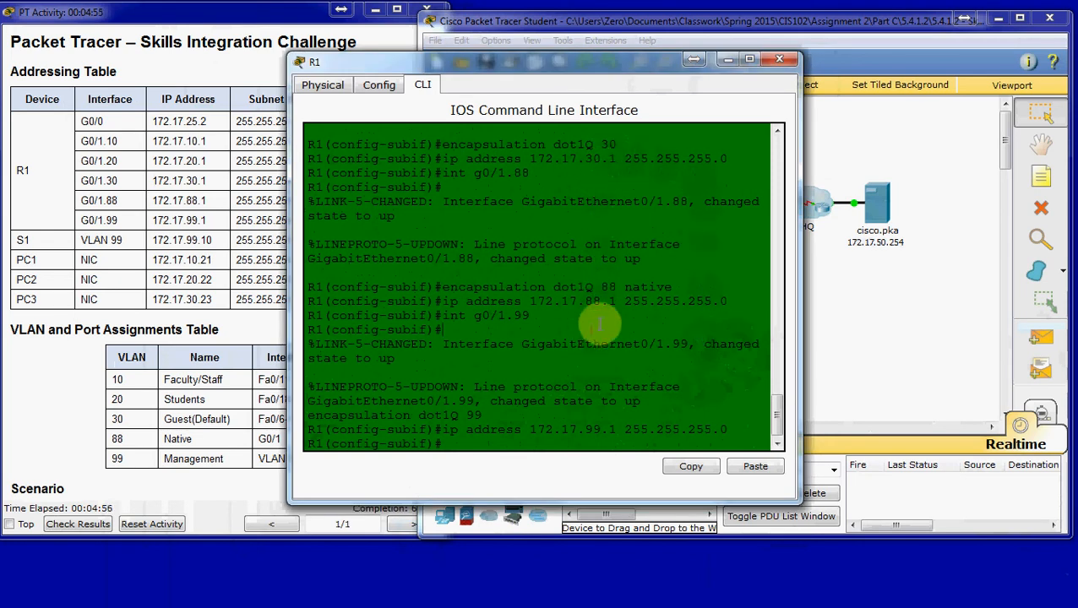
mouse_move(686, 199)
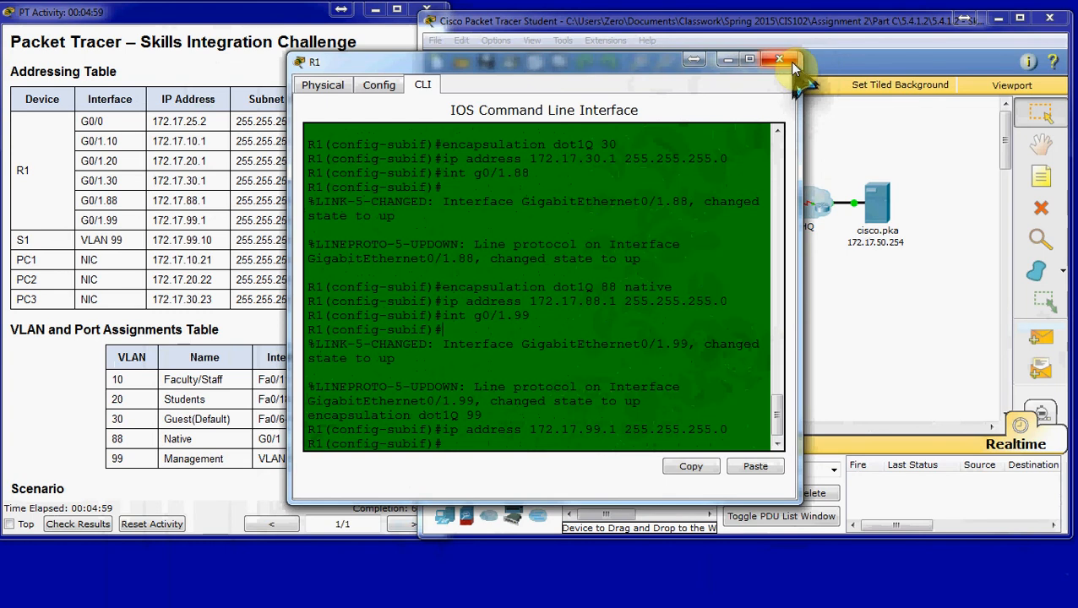
- On S1's CLI, create VLAN 10 named Faculty/Staff and VLAN 20 named Students
left_click(777, 58)
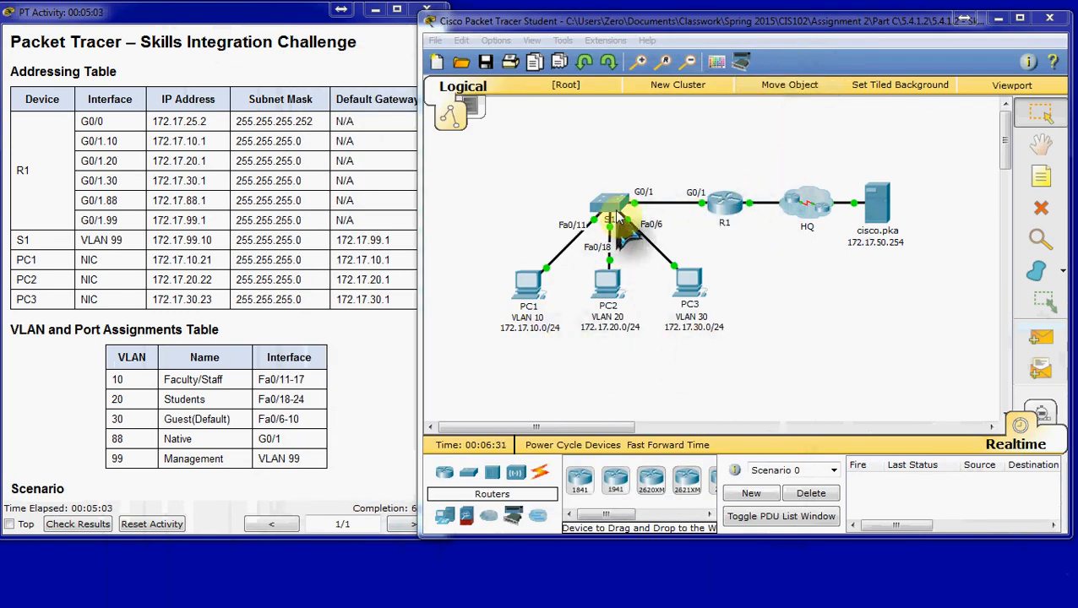
left_click(610, 216)
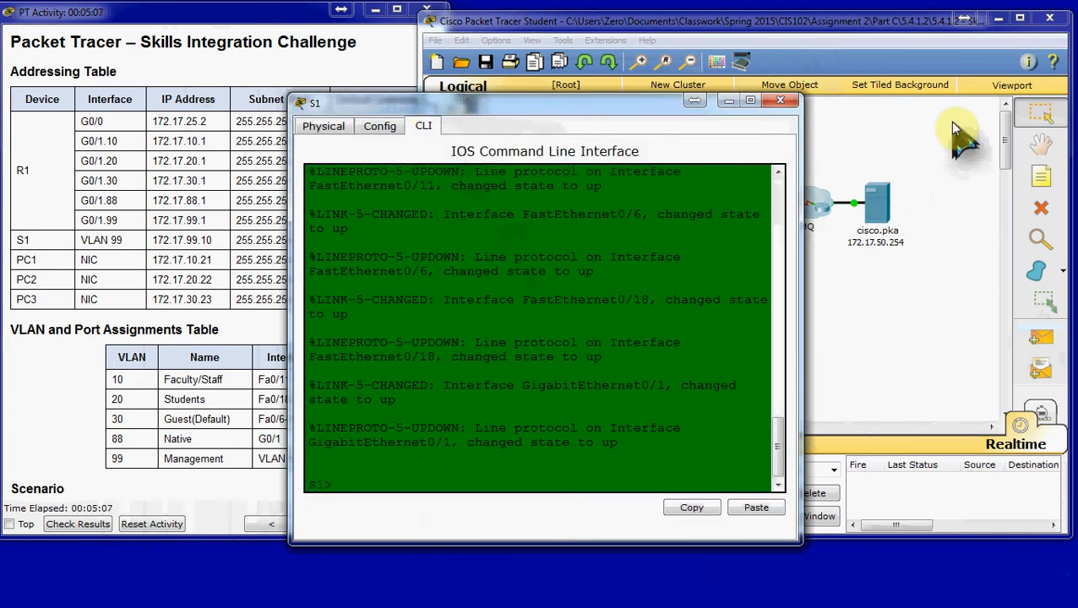
type("conf t")
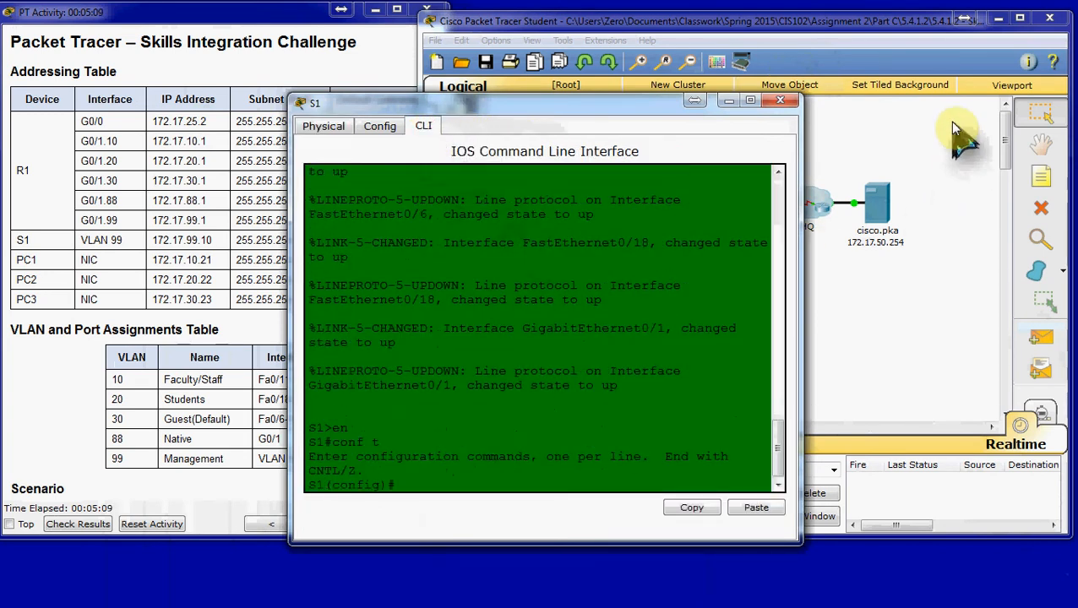
type("vlan 10")
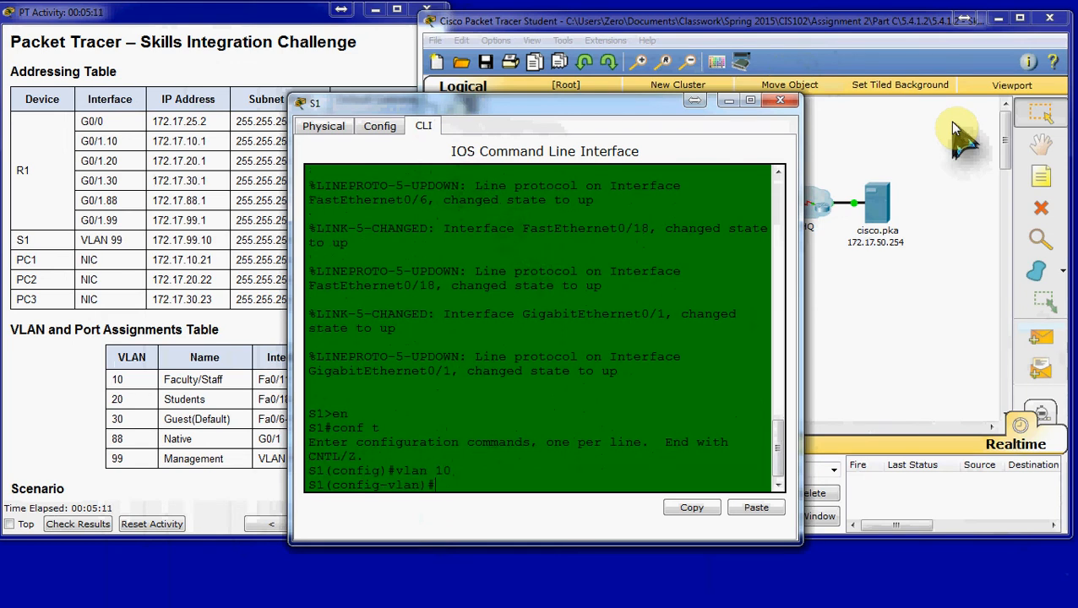
type("name Fa")
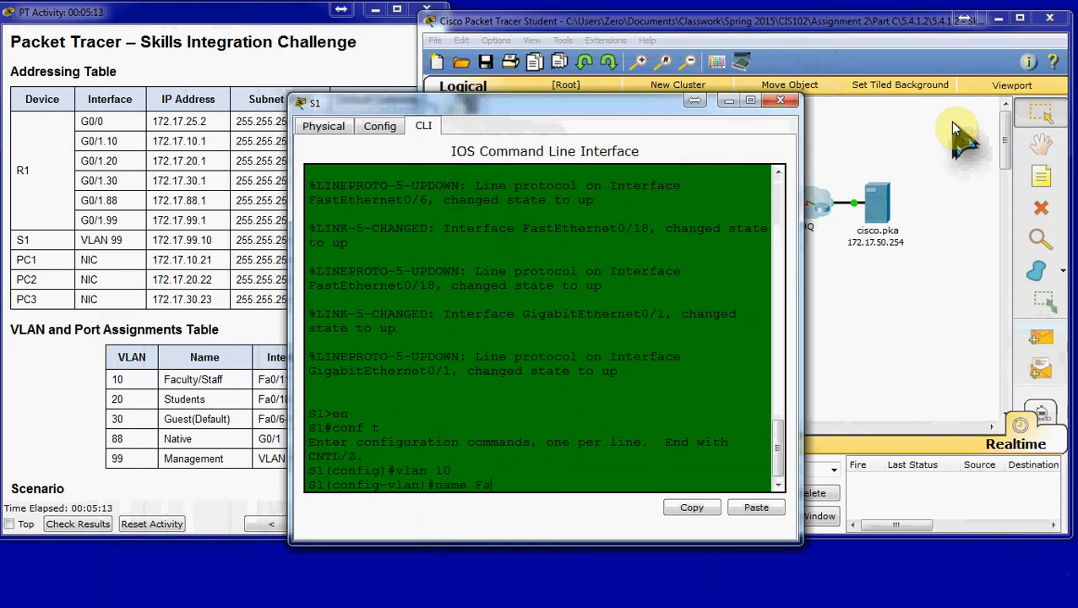
type("culty/Staff")
type("vlan 20")
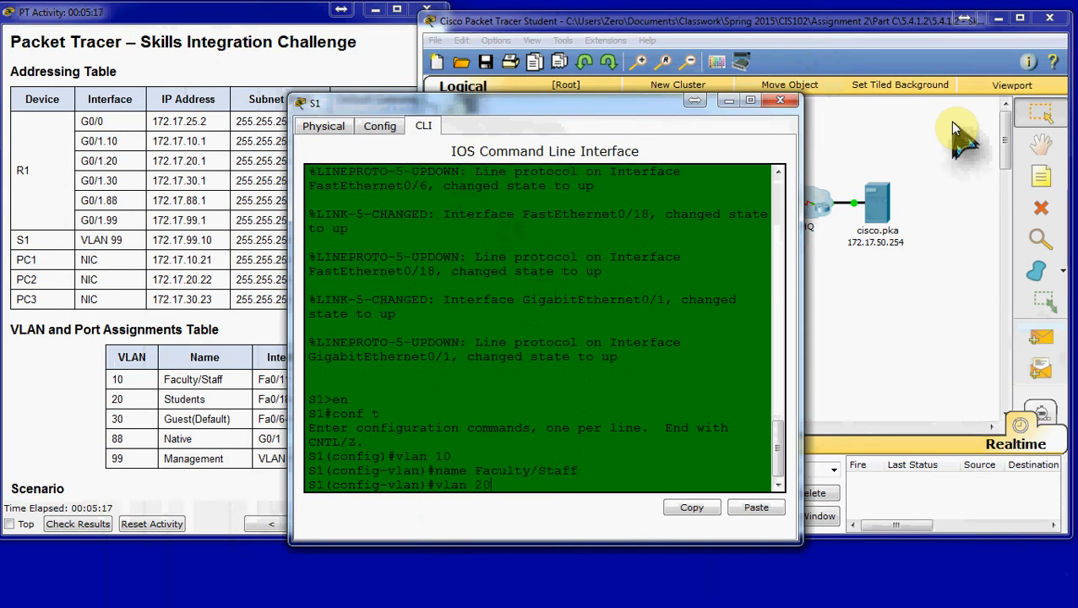
type("name Students")
type("vlan 30")
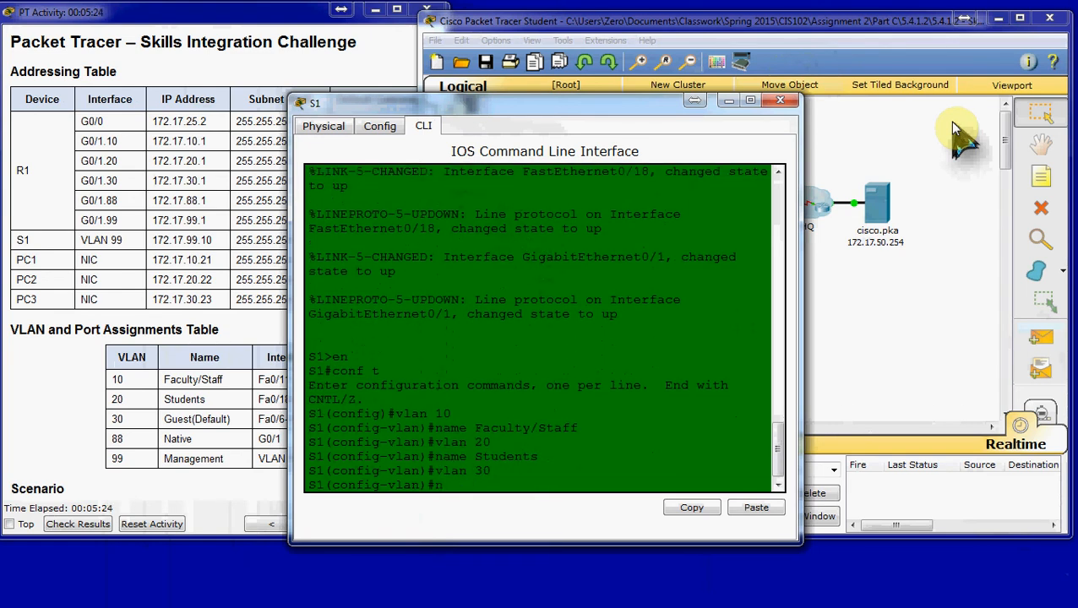
- Create VLAN 30 Guest(Default), VLAN 88 Native and VLAN 99 Management
type("name Guest(Default")
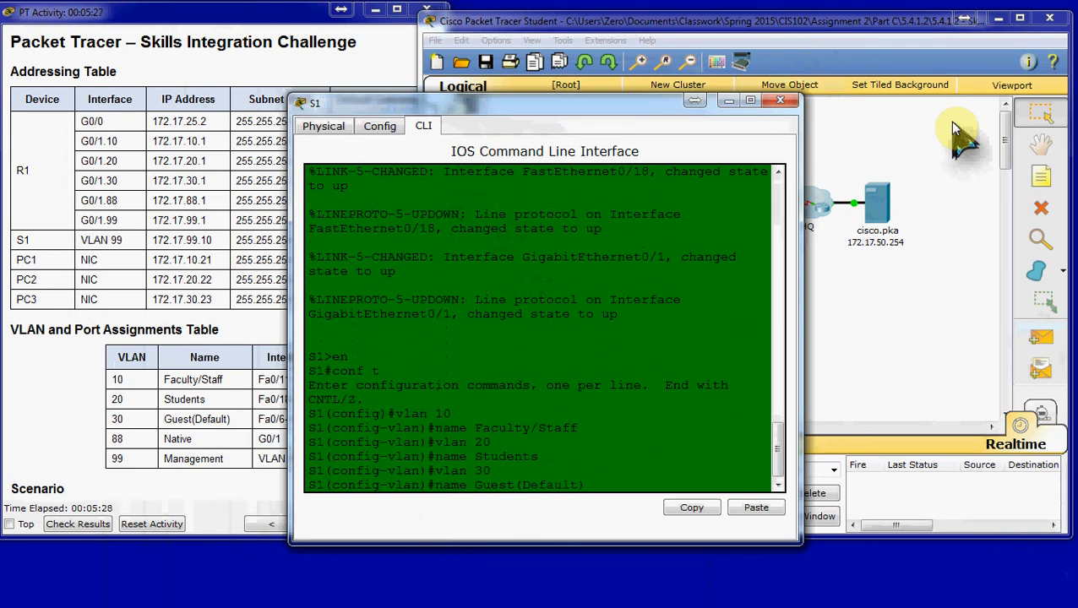
type("vlan)#")
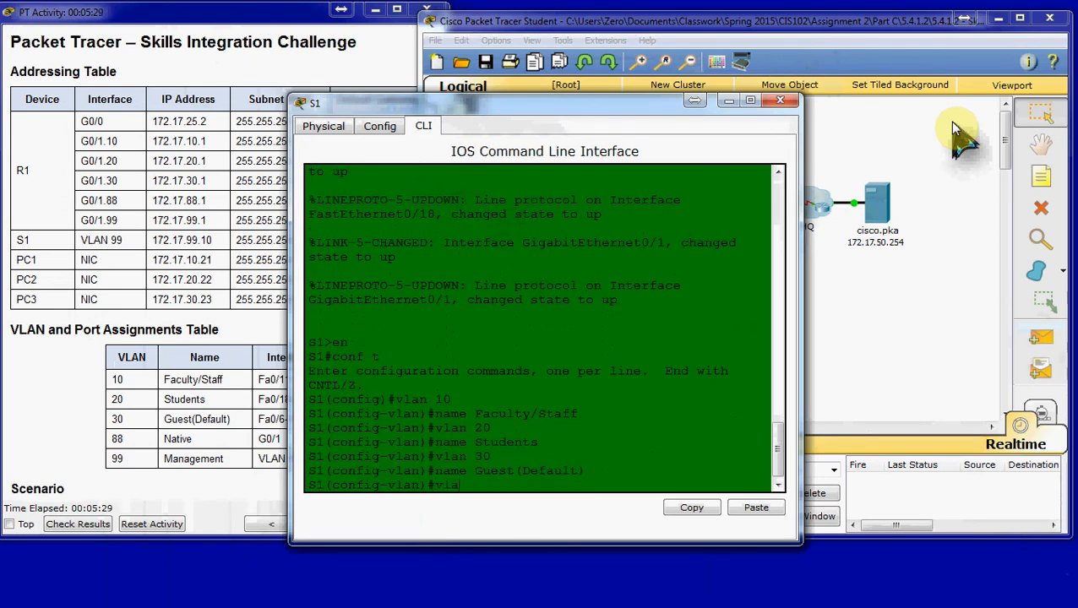
type("vlan 88")
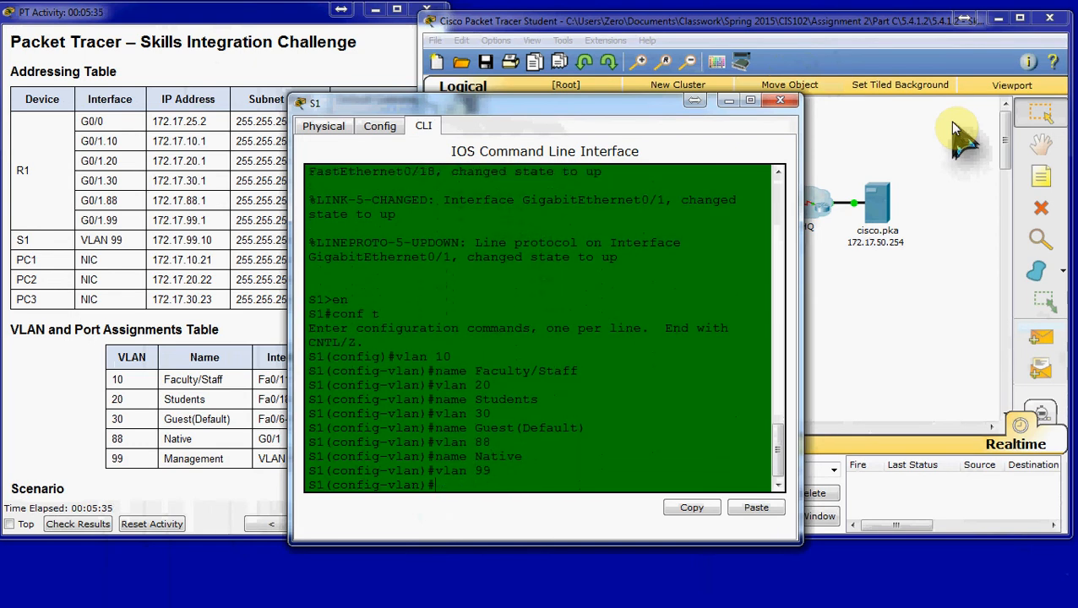
type("name Management")
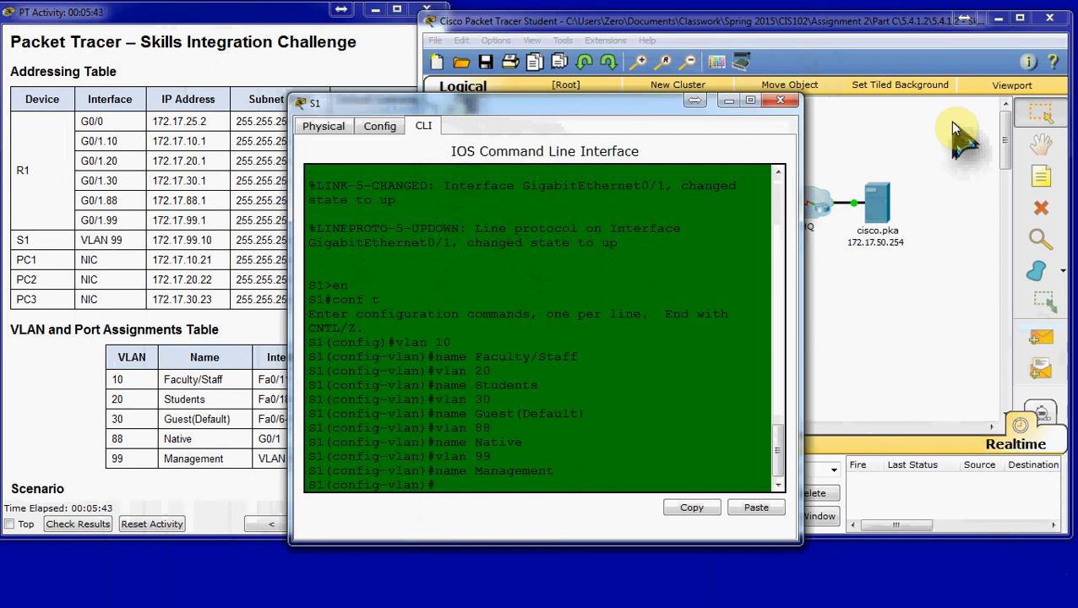
mouse_move(702, 132)
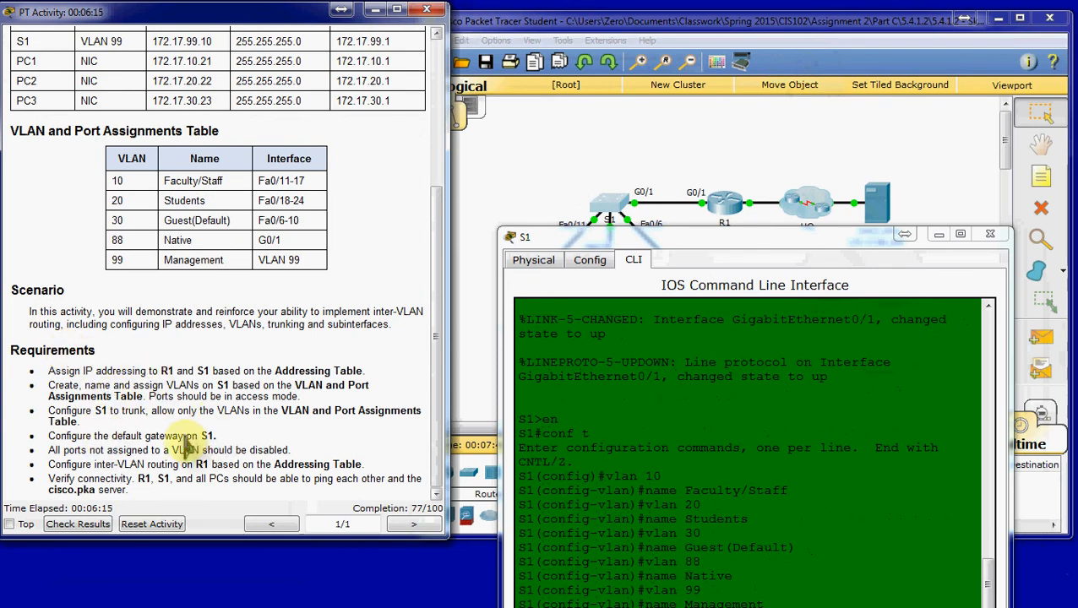
mouse_move(166, 338)
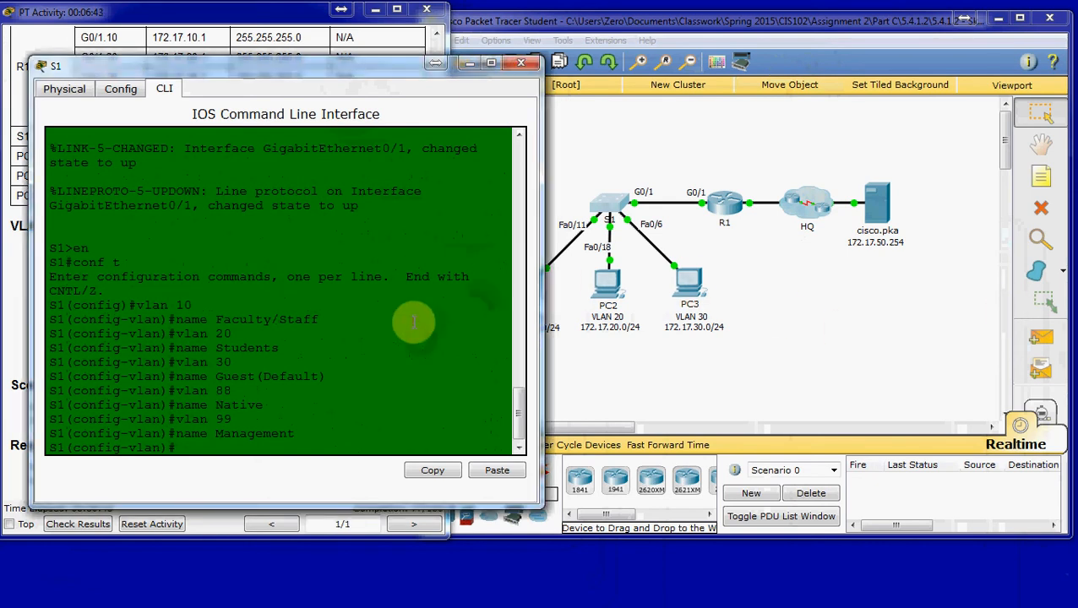
- Make ports Fa0/11–17 access ports in VLAN 10
type("int range f")
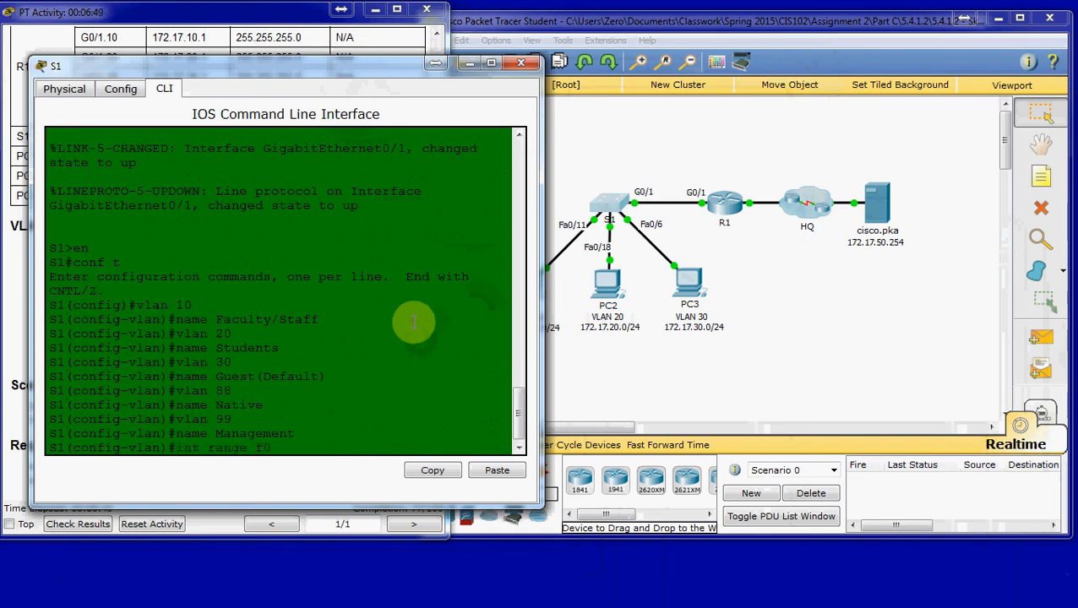
type("0/11 - 17")
type("s")
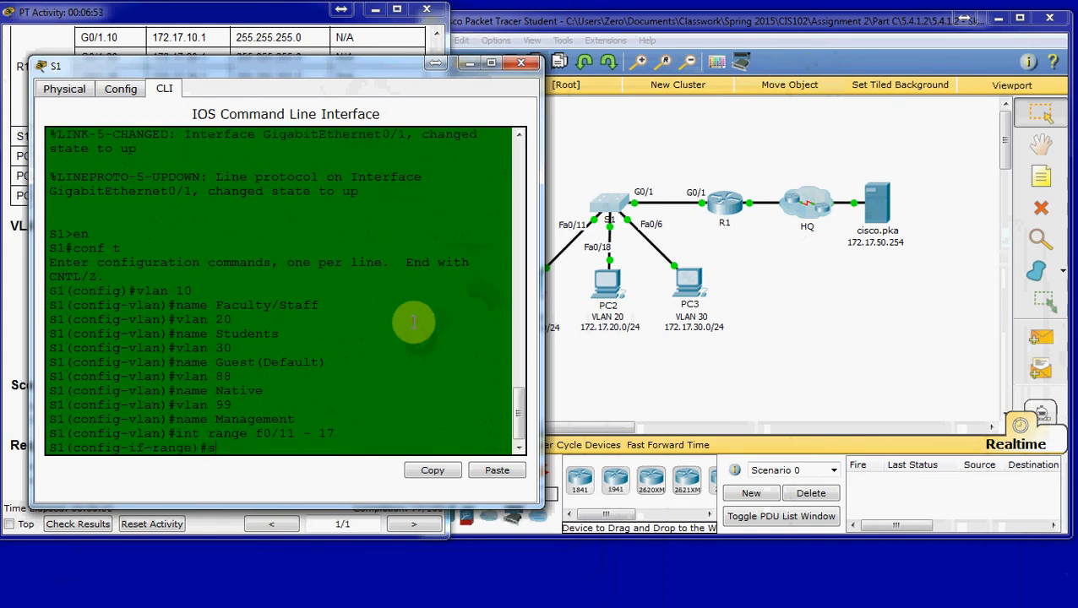
type("witchport mode acces")
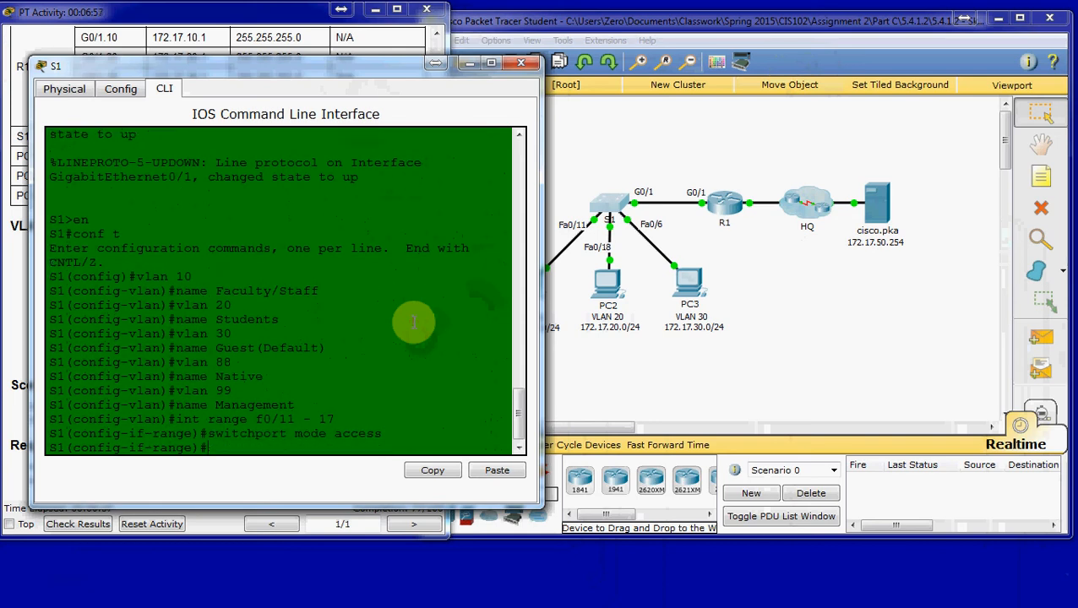
type("swichport access vlan 10")
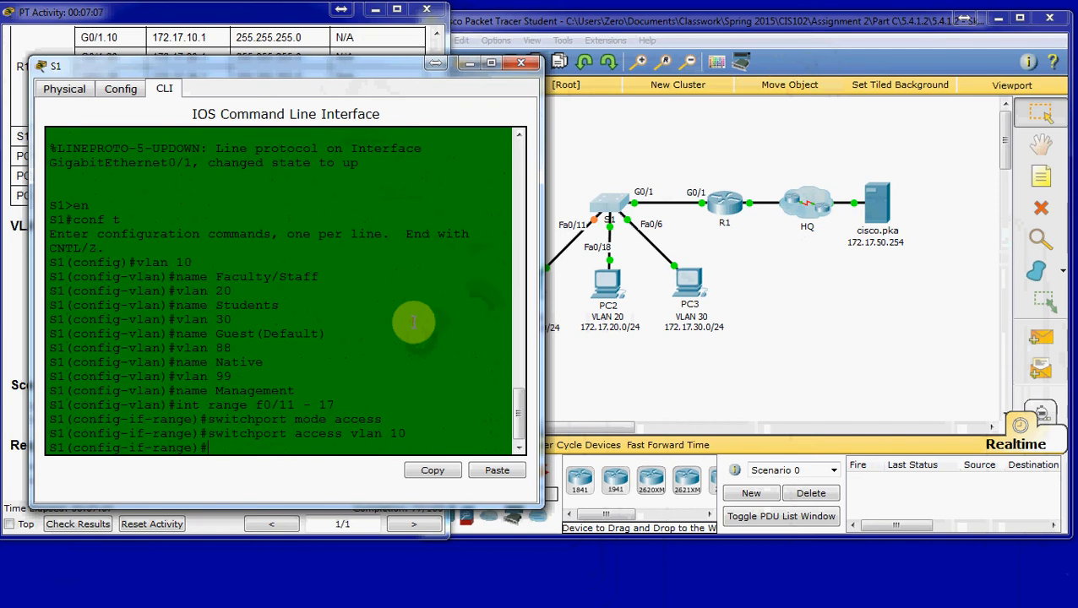
- Make ports Fa0/18–24 access ports in VLAN 20
type("int")
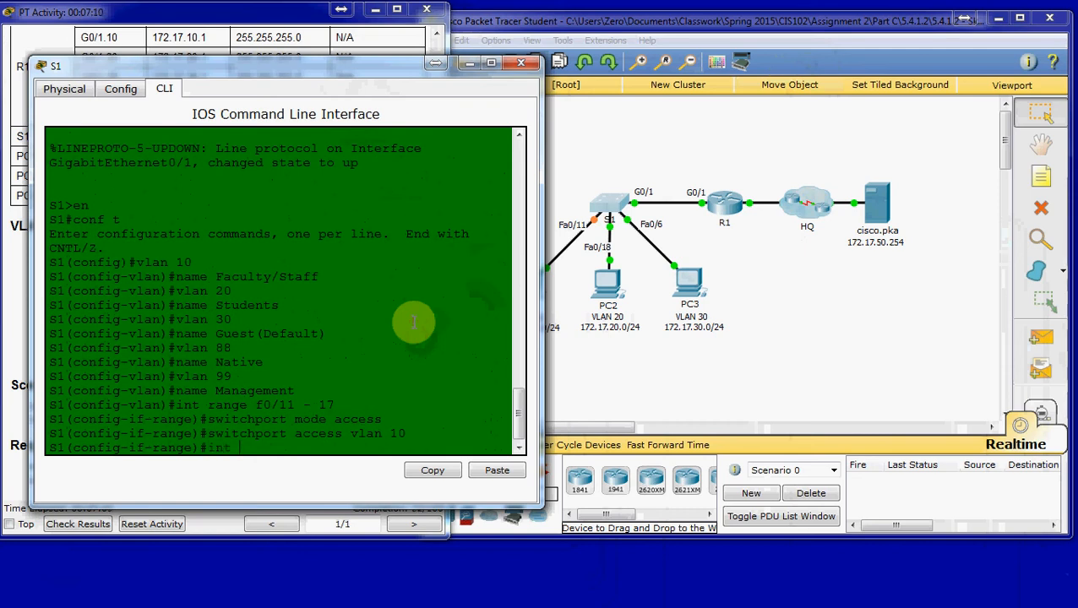
type("range f")
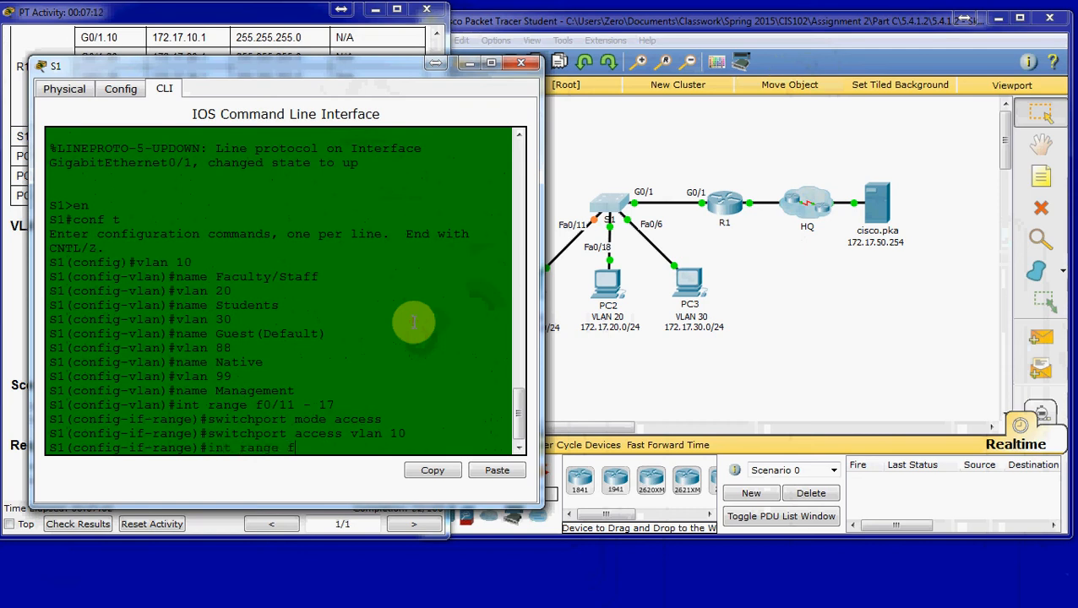
type("0/18 - 24")
type("s")
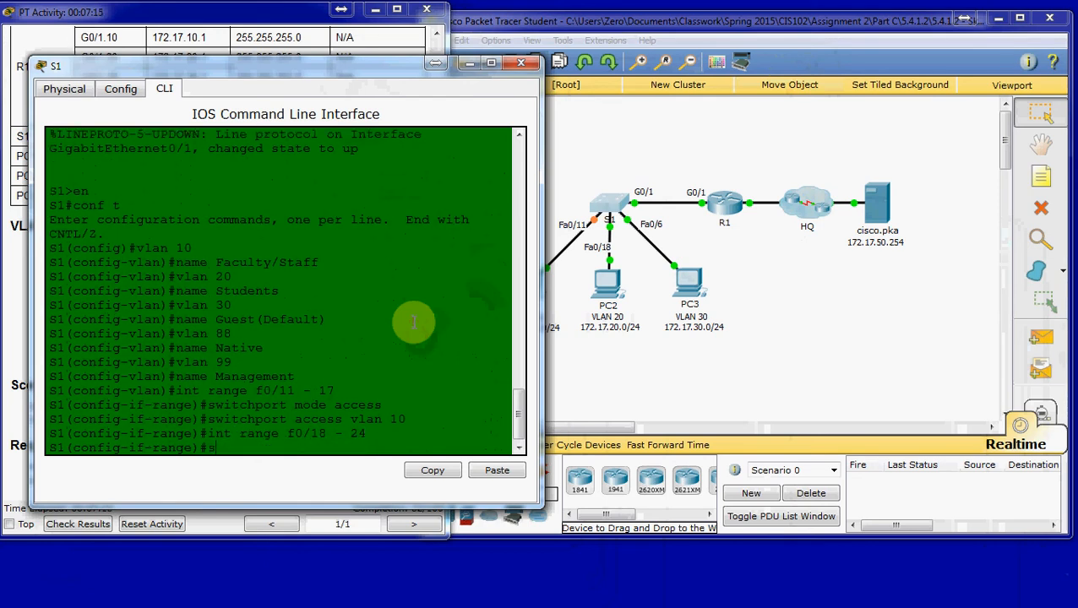
type("witchport mode access")
type("switchport access vlan 20")
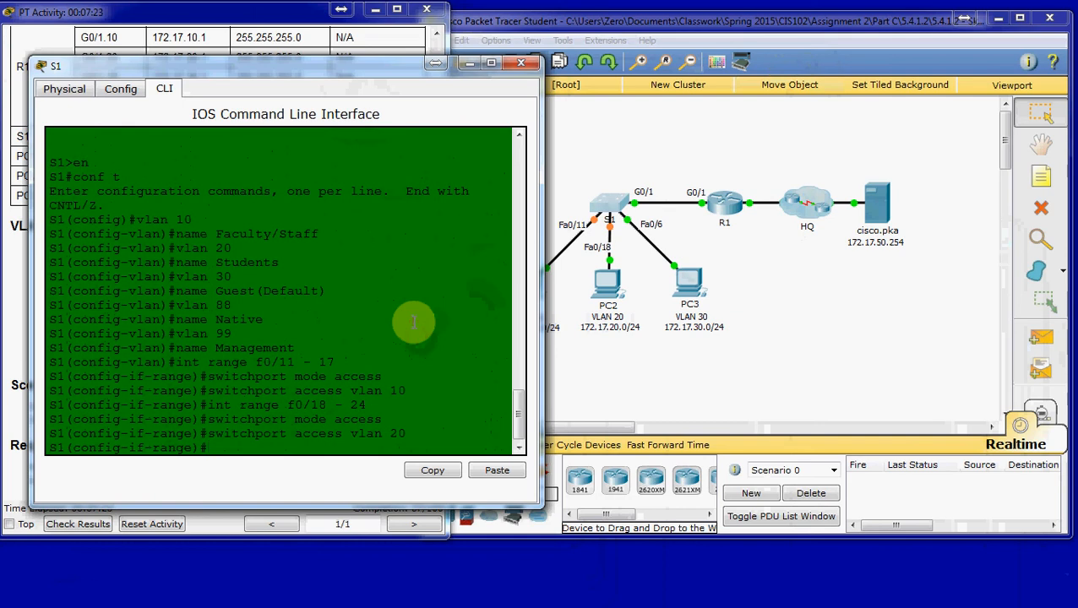
- Make ports Fa0/6–10 access ports in VLAN 30
type("int range")
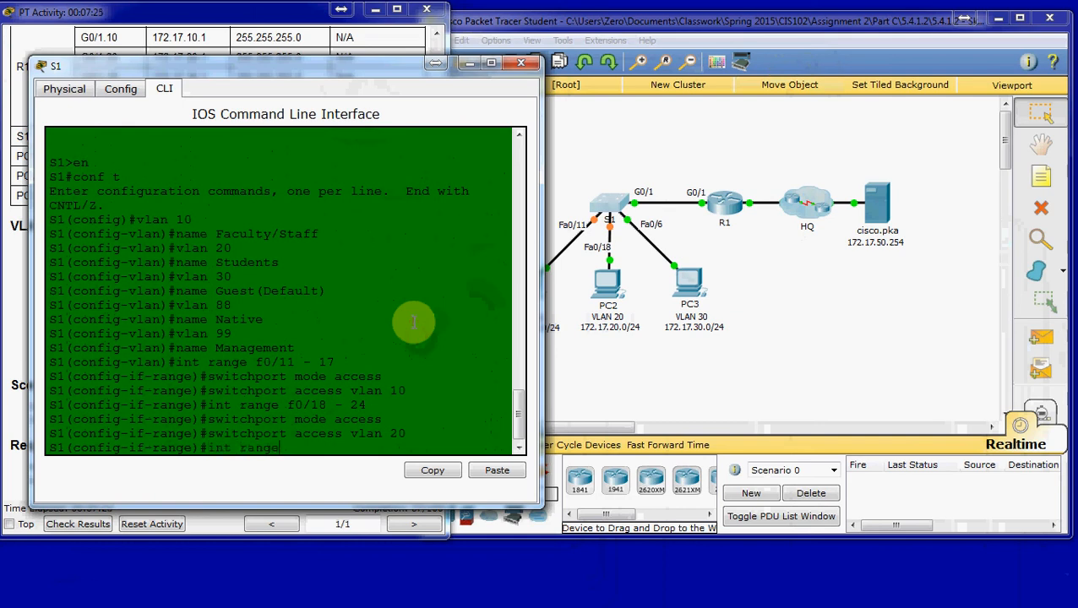
type("f0")
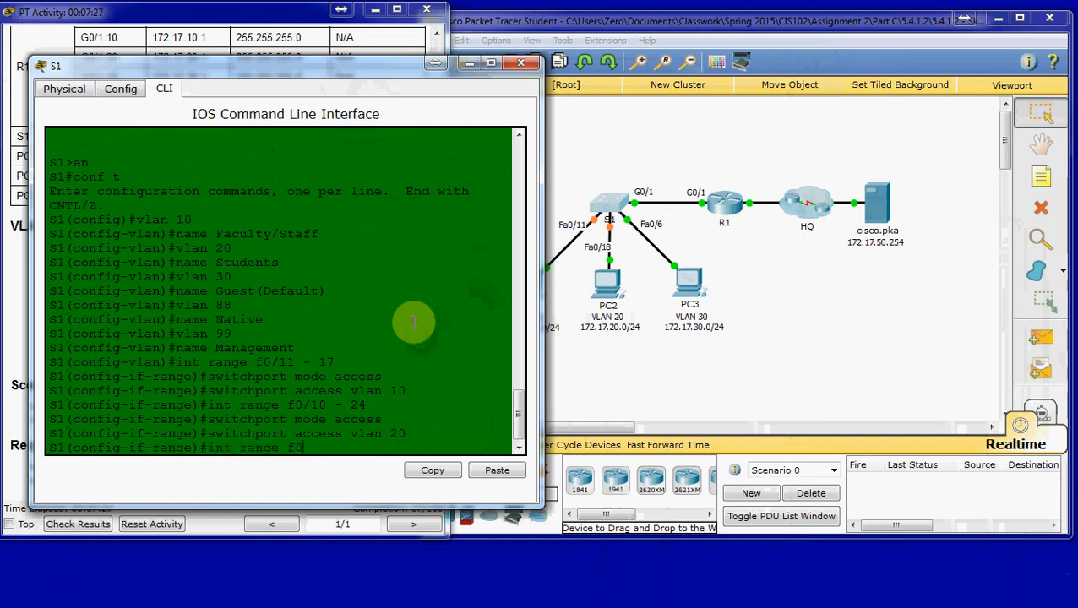
type("/6 - 10")
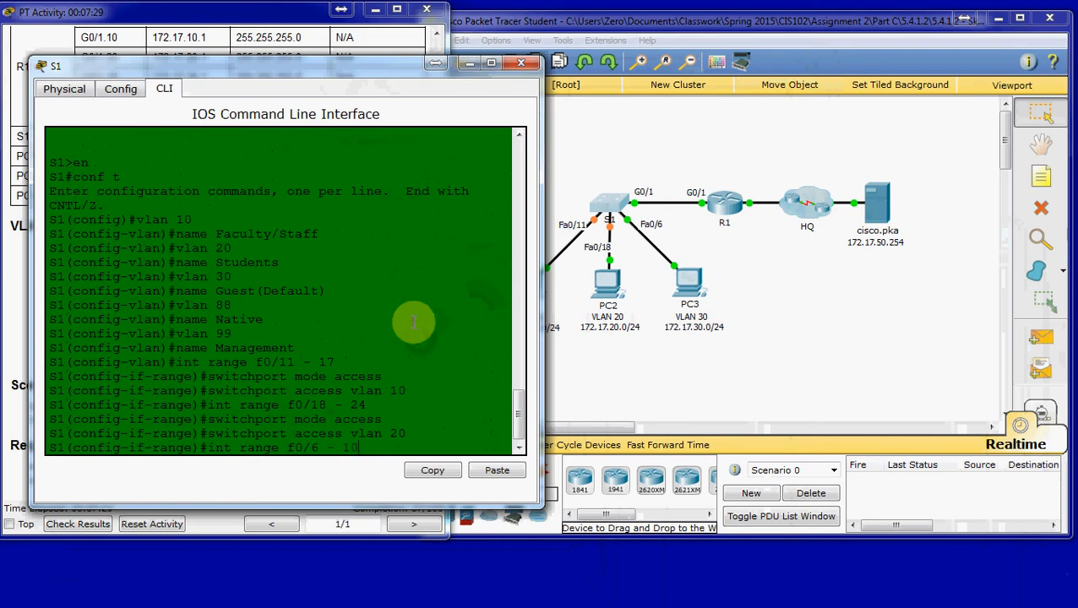
key("enter")
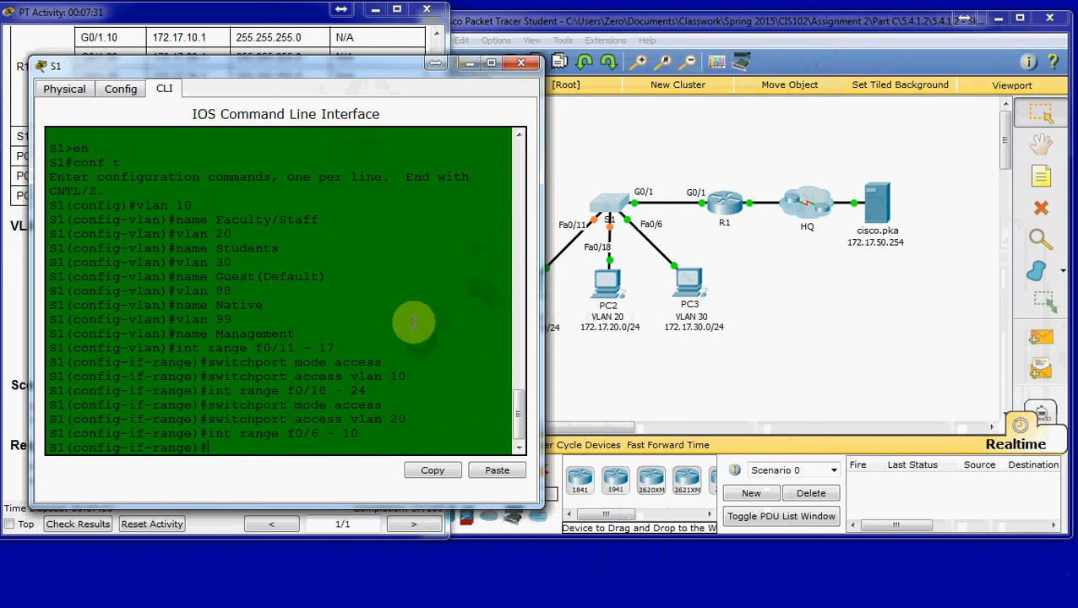
type("switchport access vlan 30")
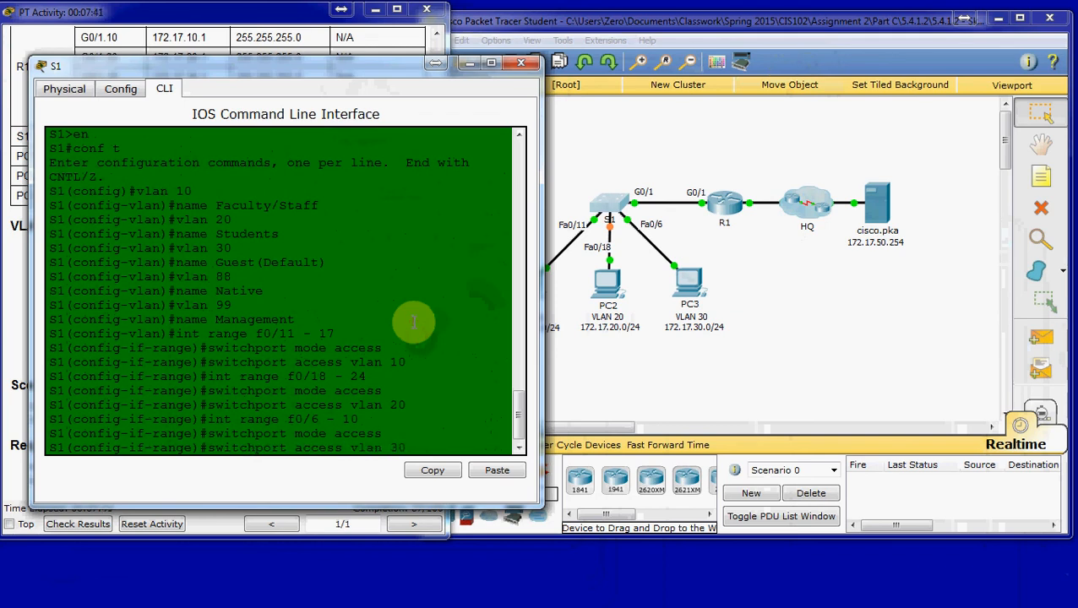
key("enter")
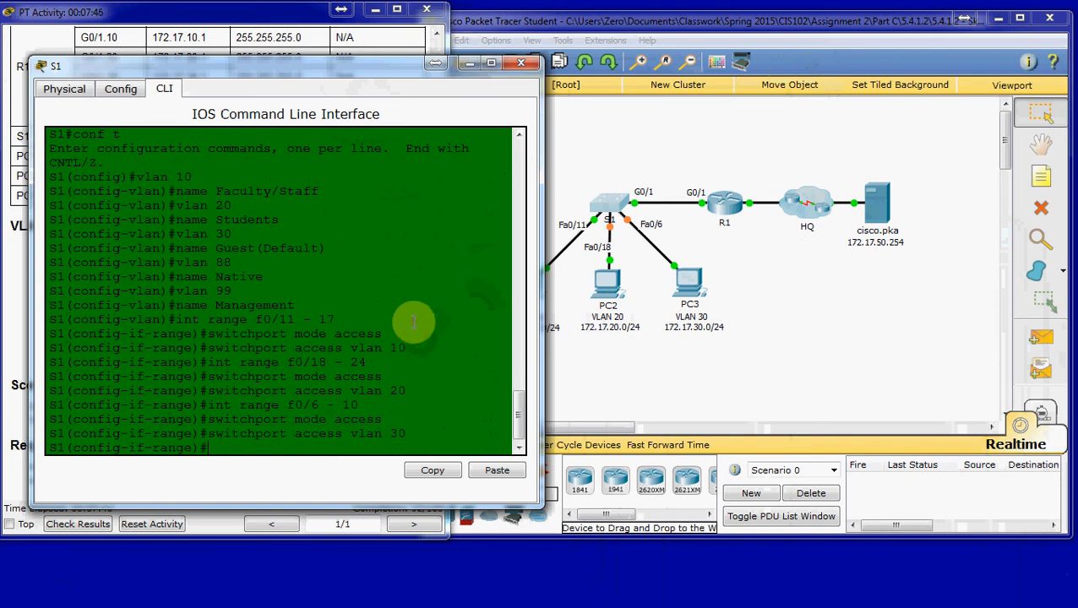
mouse_move(253, 84)
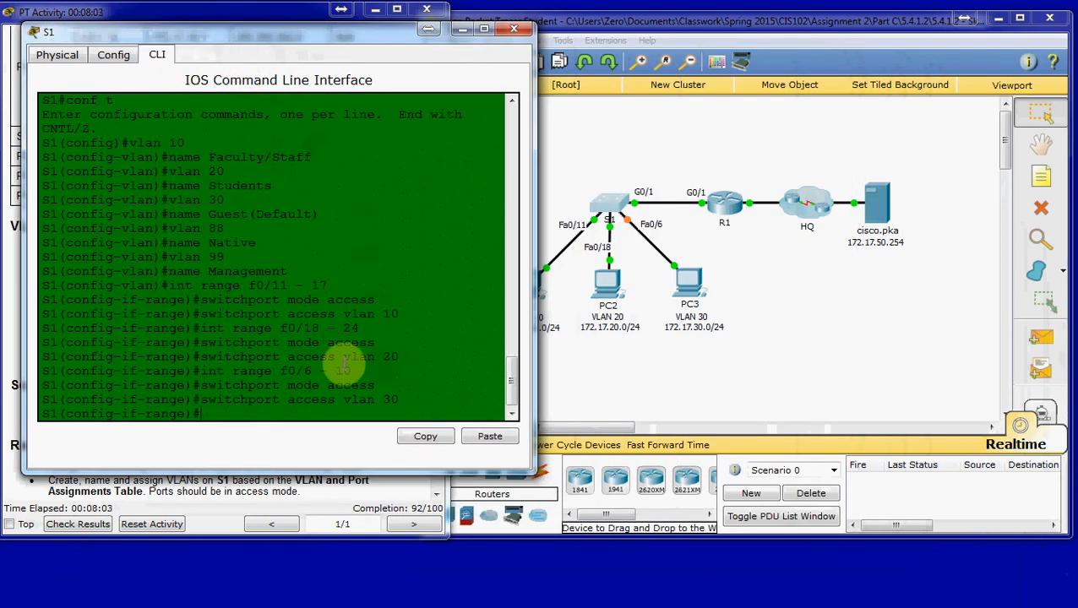
- Give S1's interface vlan 99 the address 172.17.99.10 255.255.255.0
type("int vlan 99")
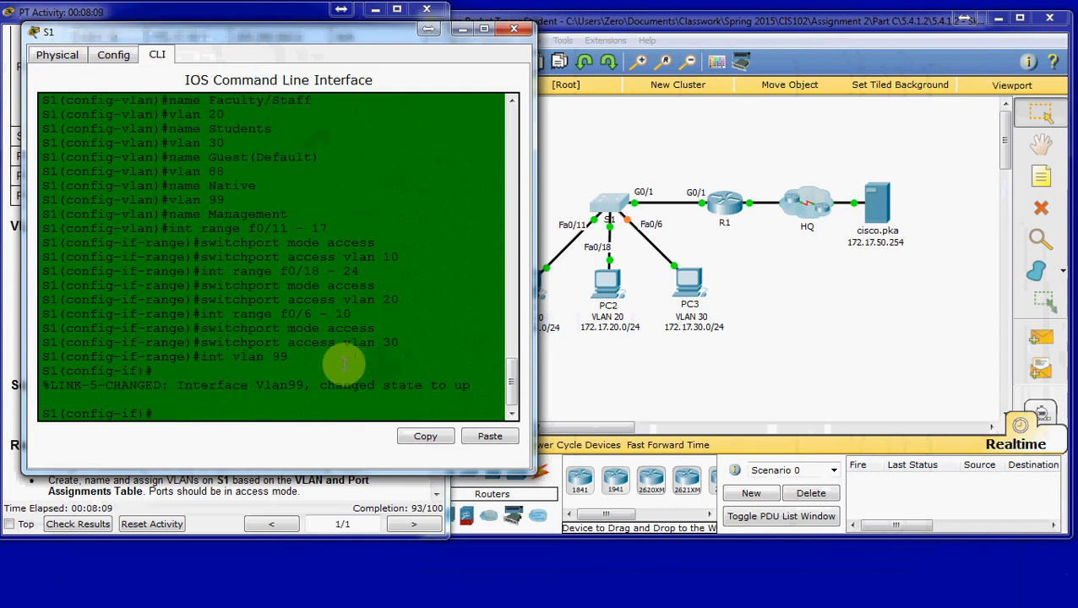
type("ip adr")
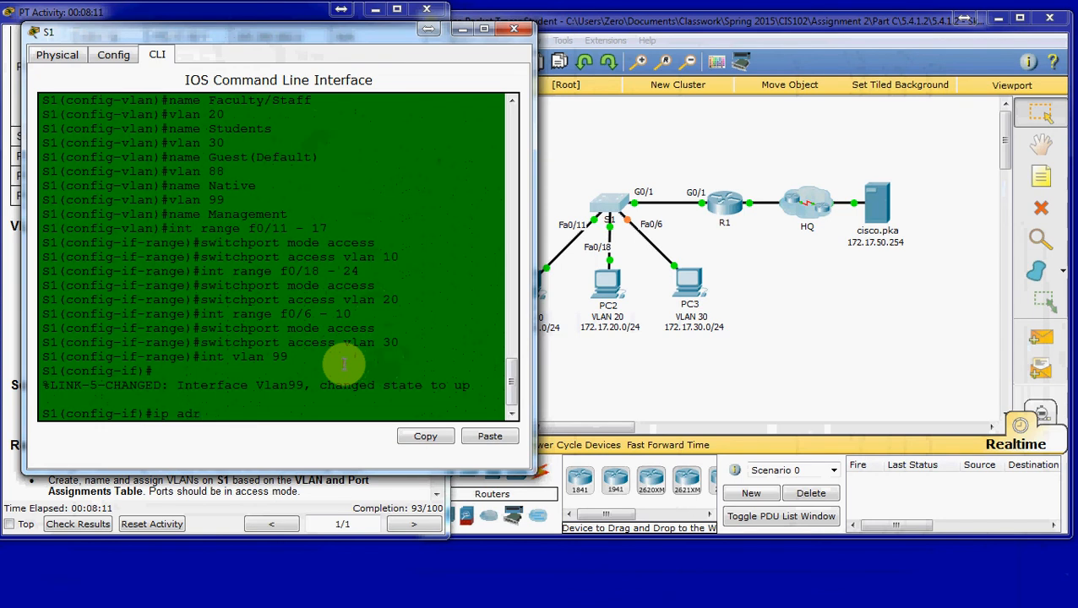
type("dress")
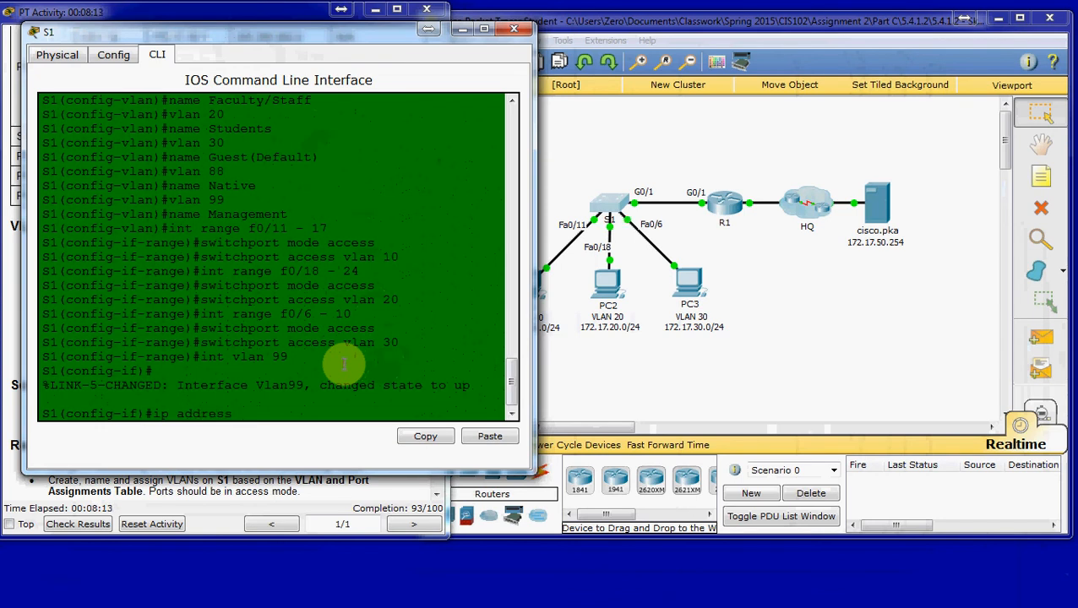
type("172.17")
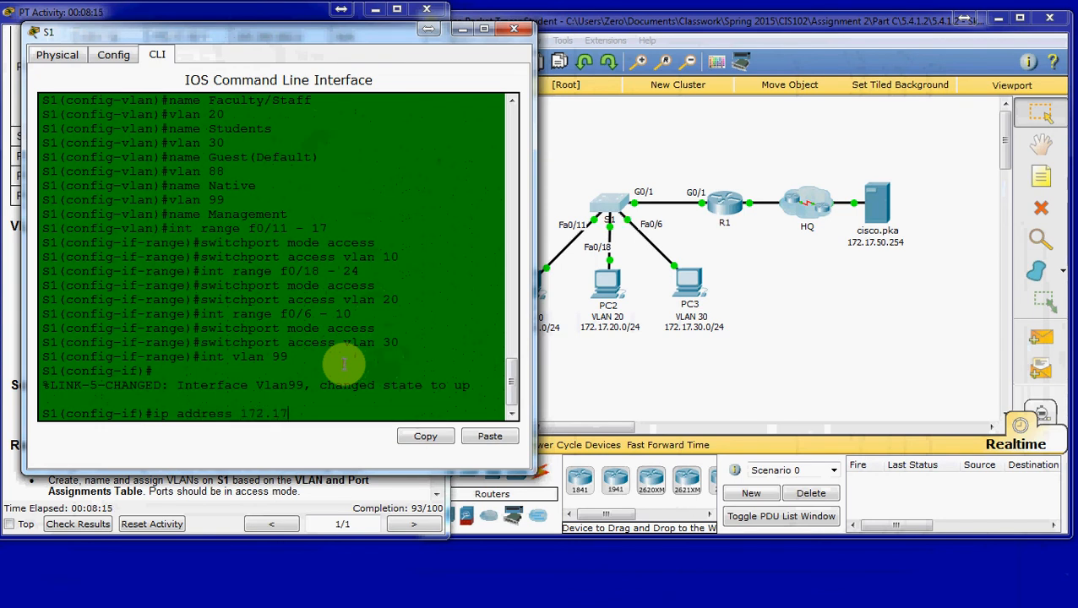
type(".99.10 255.255.255.0")
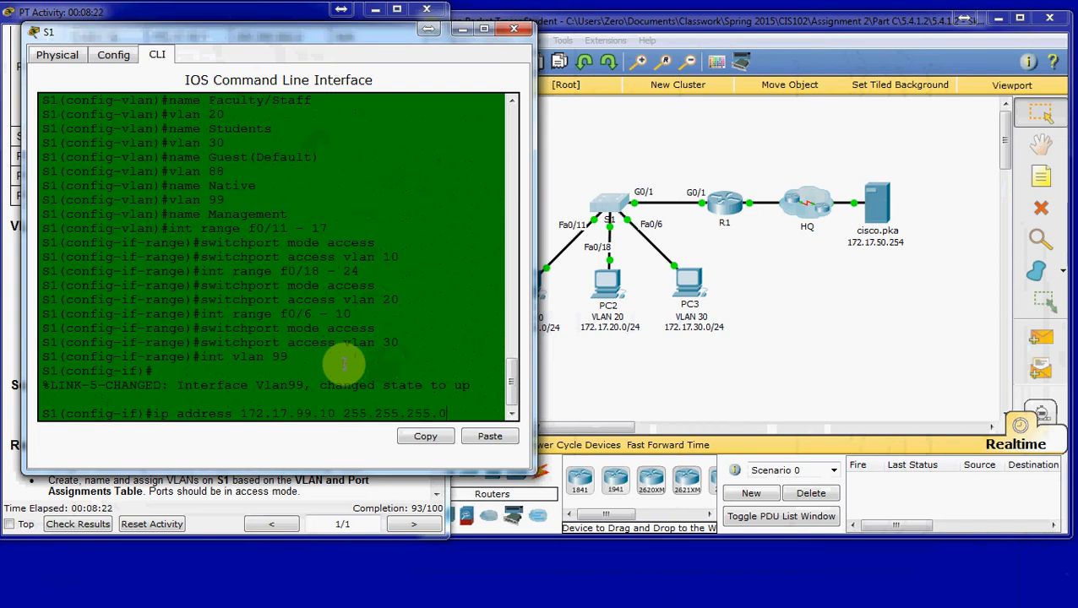
key("enter")
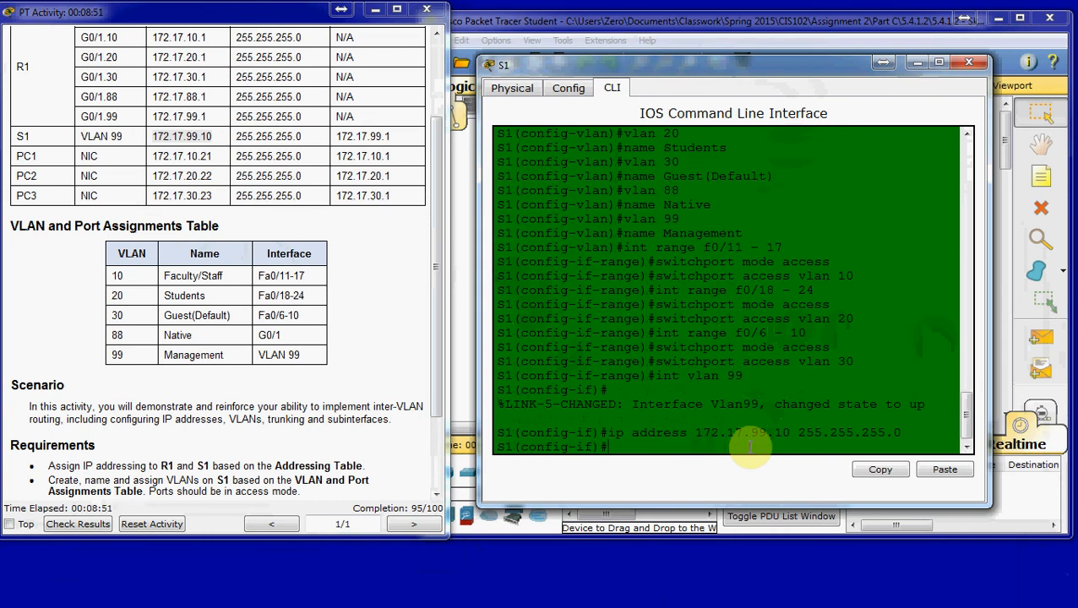
- Configure interface G0/1 as a trunk with native VLAN 88, then leave interface mode
type("int g0/1")
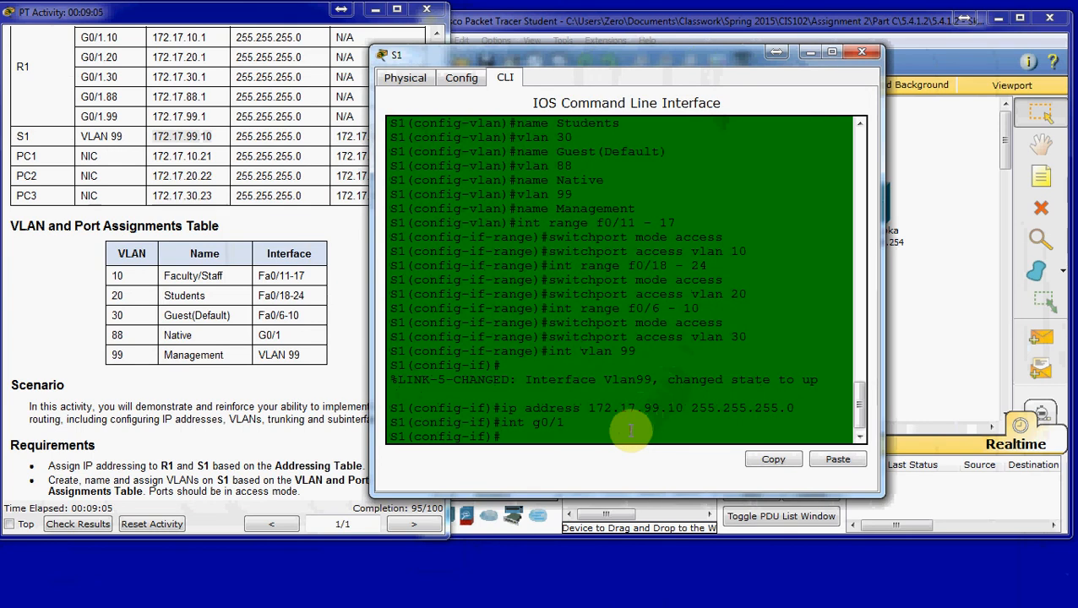
type("switchport mode trunk")
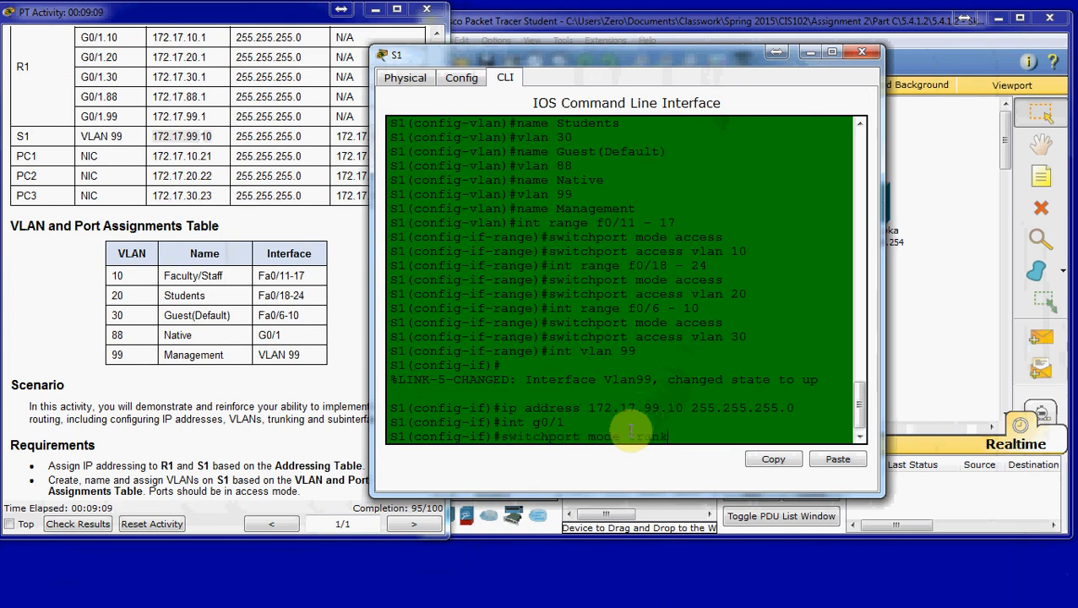
key("enter")
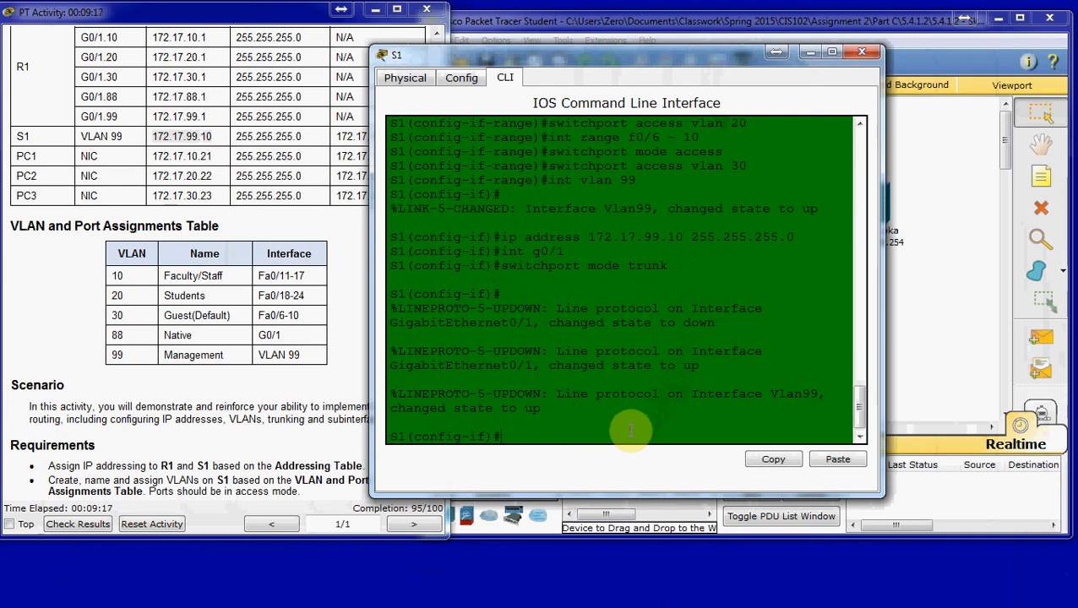
type("switch")
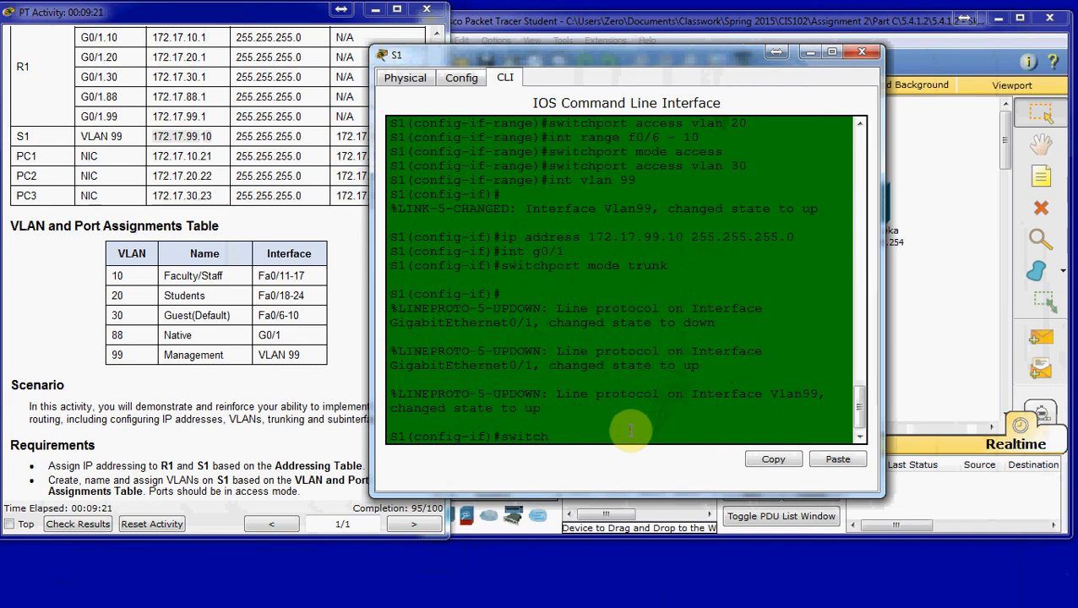
mouse_move(636, 453)
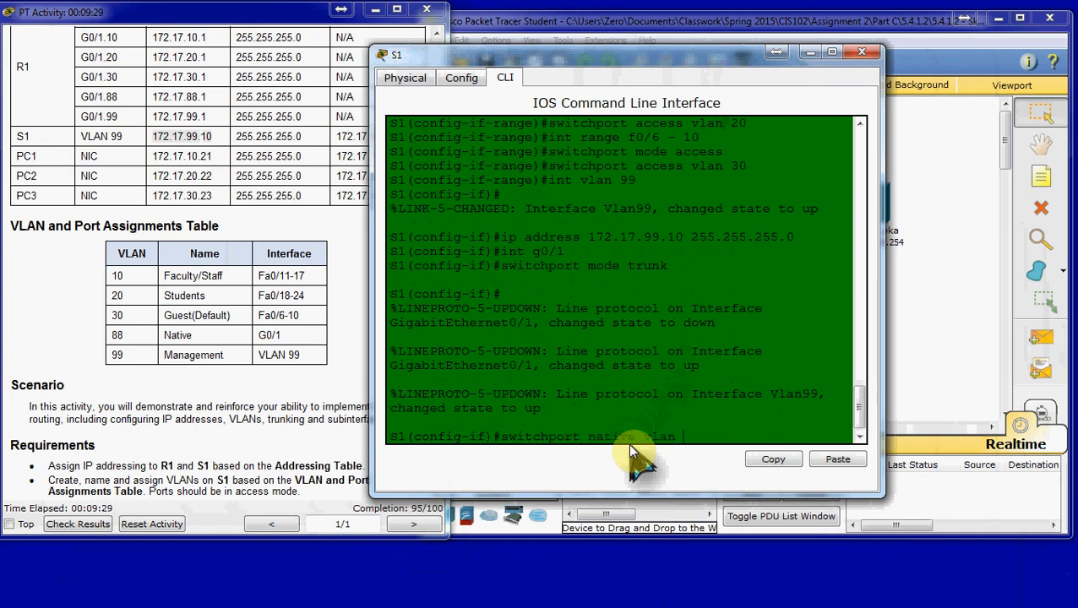
type("88")
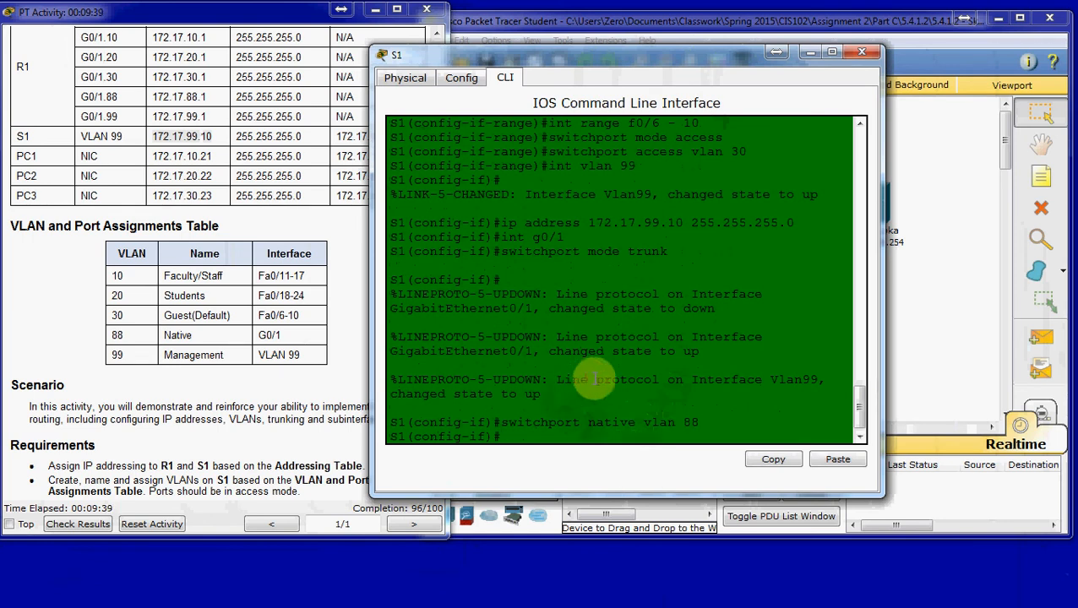
mouse_move(771, 274)
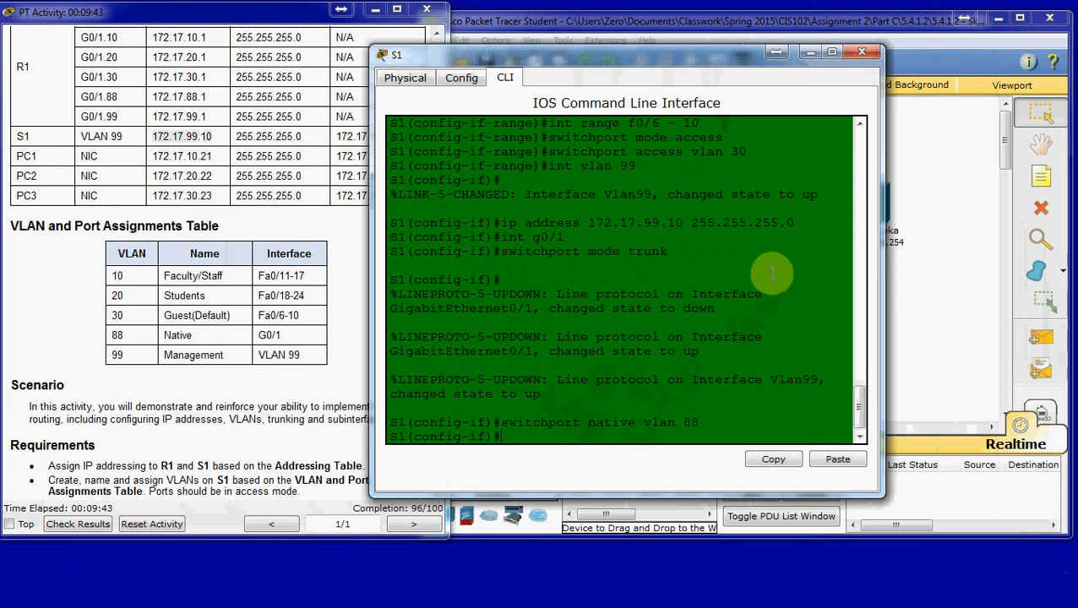
type("exit")
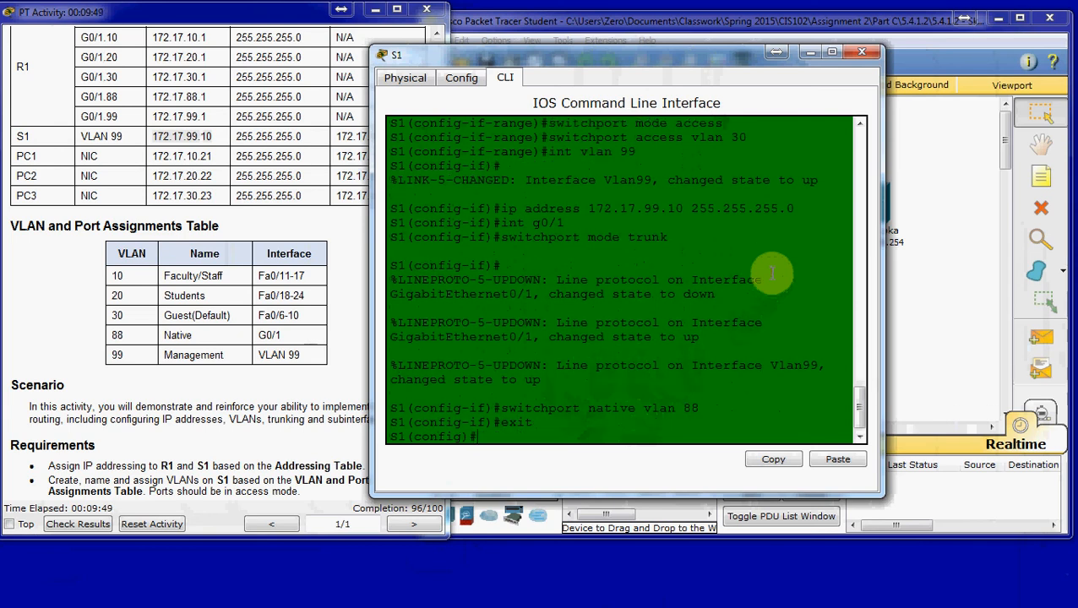
- Enter 'ip default-gateway 172.1...' and verify S1's gateway against the addressing table
type("ip defa")
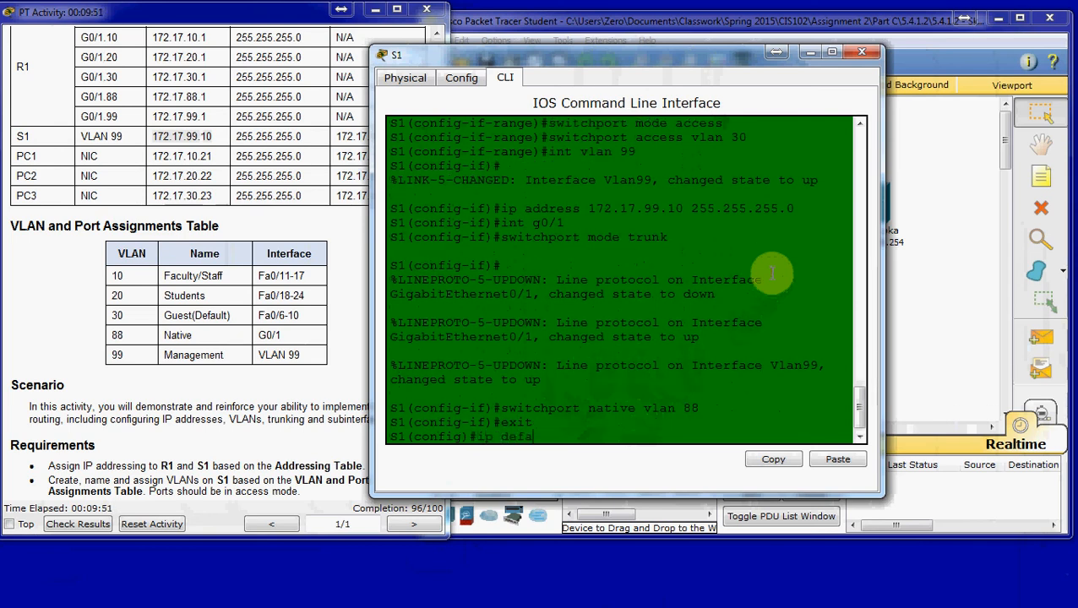
type("ult-gateway")
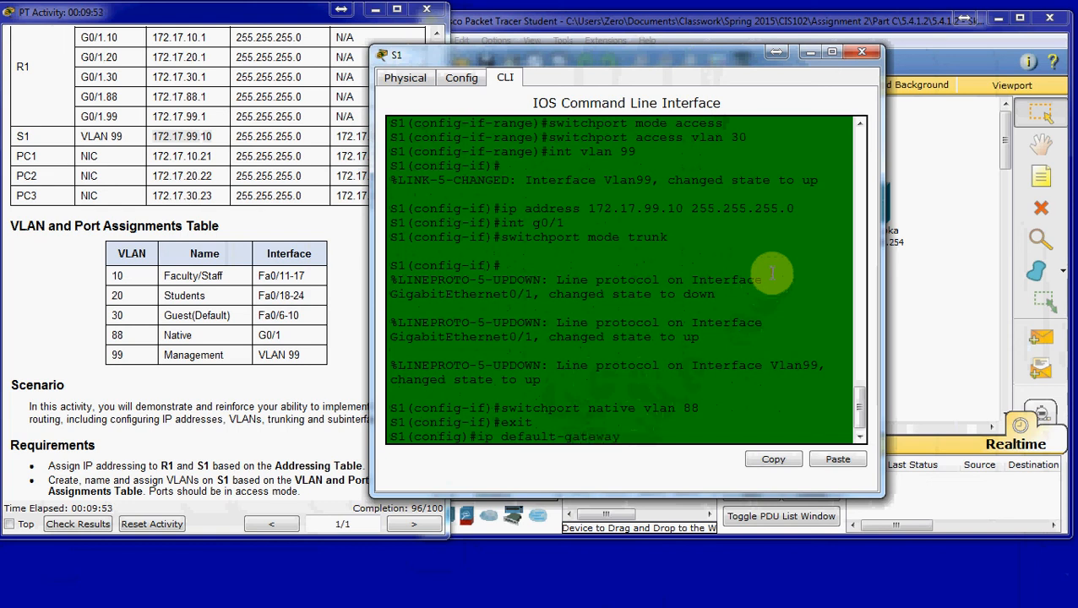
type("172.17.99.1")
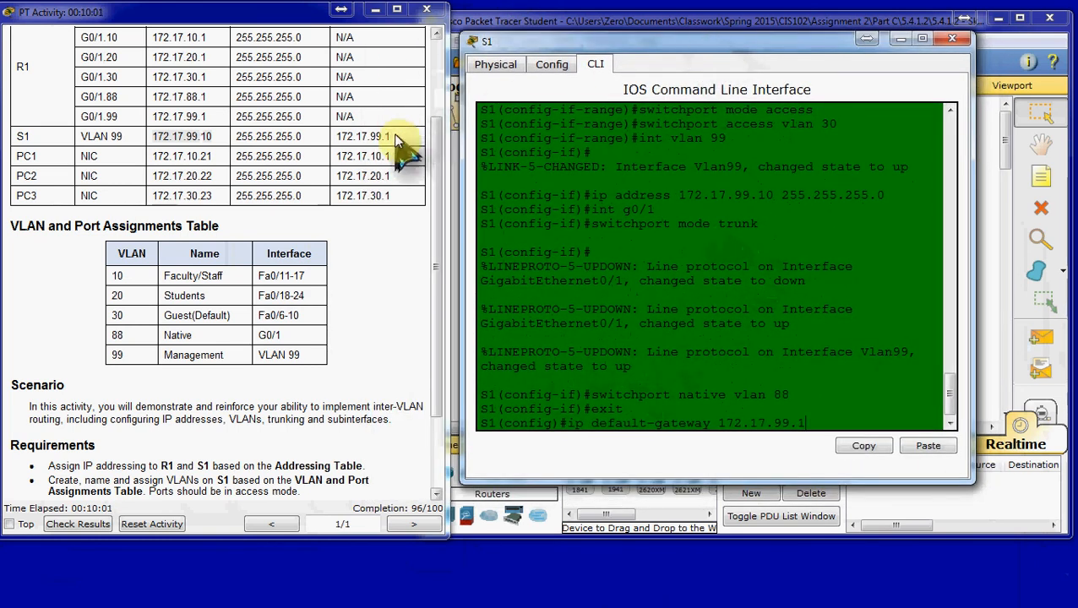
double_click(363, 135)
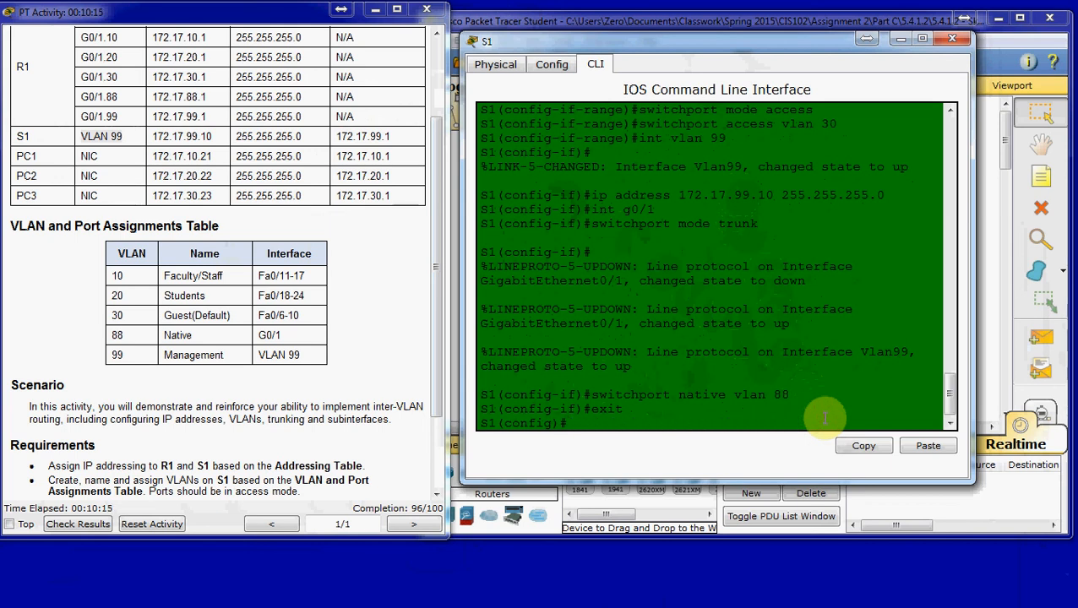
- Re-enter the command so S1's default gateway is 172.17.99.1, completing the activity at 100/100
type("int vlan 99")
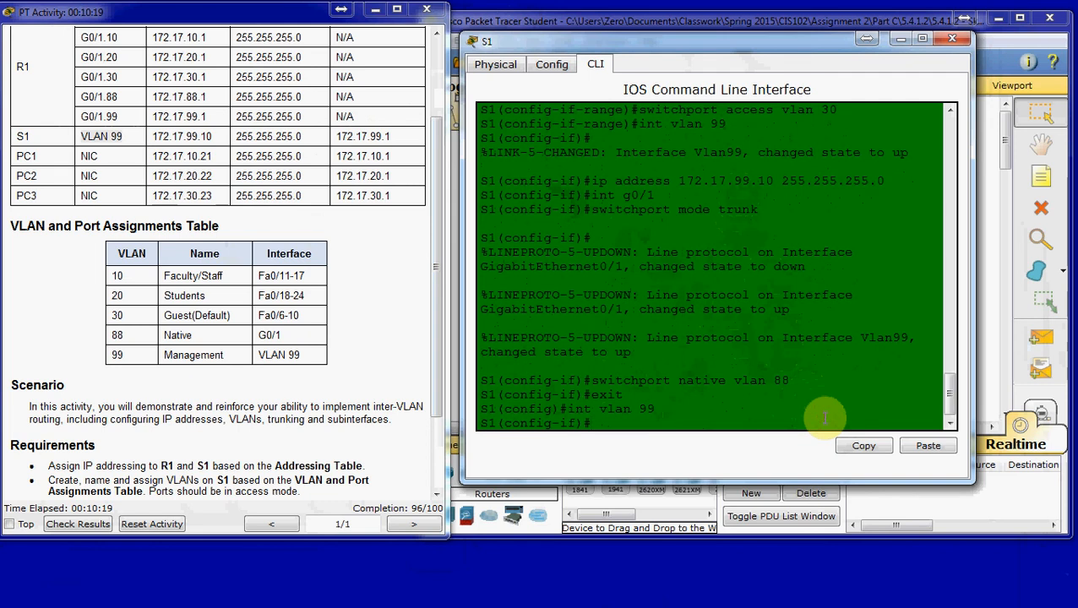
type("ip default-gateway 1")
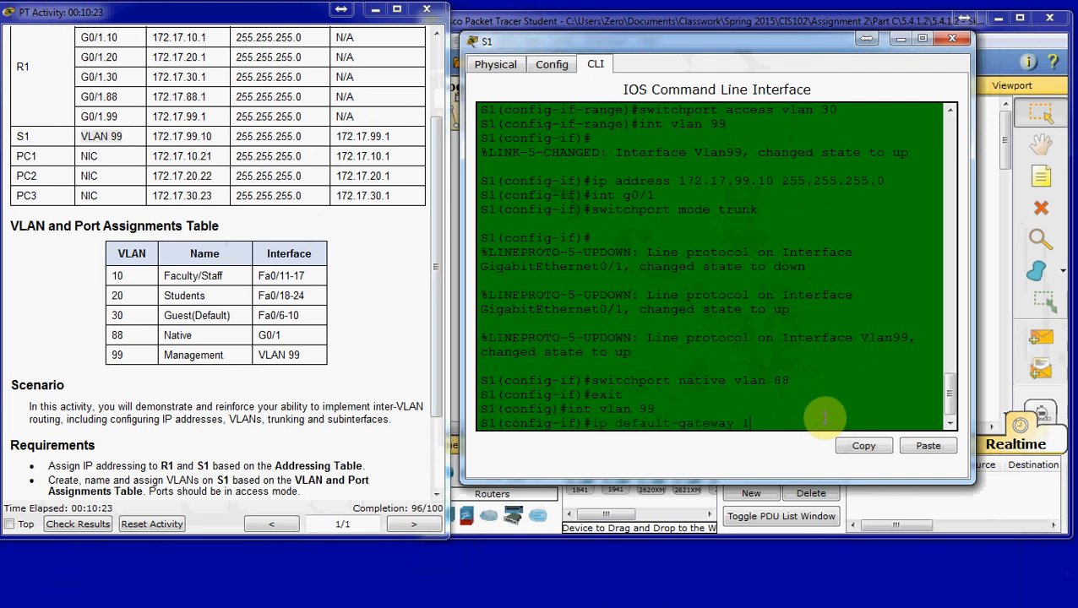
type("72.17.99.1")
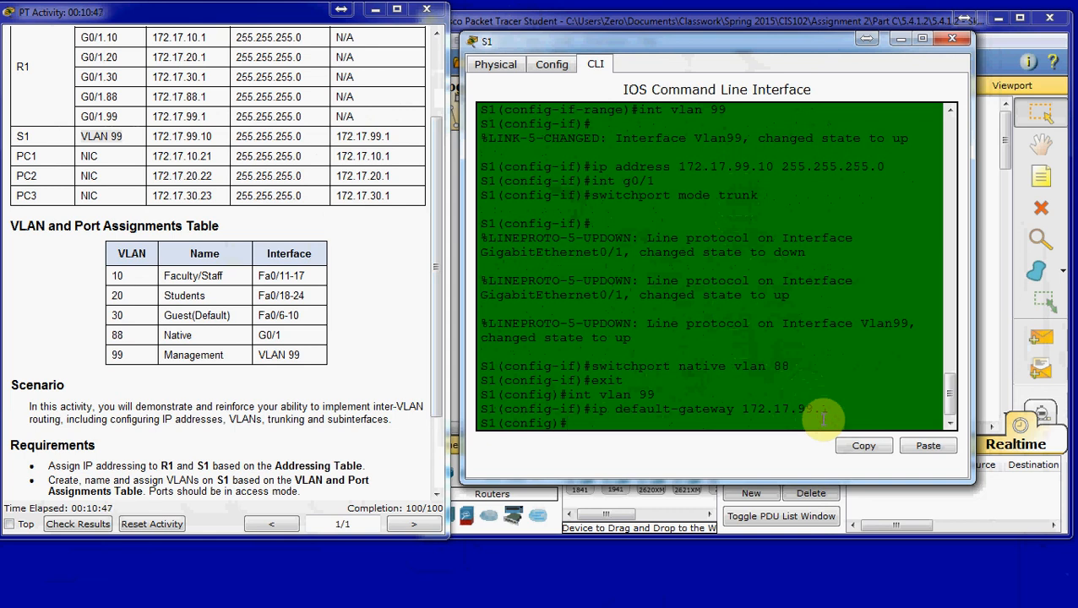
- Select 'int range f0/1 - 5, g0/2' and shut those unused ports down
type("int")
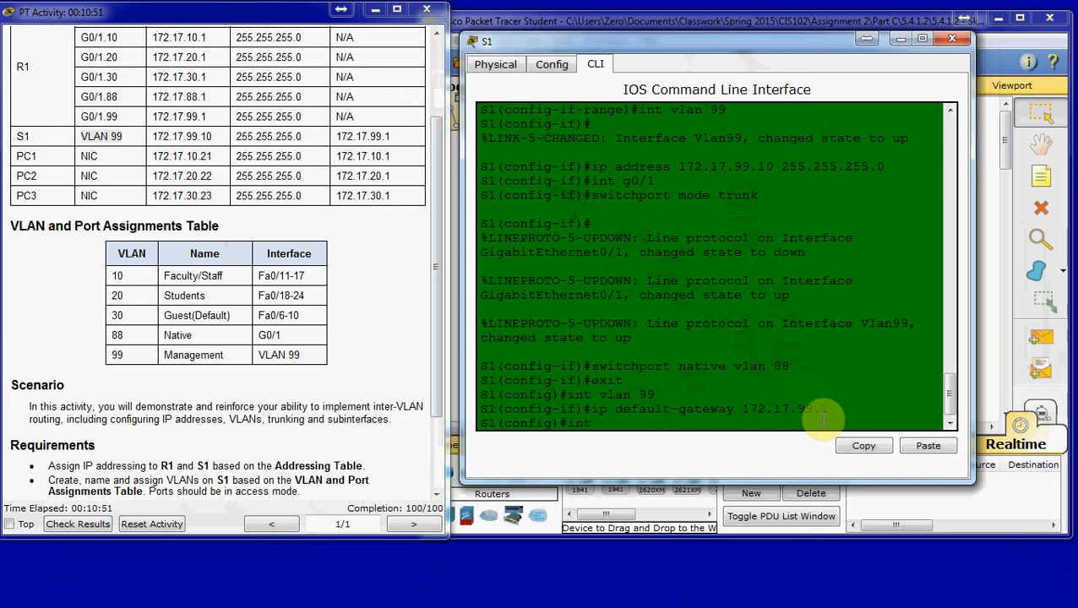
type("range f0/1 - 5, g")
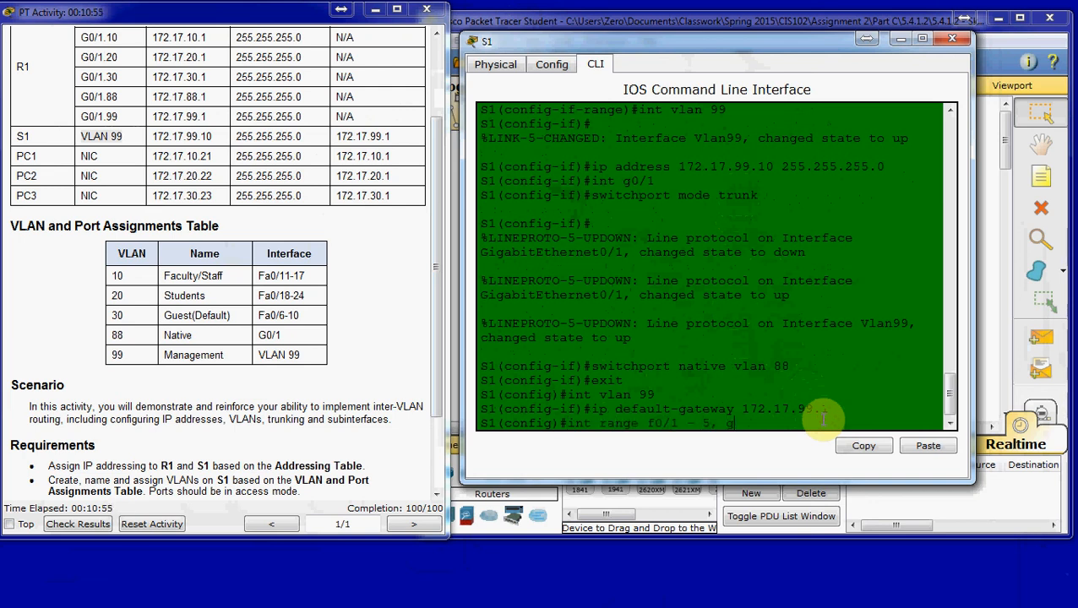
type("0/2")
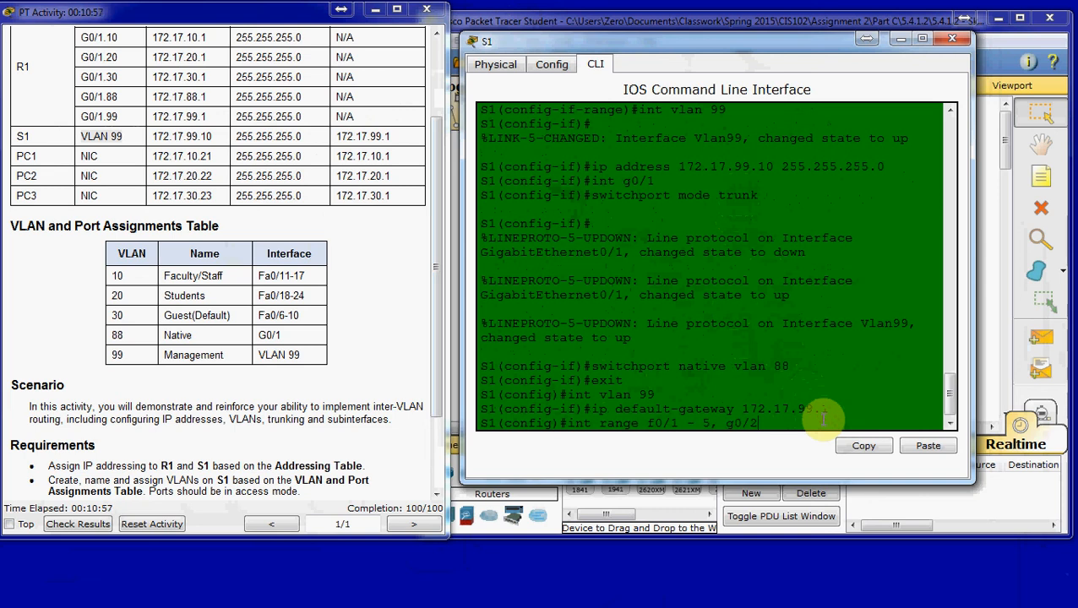
type("shut")
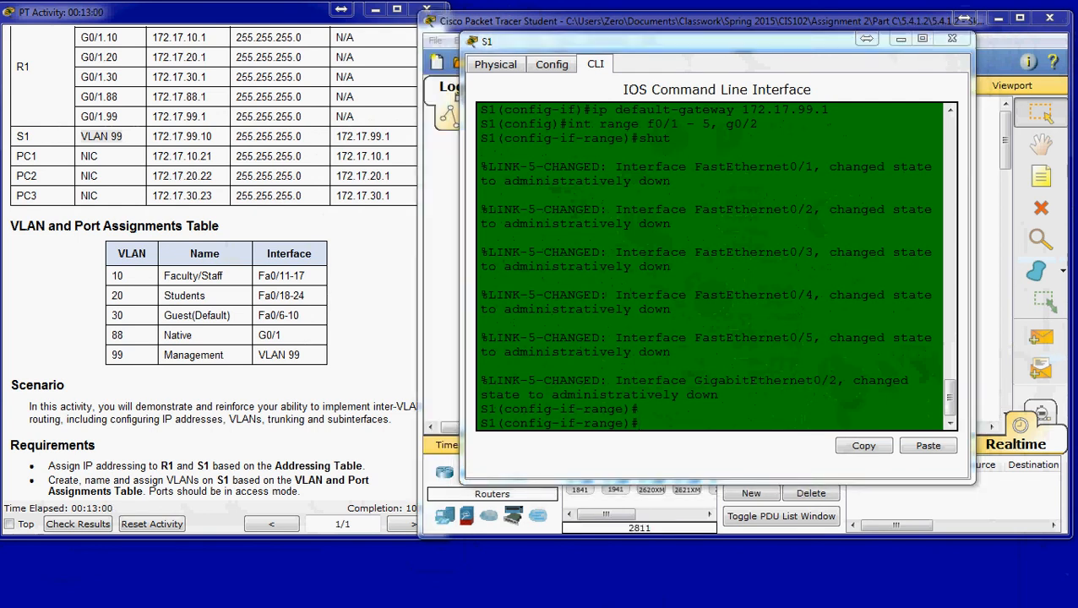
mouse_move(431, 257)
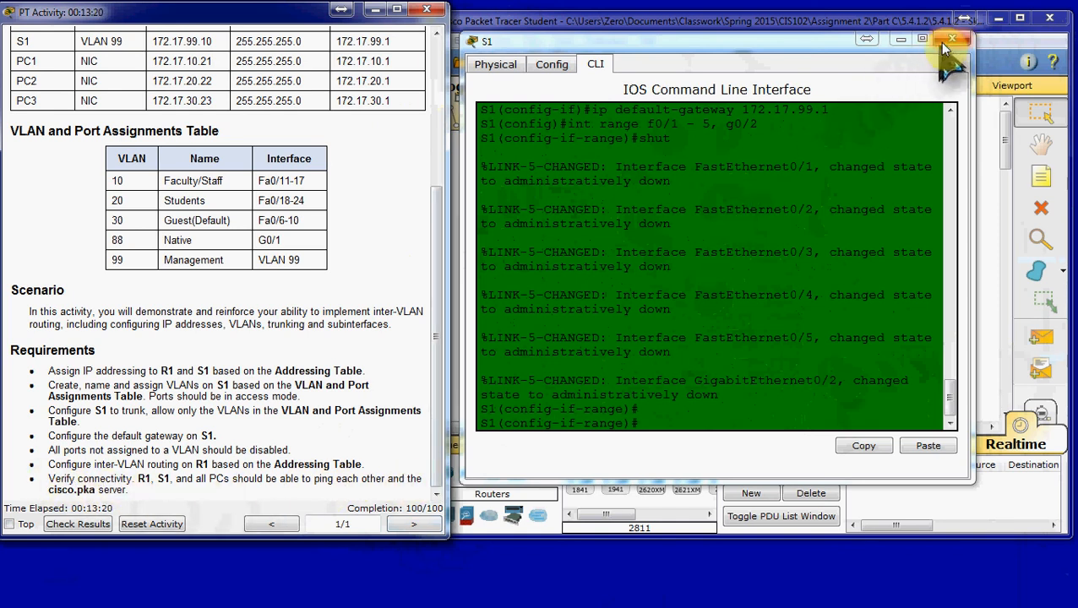
- Close S1's window and review the successful PDU pings from the PCs to the cisco.pka server
left_click(953, 39)
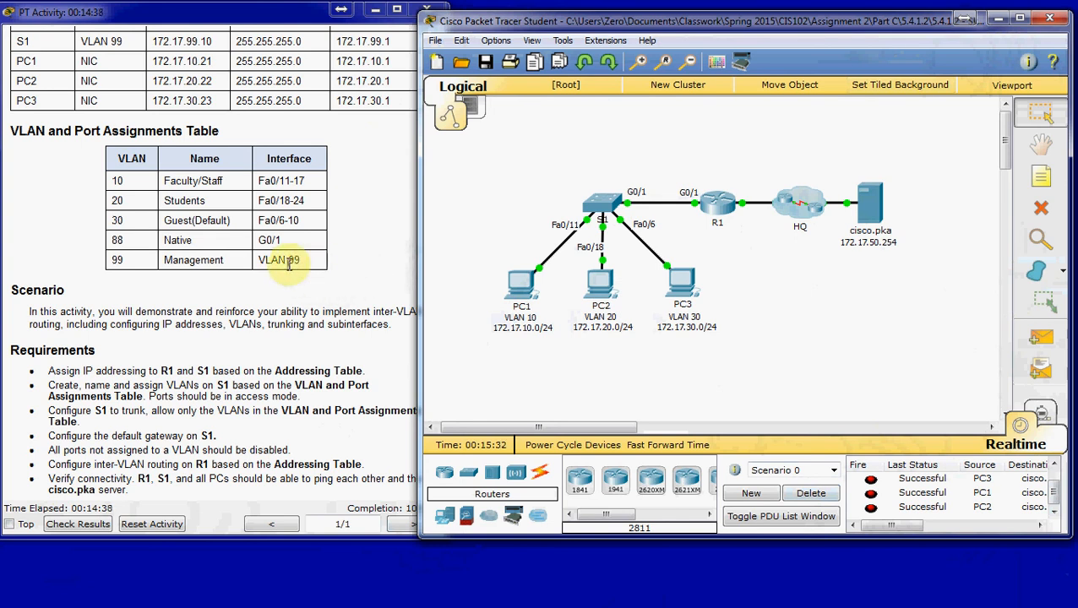
double_click(278, 260)
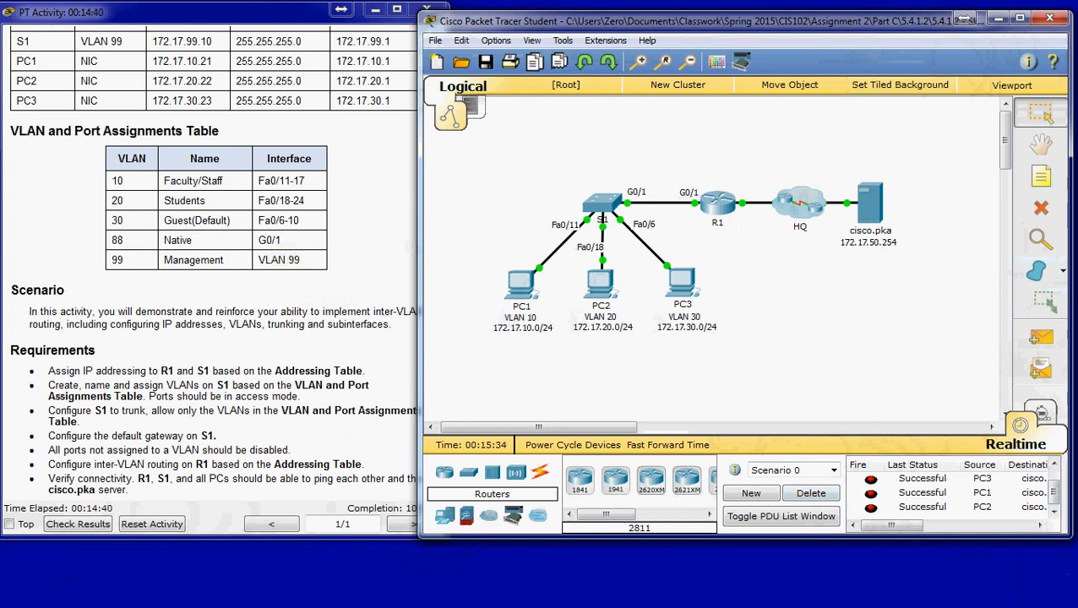